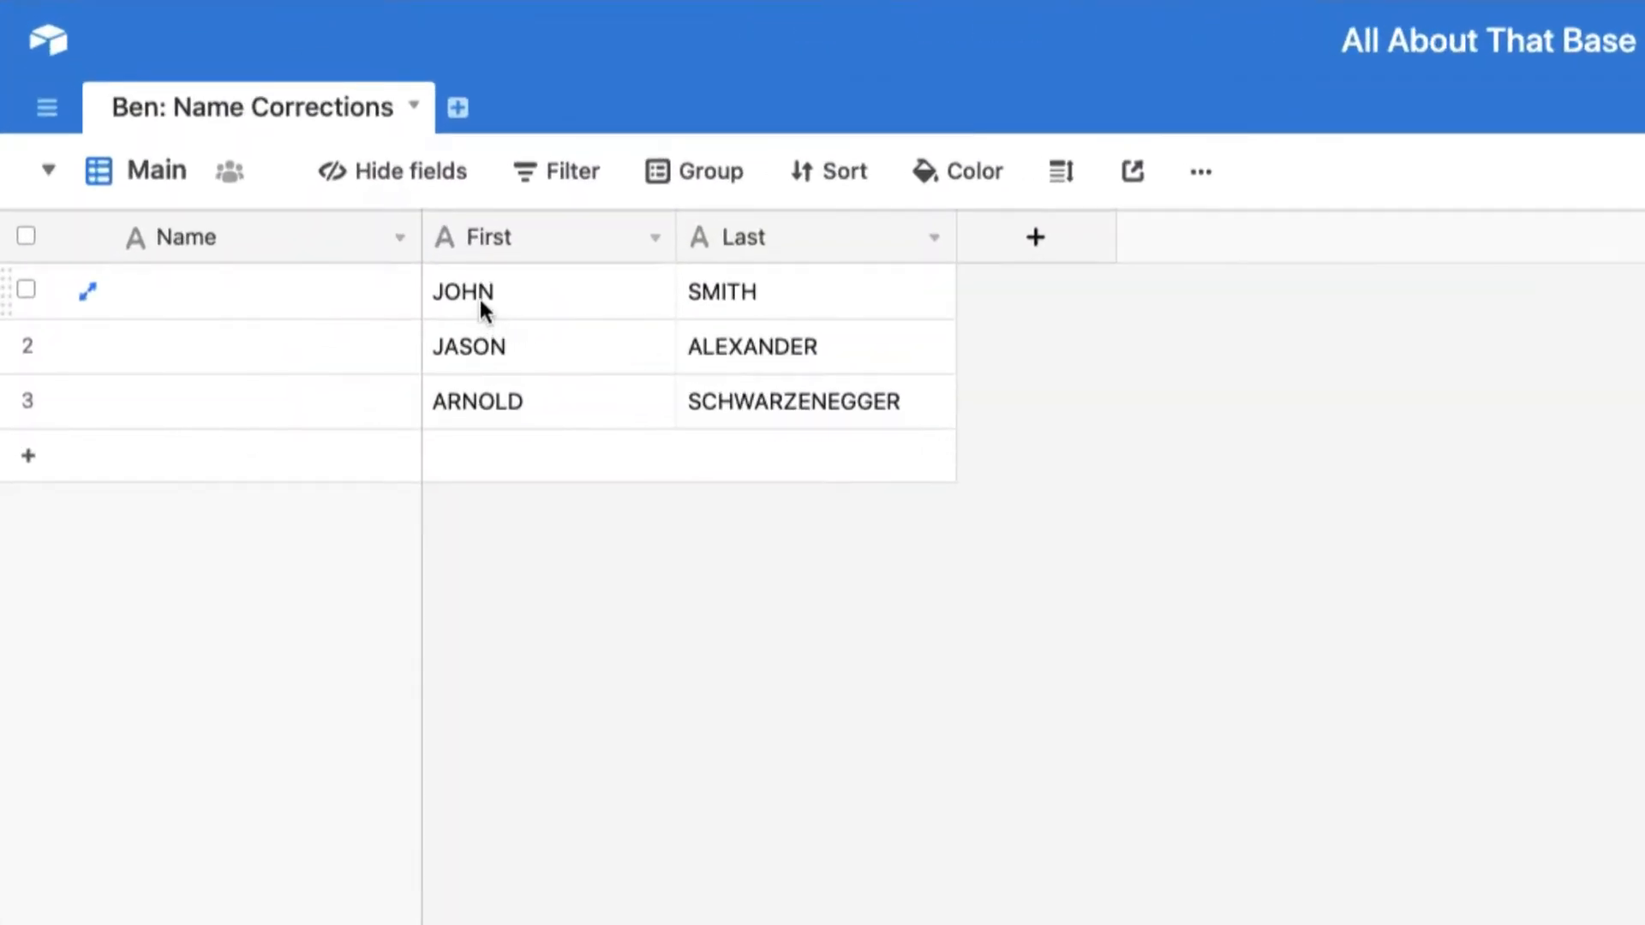
{"action": "mouse_move", "coordinate": [451, 323]}
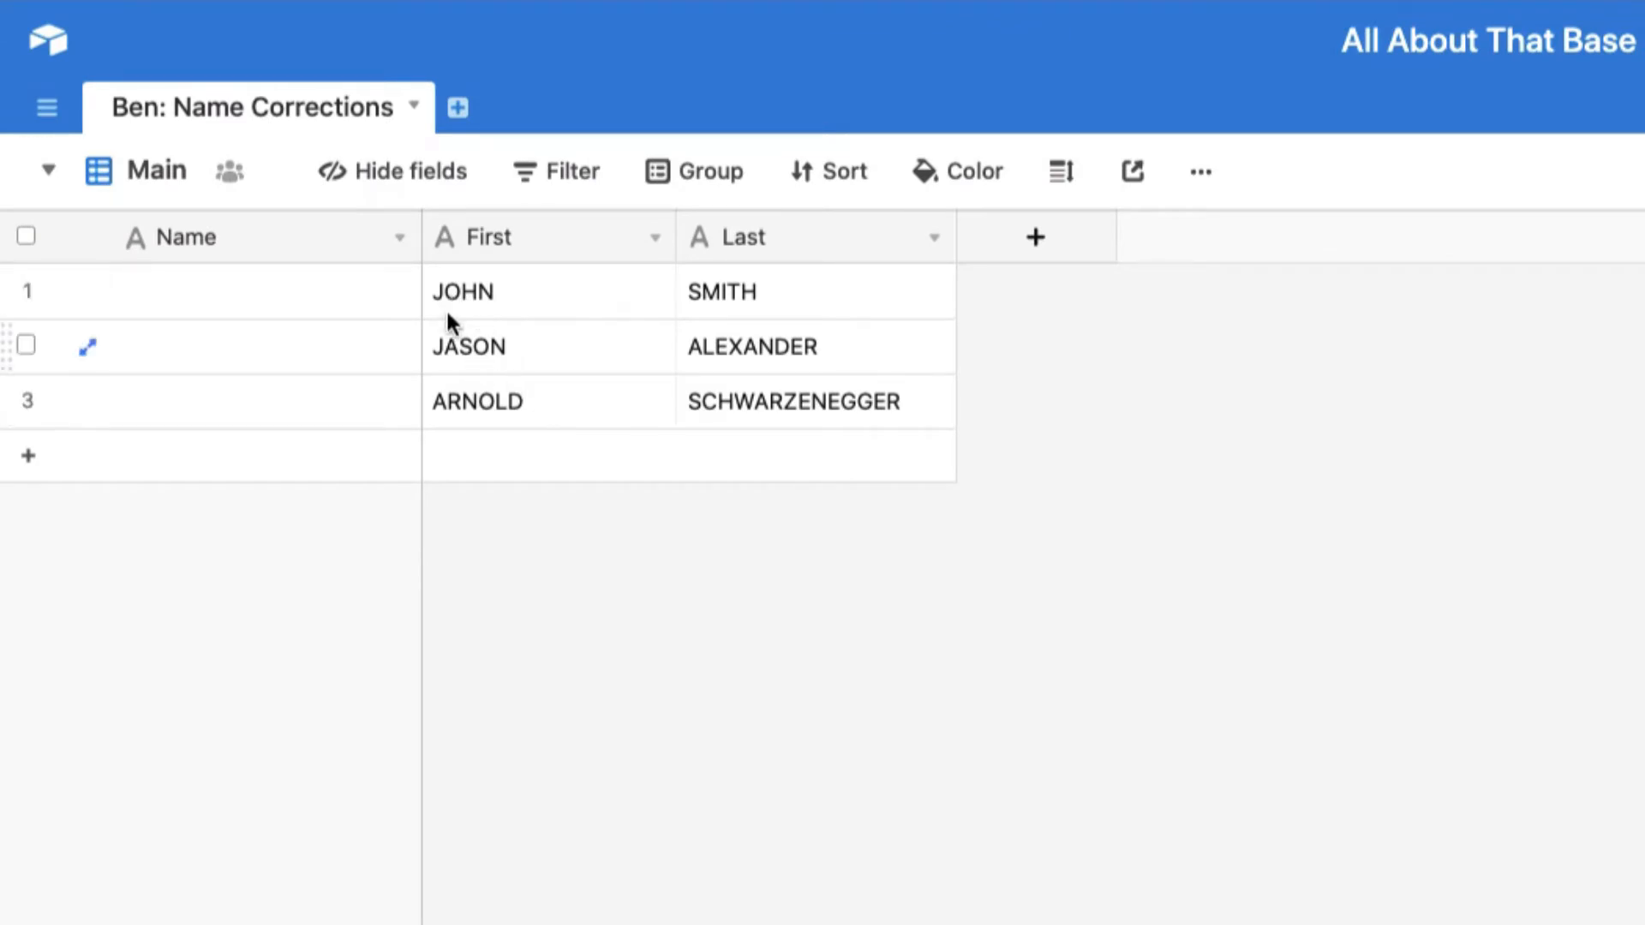
{"action": "mouse_move", "coordinate": [467, 406]}
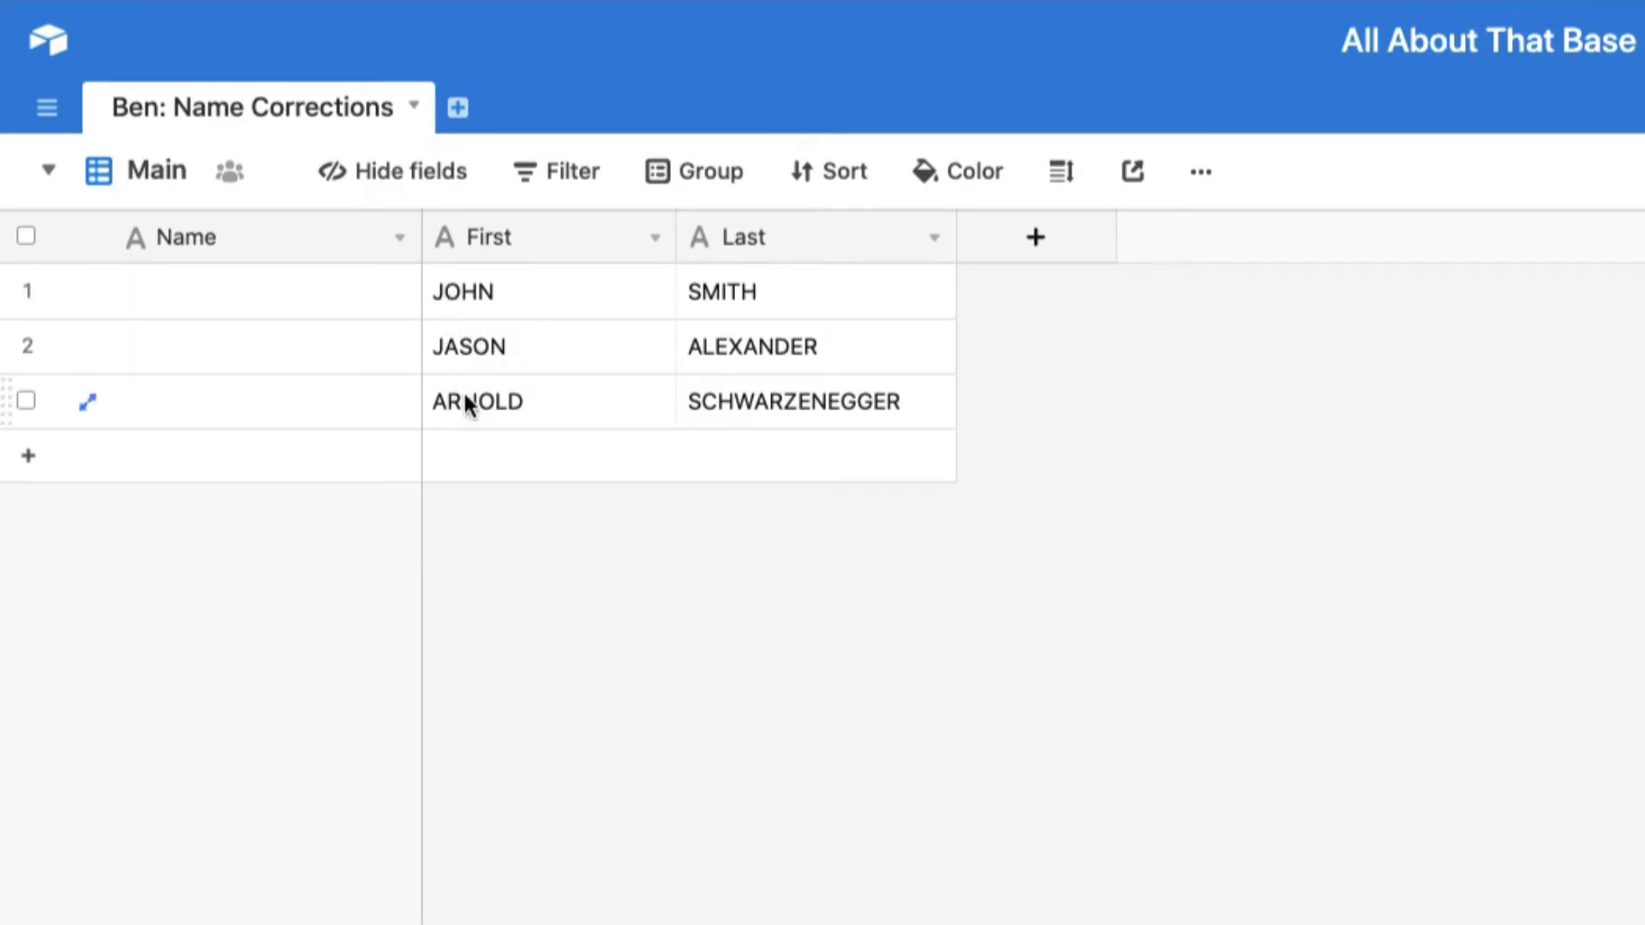
{"action": "mouse_move", "coordinate": [669, 421]}
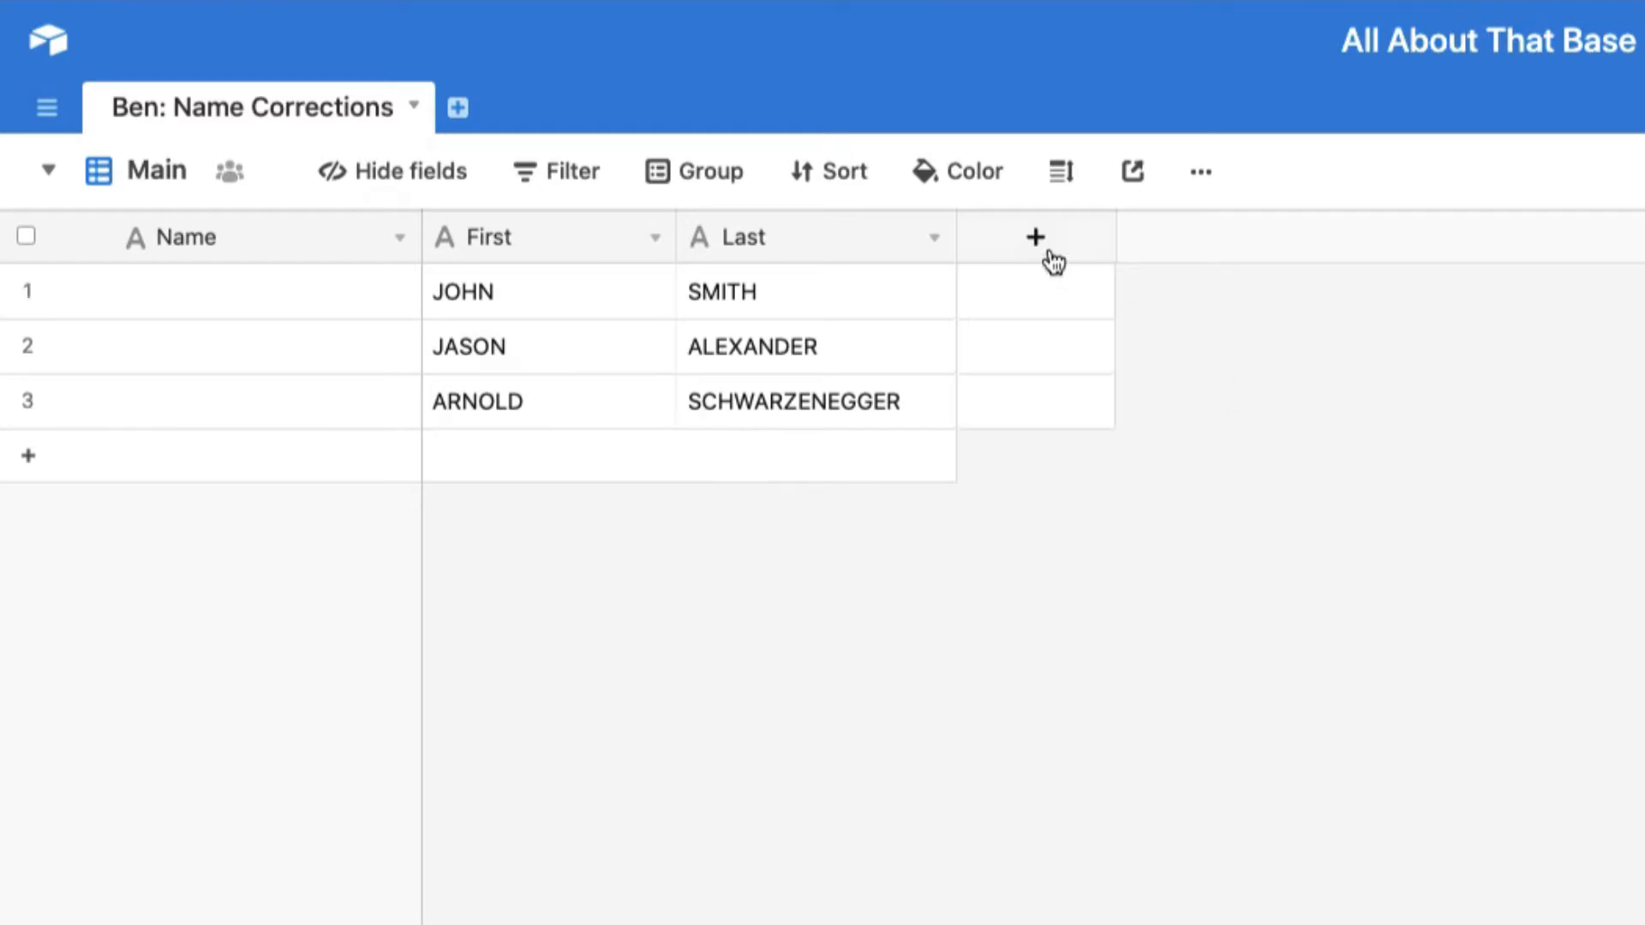
{"action": "mouse_move", "coordinate": [840, 248]}
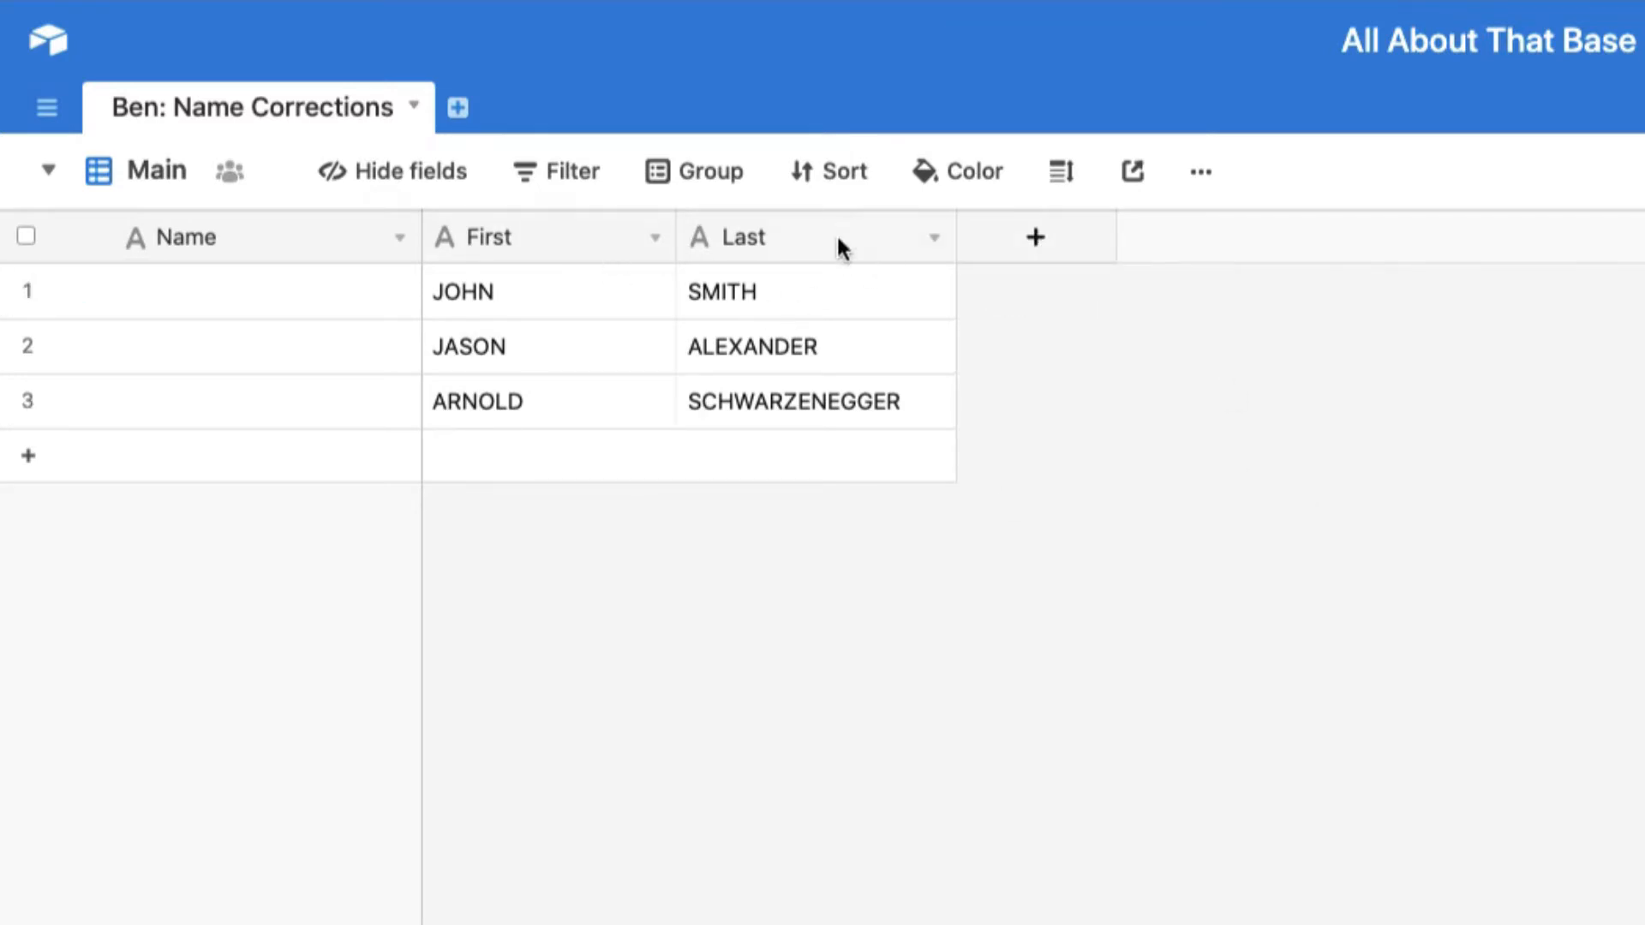
{"action": "mouse_move", "coordinate": [1033, 236]}
{"action": "type", "text": "First"}
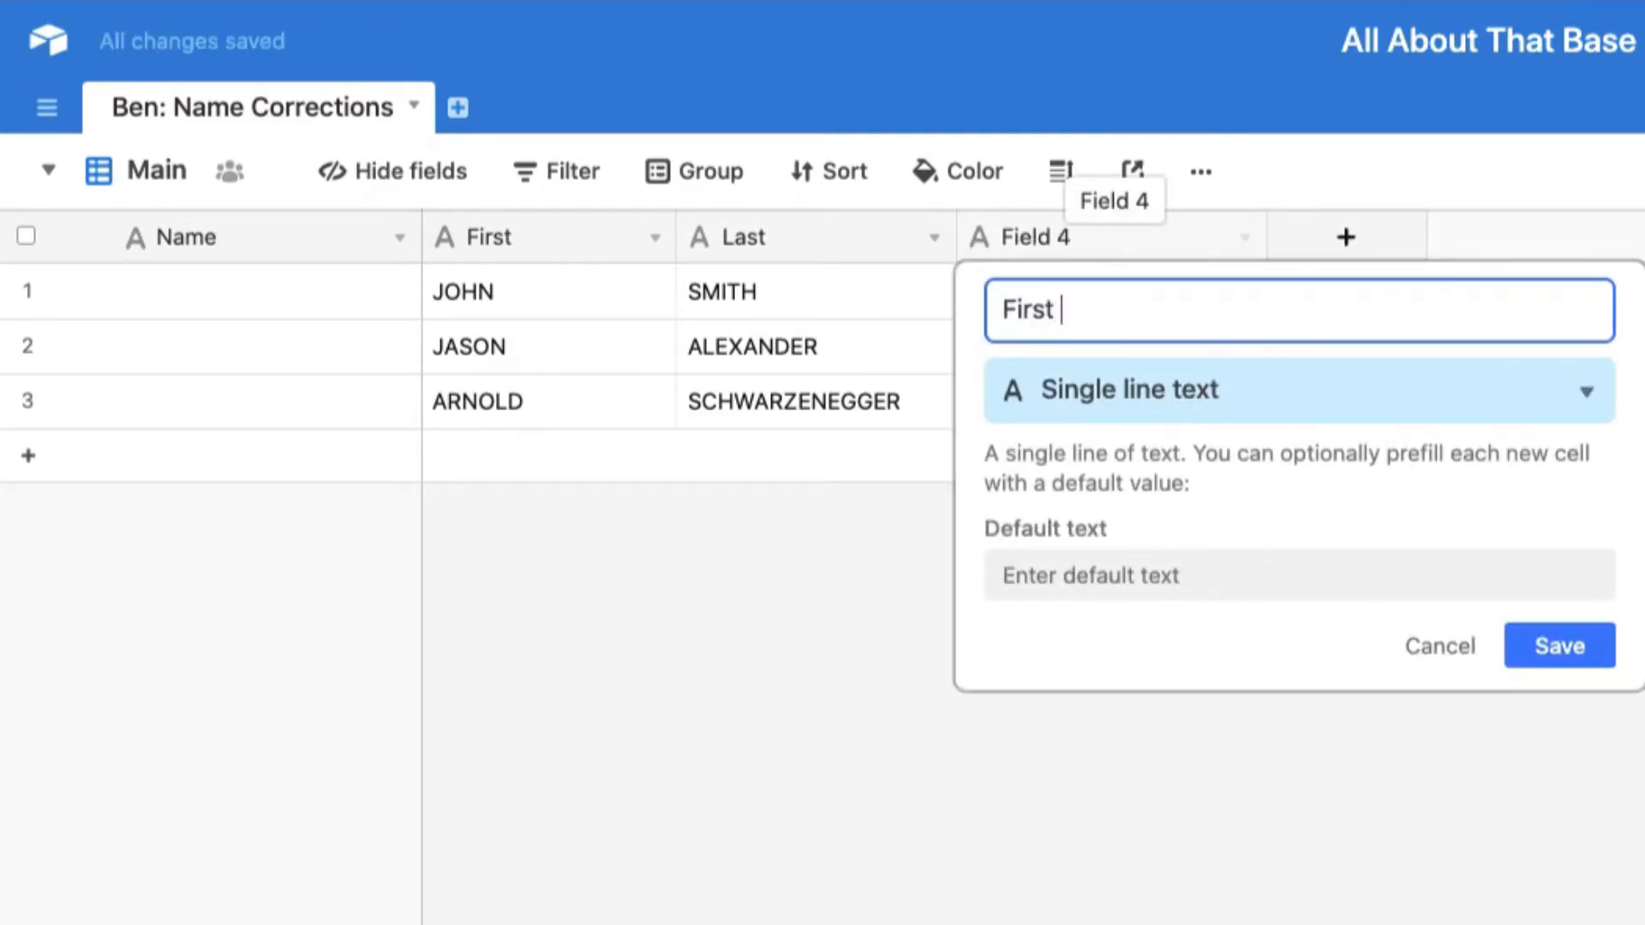
- Set the new First Fixed field's type to Formula
{"action": "left_click", "coordinate": [1296, 389]}
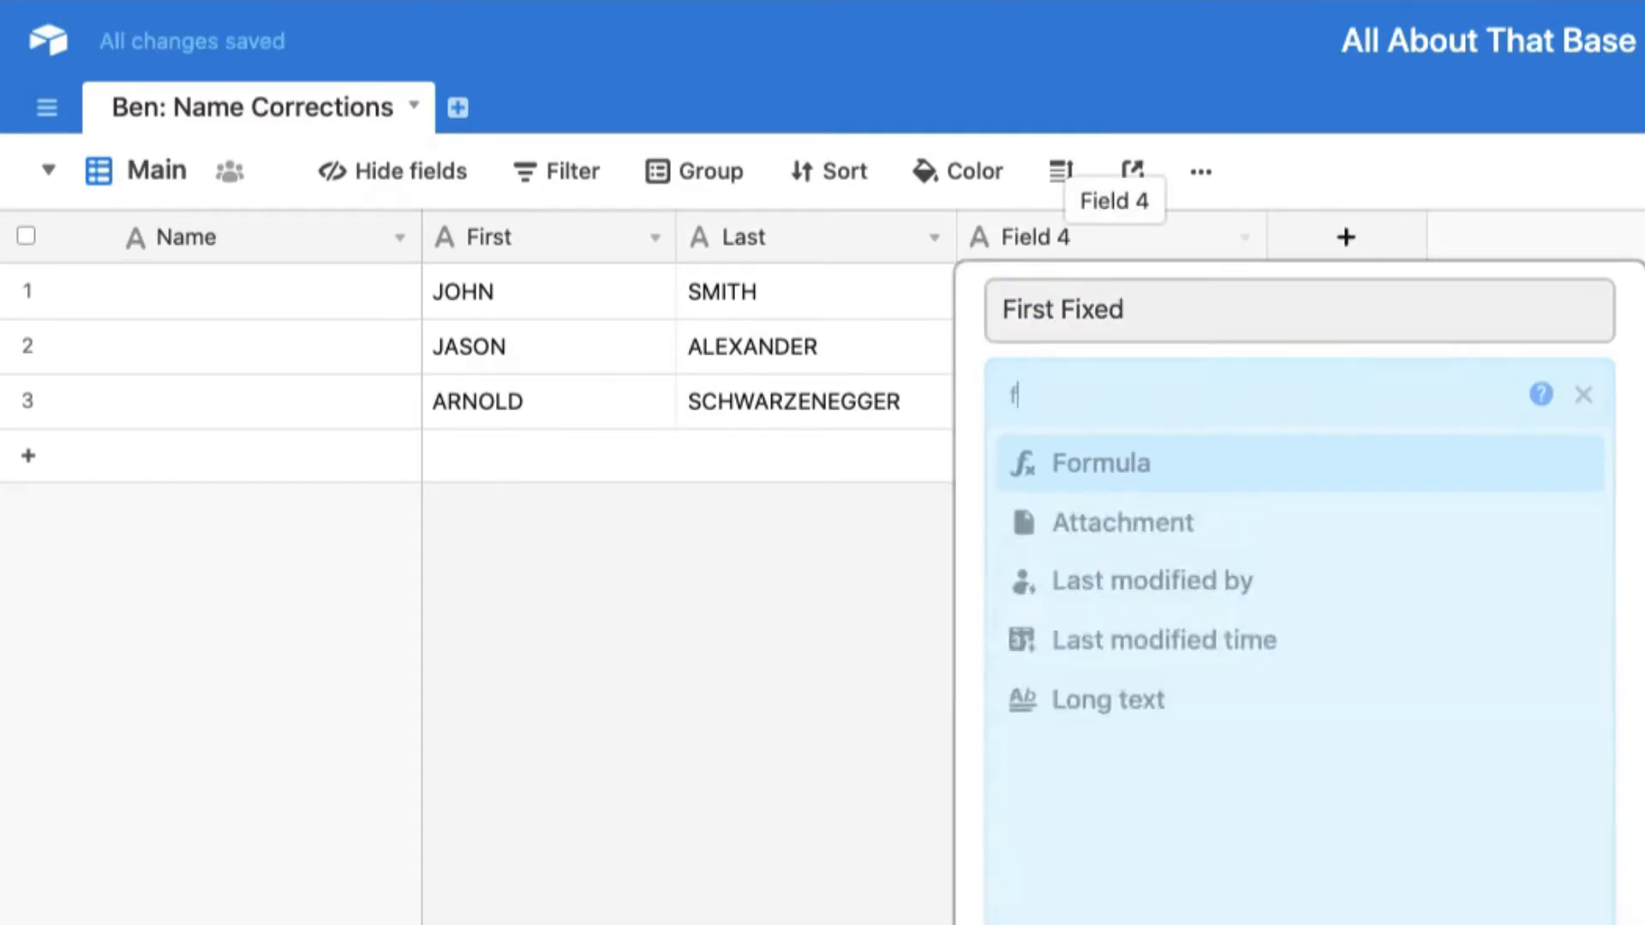
{"action": "left_click", "coordinate": [1100, 462]}
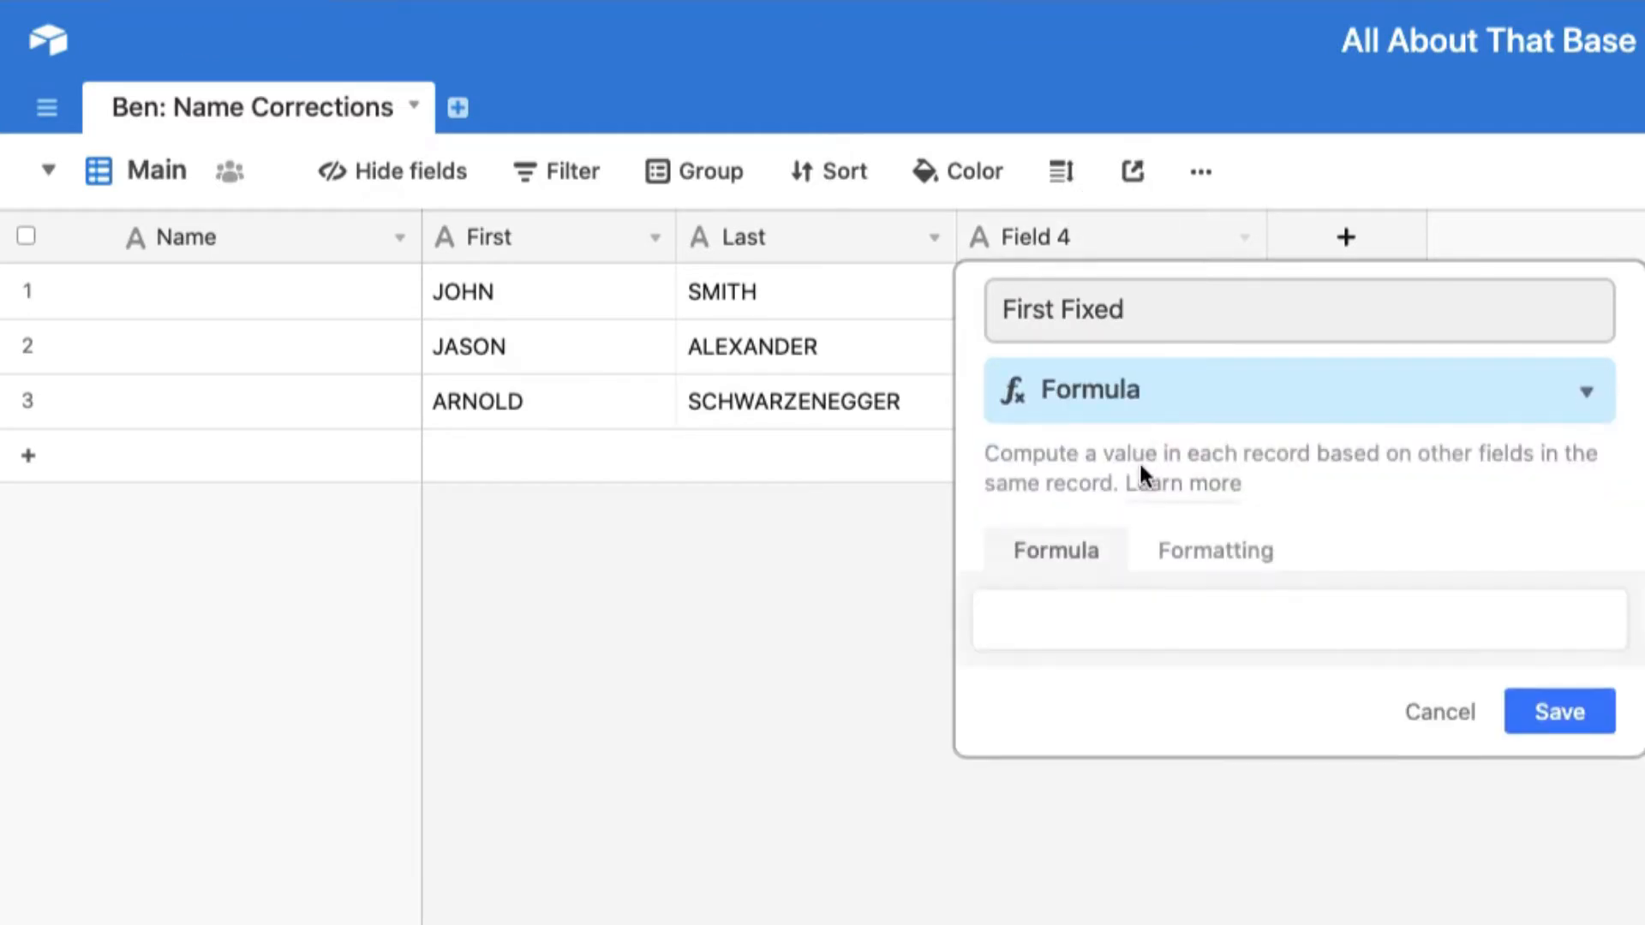
{"action": "mouse_move", "coordinate": [617, 373]}
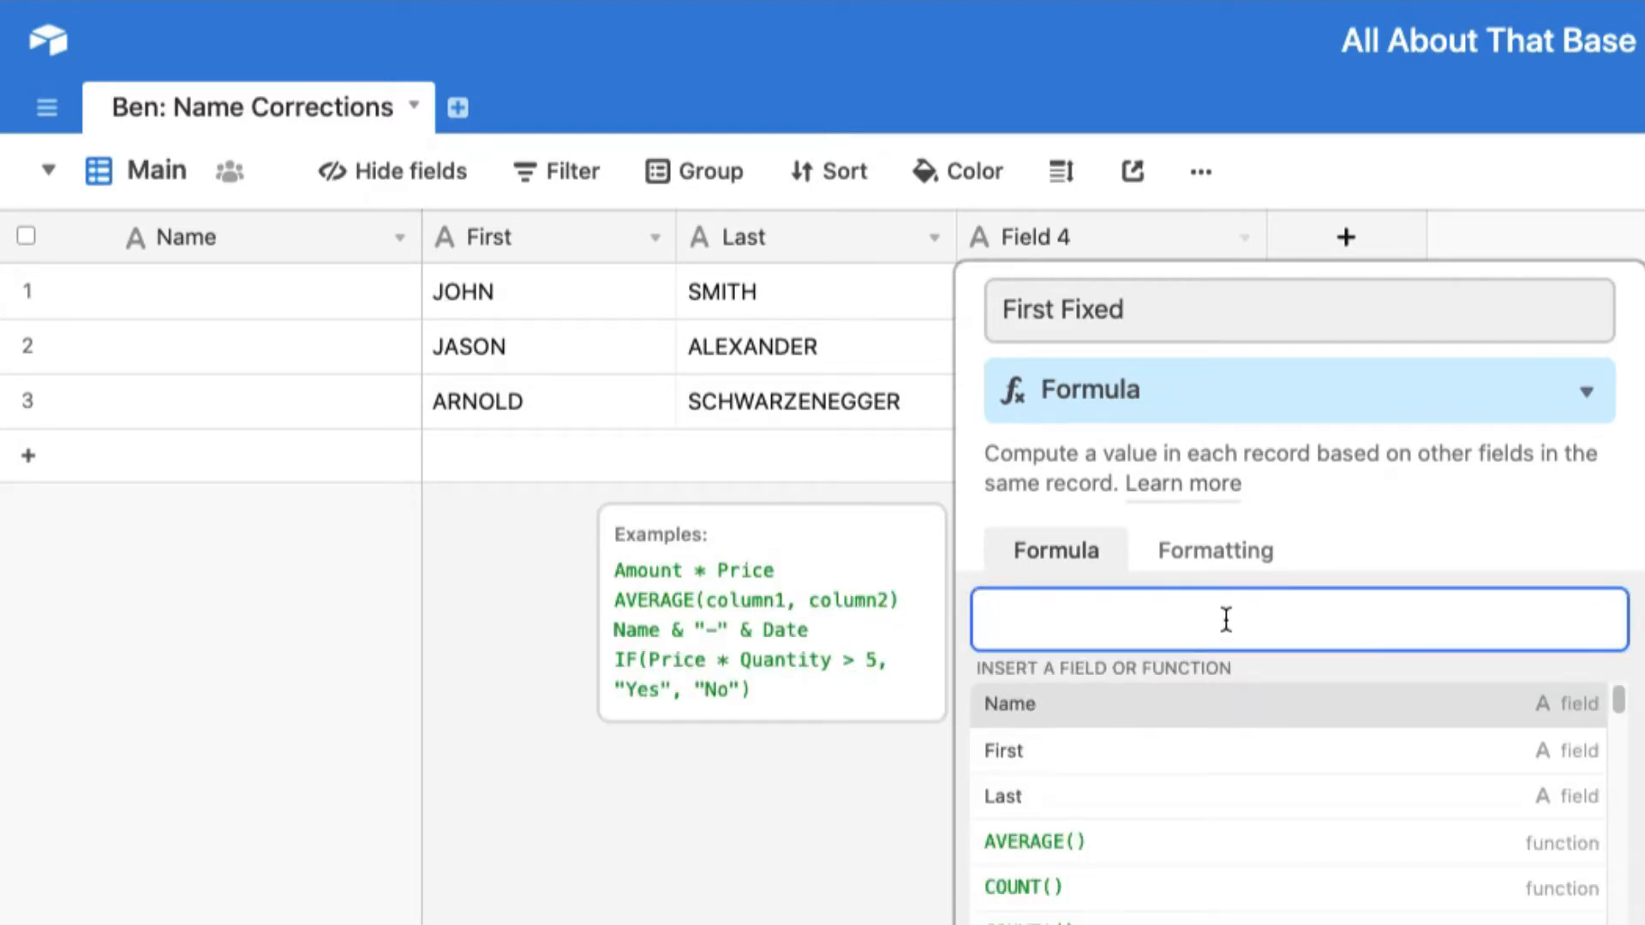
- Start the First Fixed formula with LEFT(First, 1) followed by an ampersand
{"action": "type", "text": "left"}
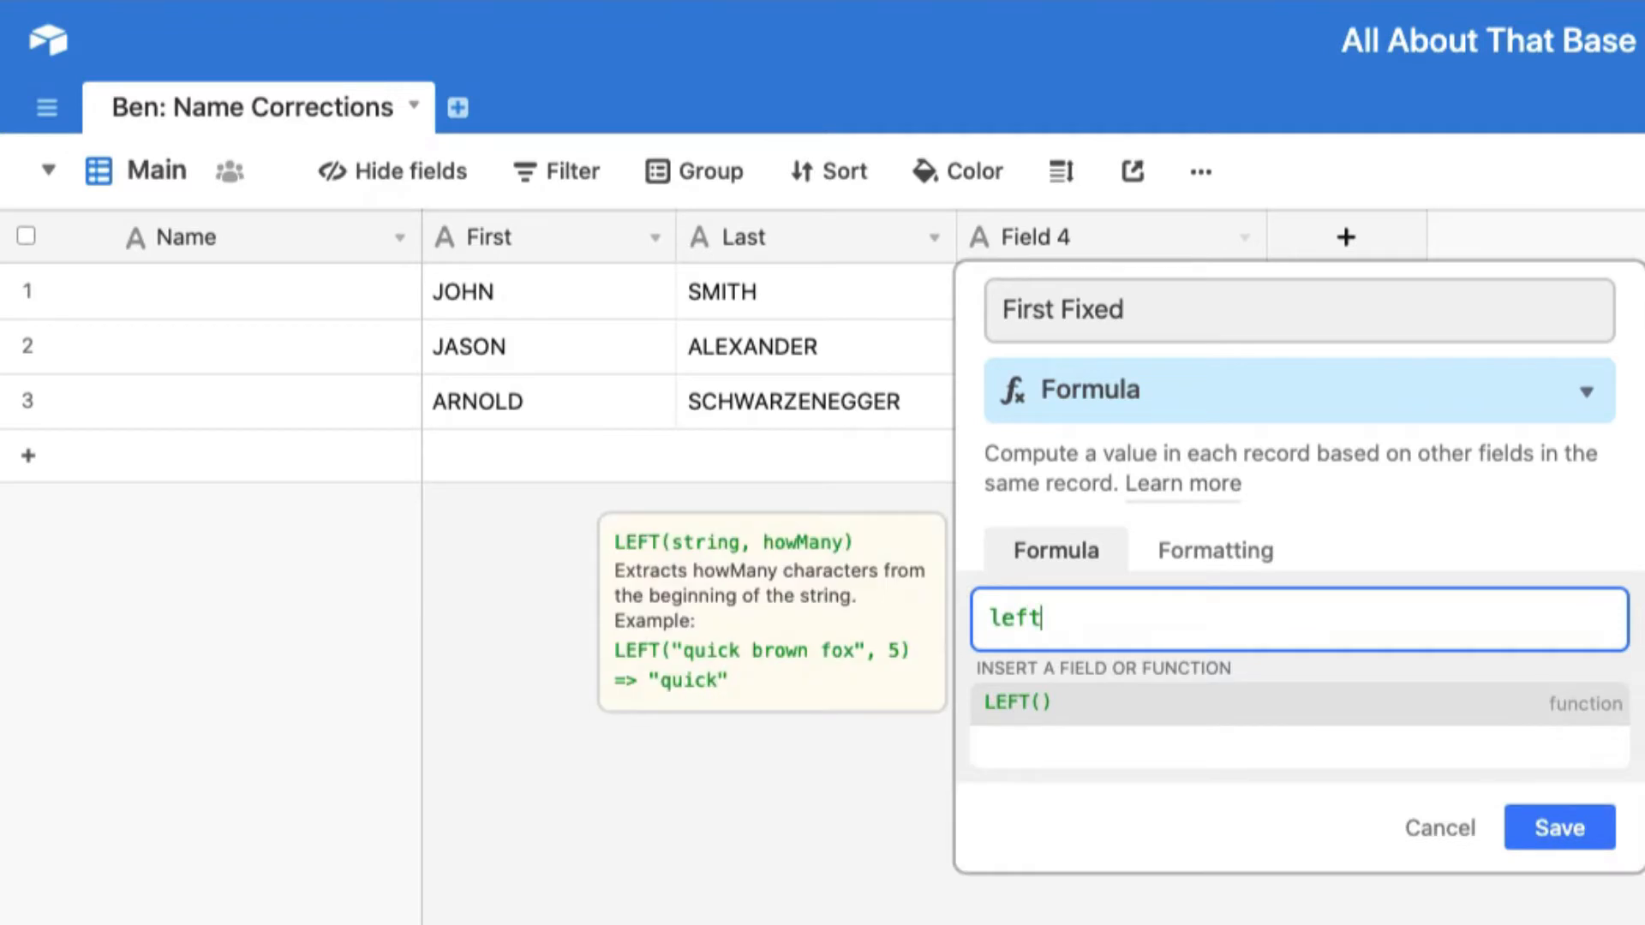
{"action": "mouse_move", "coordinate": [1159, 706]}
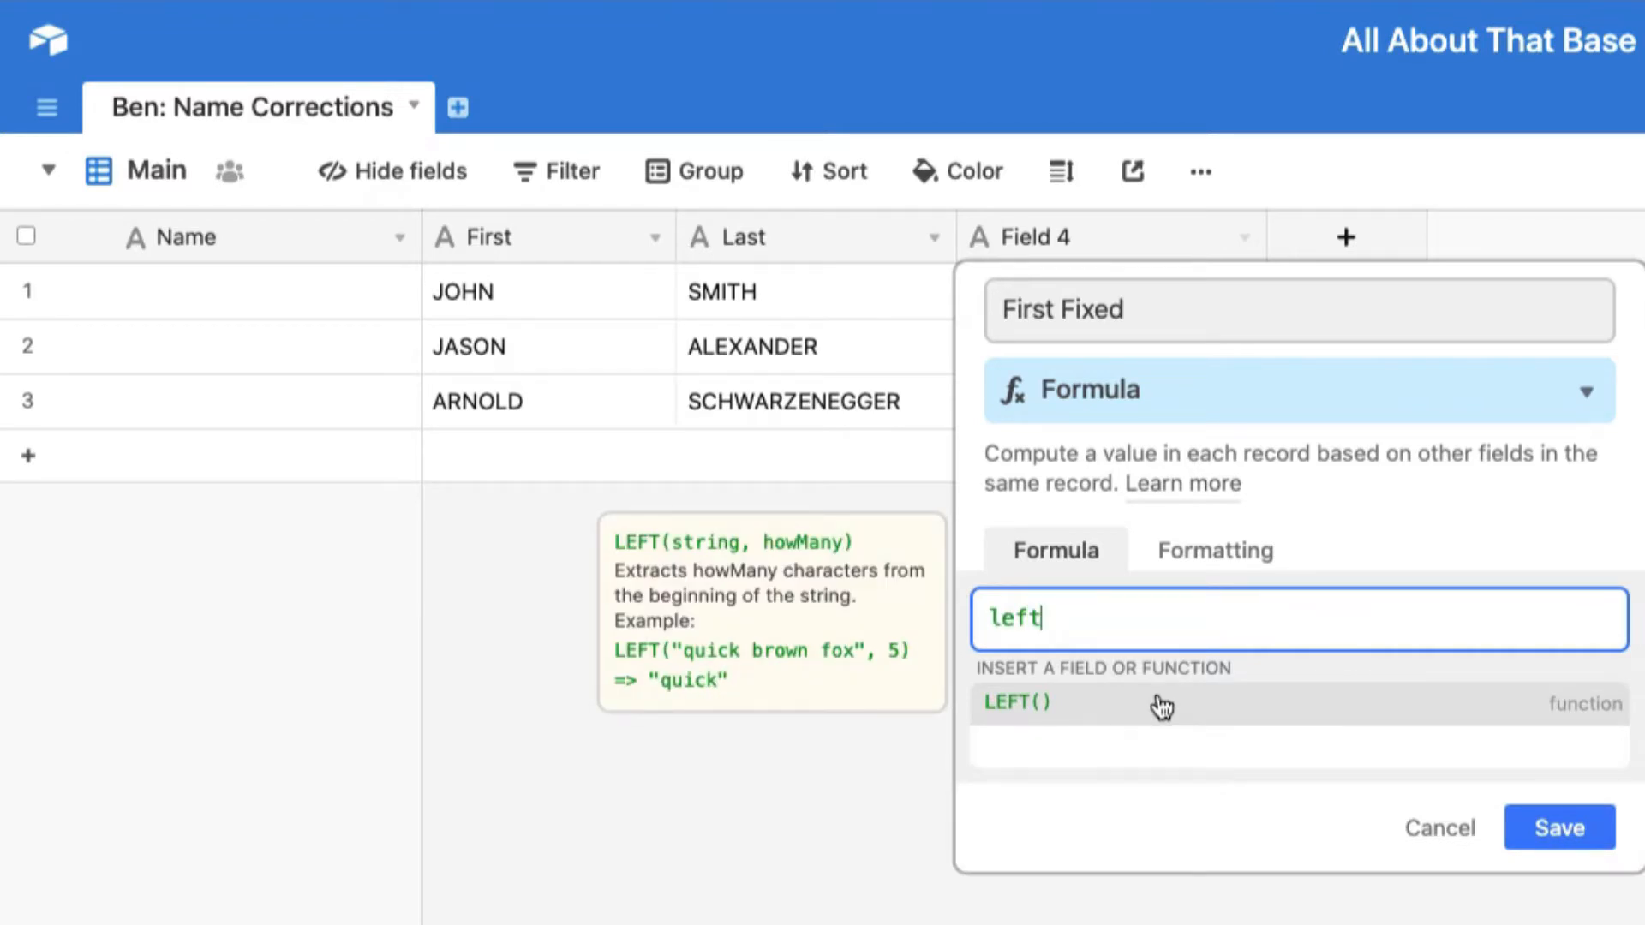
{"action": "left_click", "coordinate": [1017, 702]}
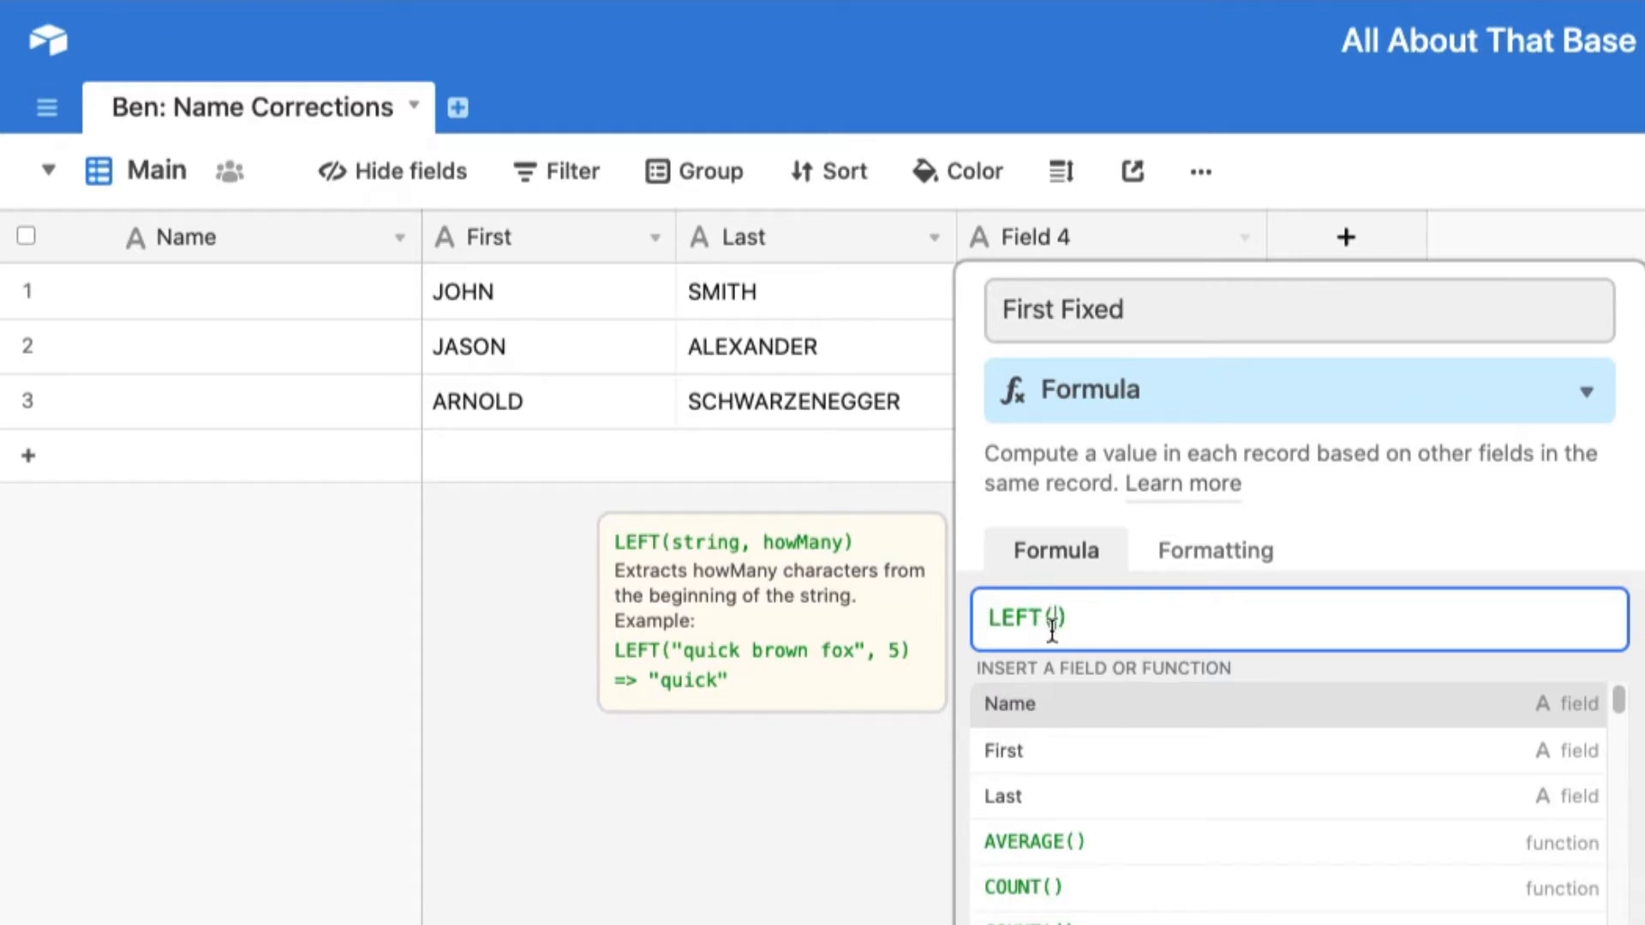
{"action": "mouse_move", "coordinate": [1427, 725]}
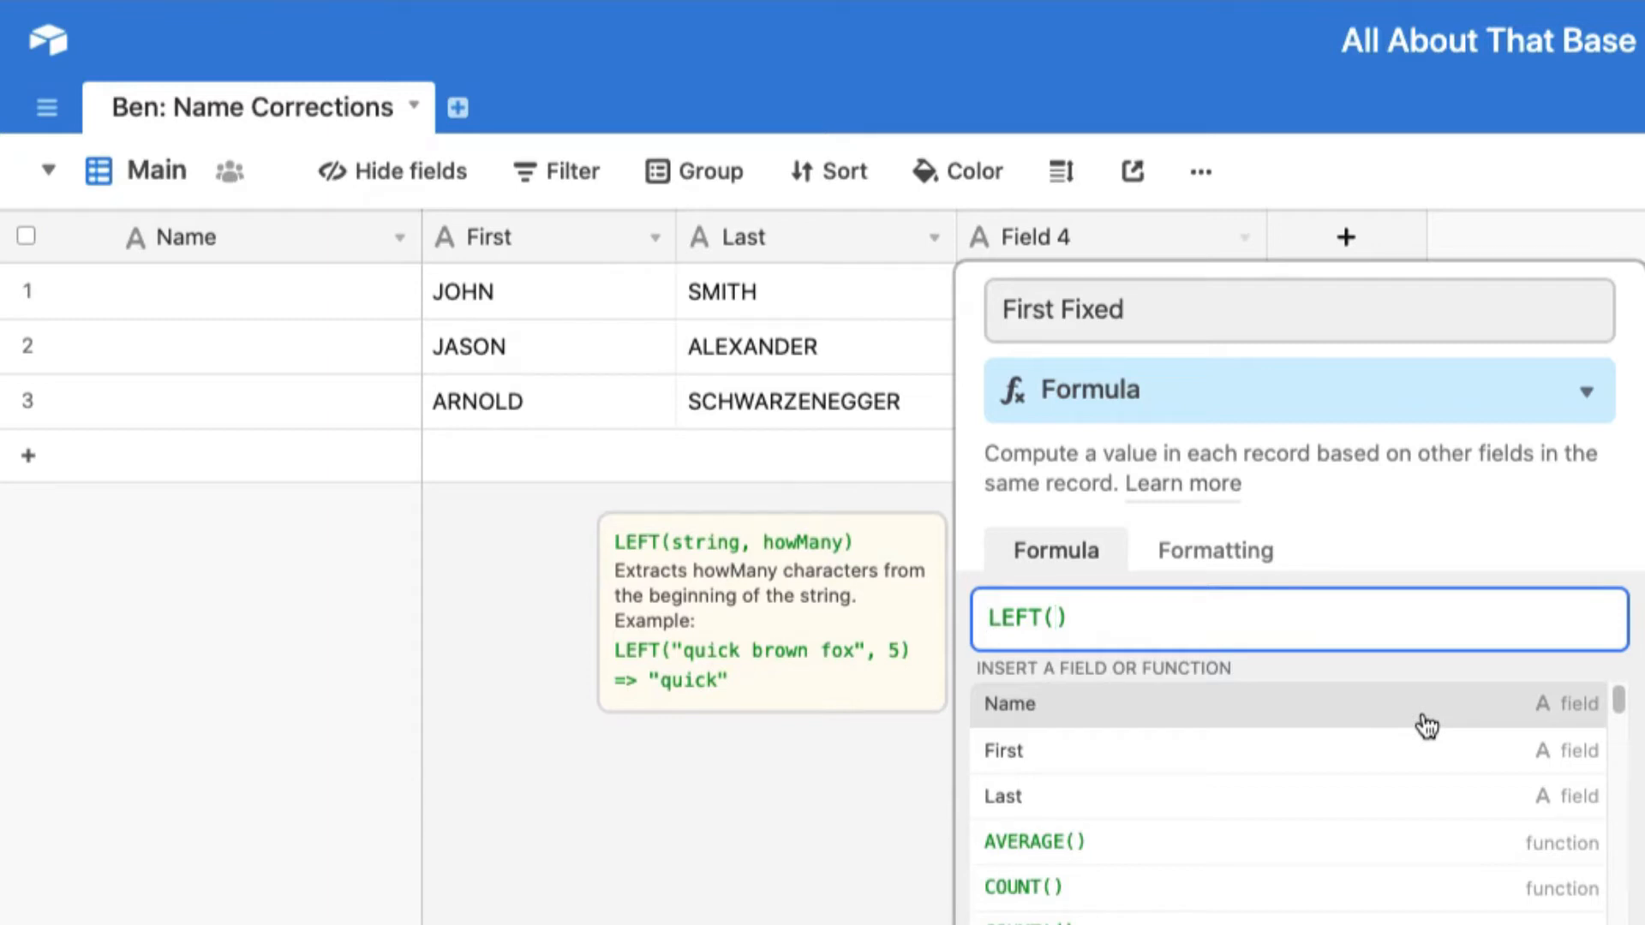
{"action": "mouse_move", "coordinate": [698, 542]}
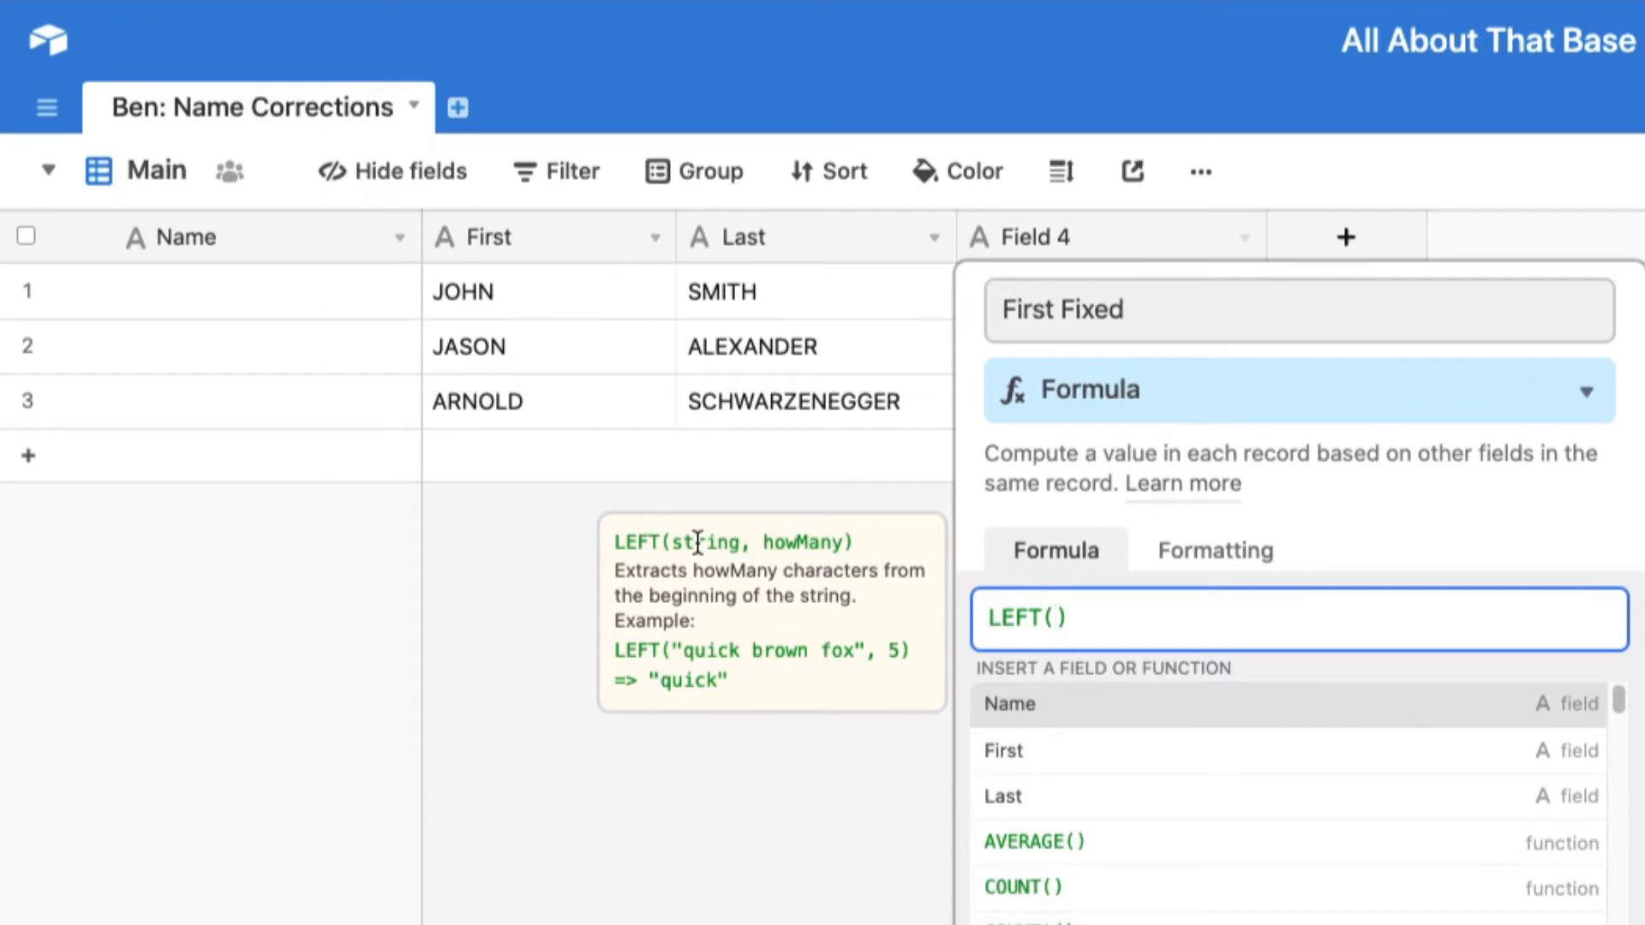
{"action": "mouse_move", "coordinate": [813, 544]}
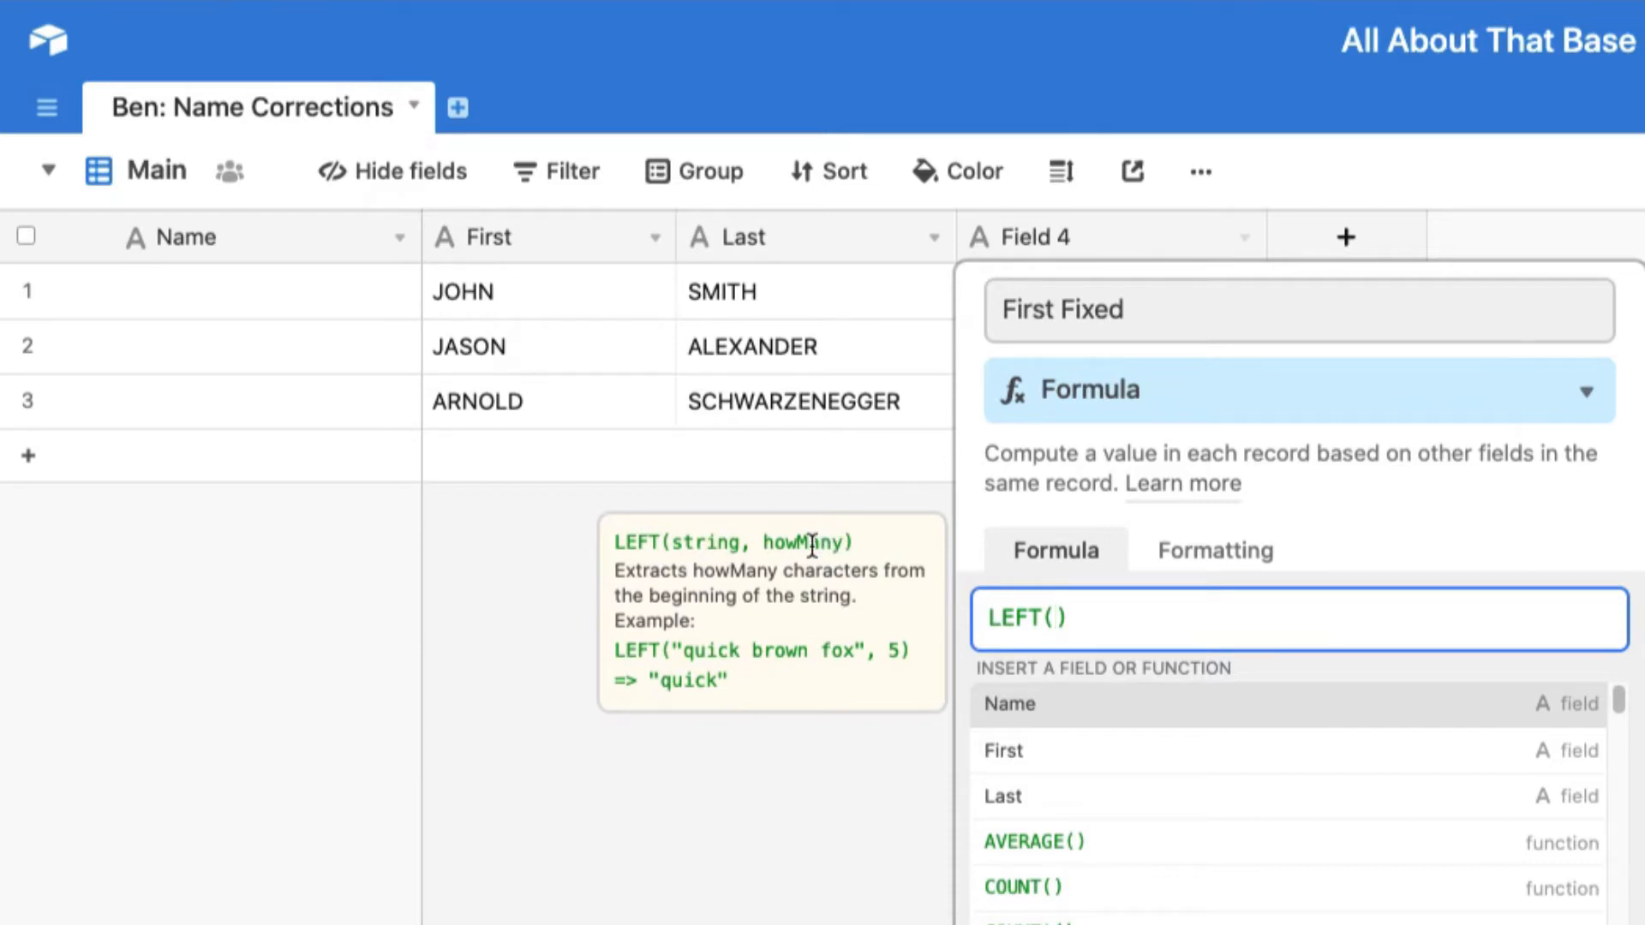
{"action": "left_click", "coordinate": [1002, 751]}
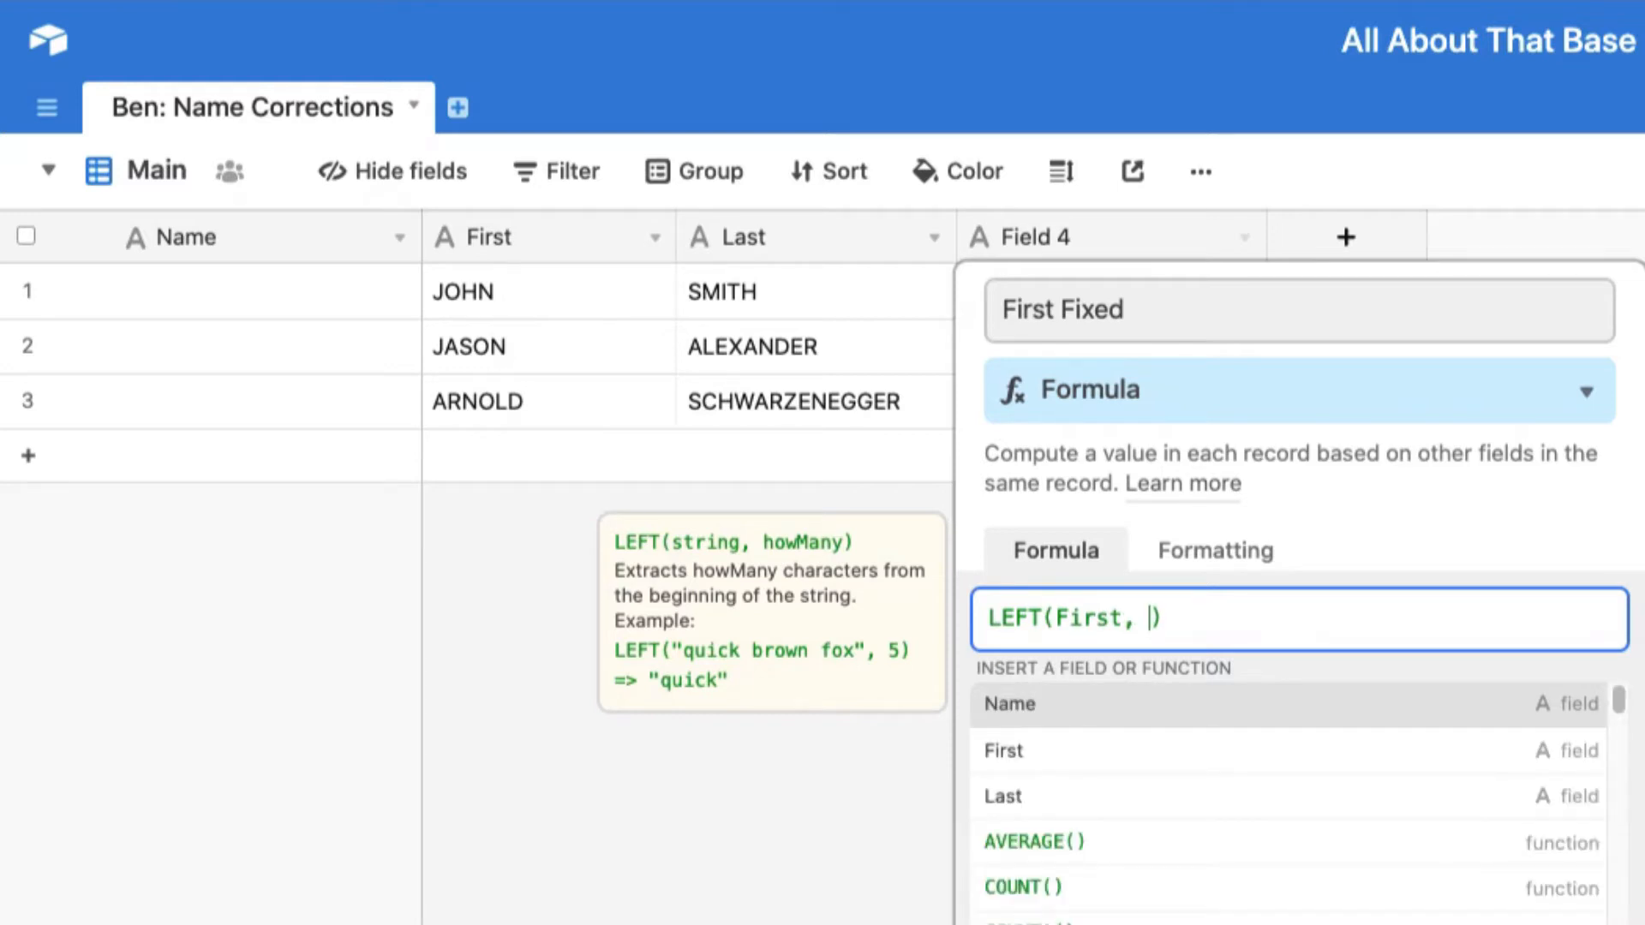
{"action": "type", "text": "1"}
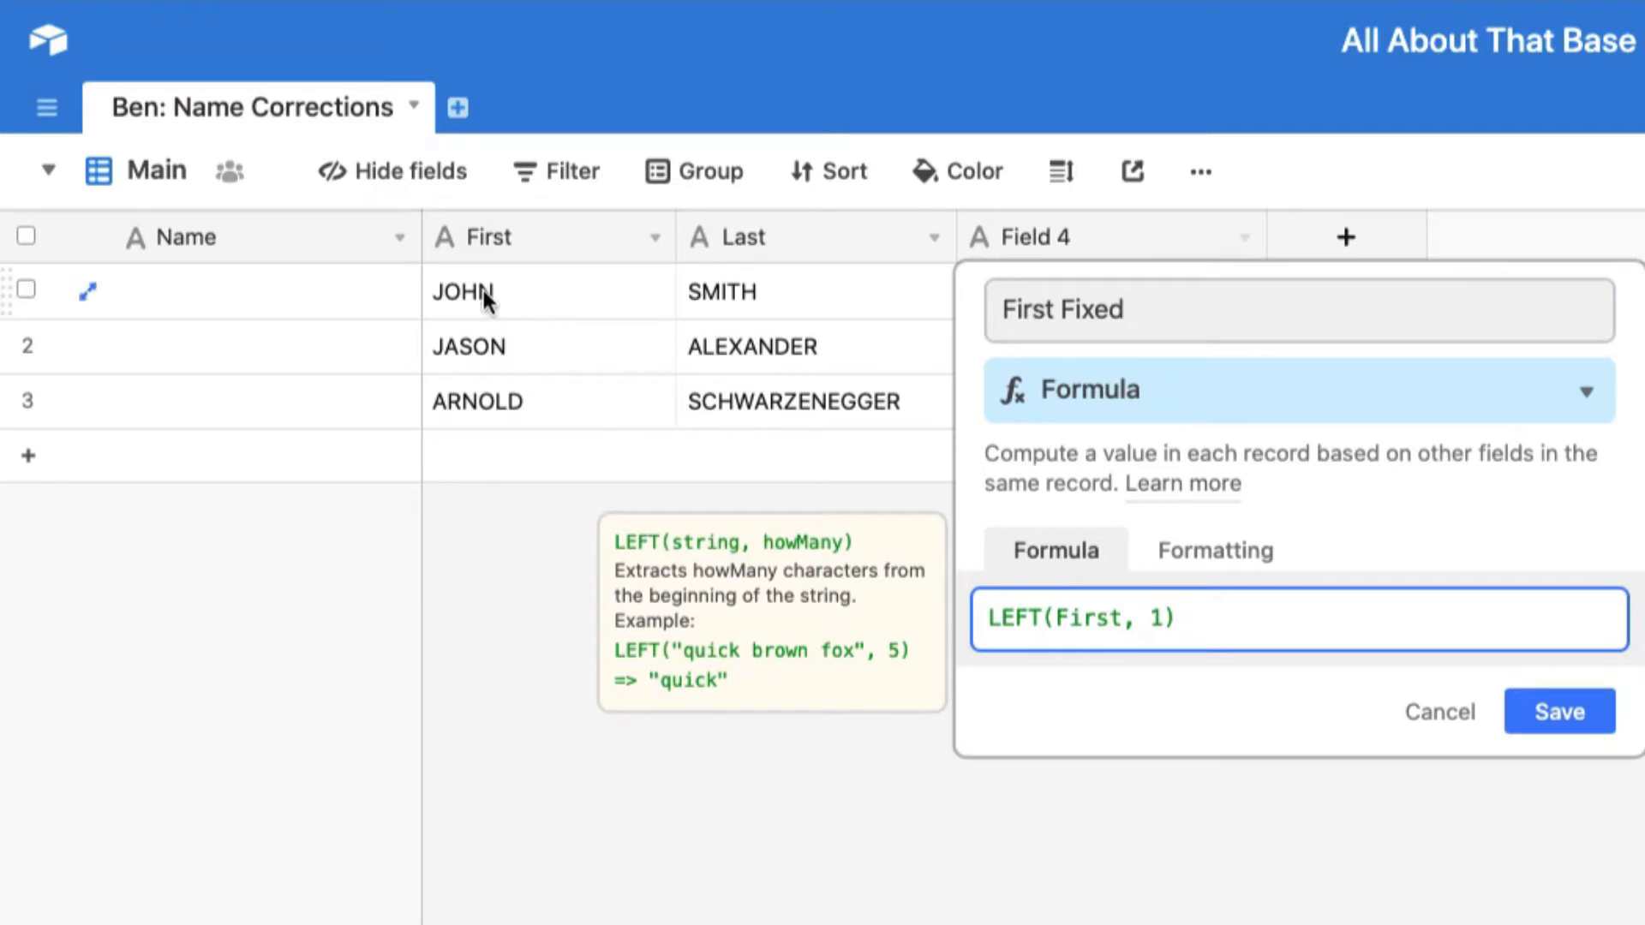
{"action": "type", "text": "&"}
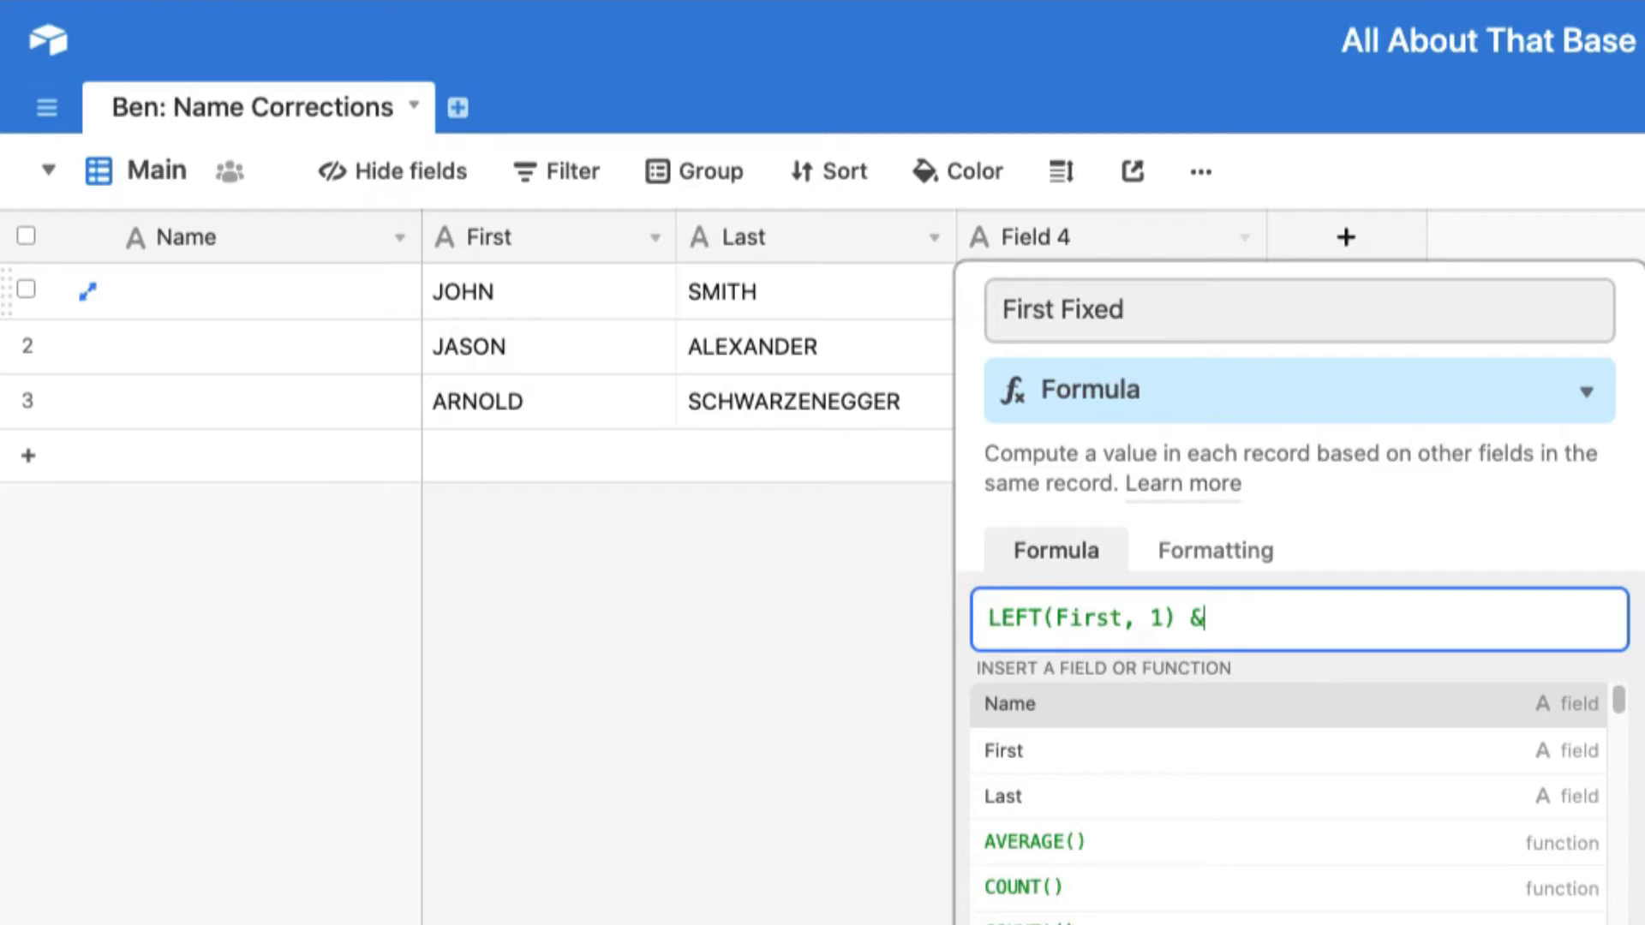
- Append MID(First, 2, 50) after the ampersand in the formula
{"action": "type", "text": "MID("}
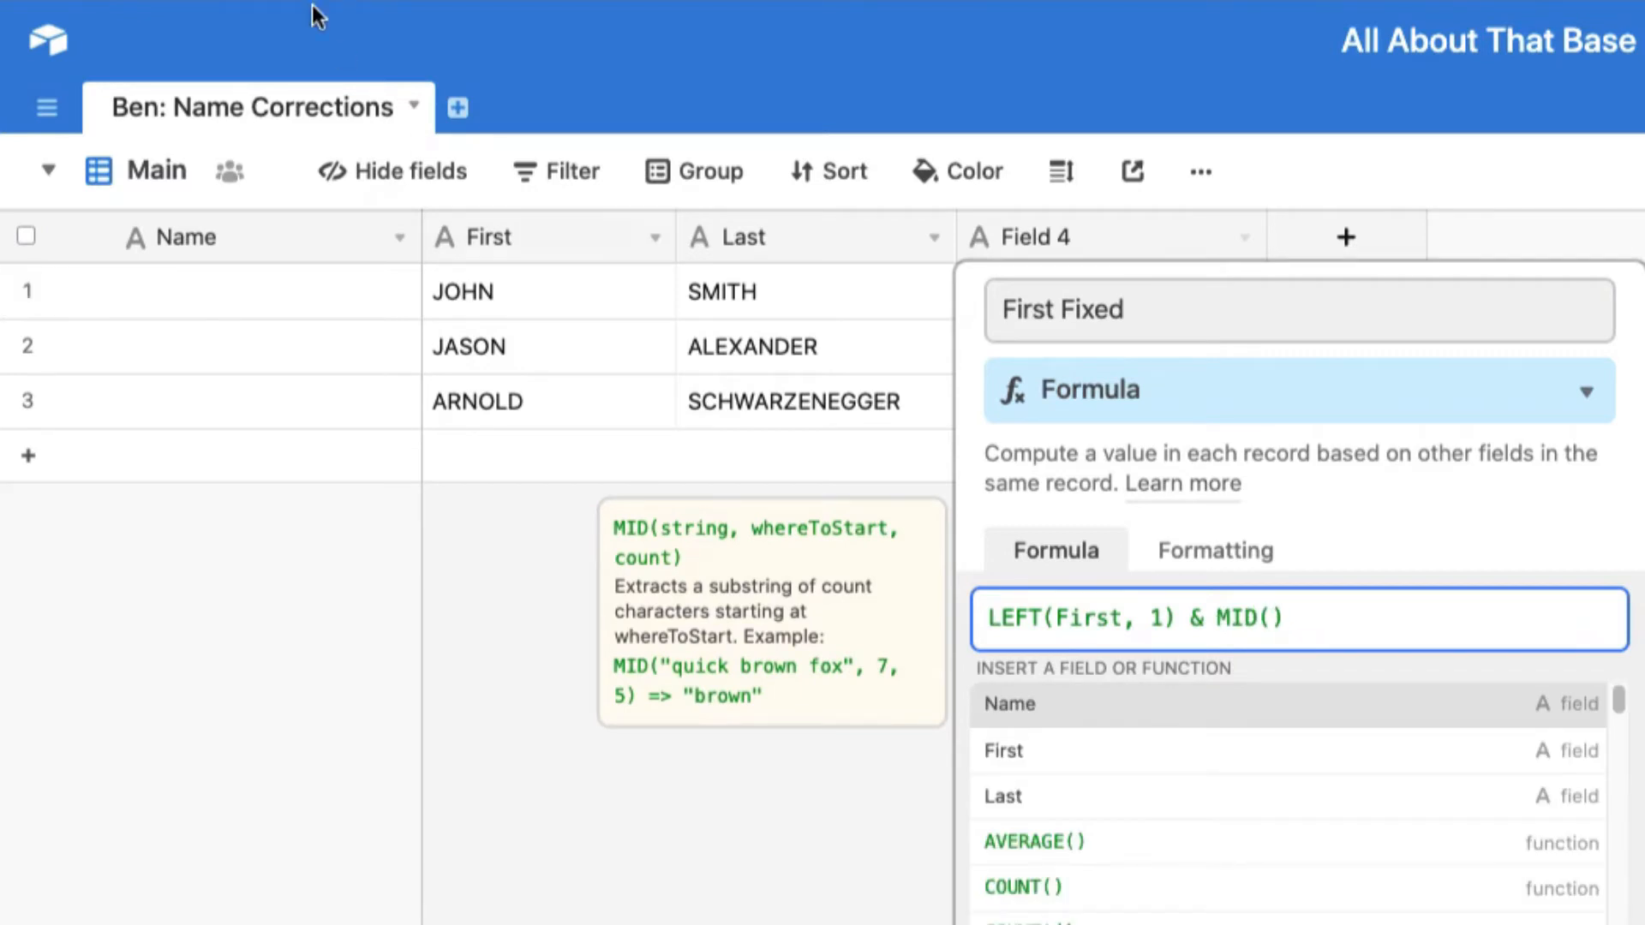
{"action": "mouse_move", "coordinate": [643, 488]}
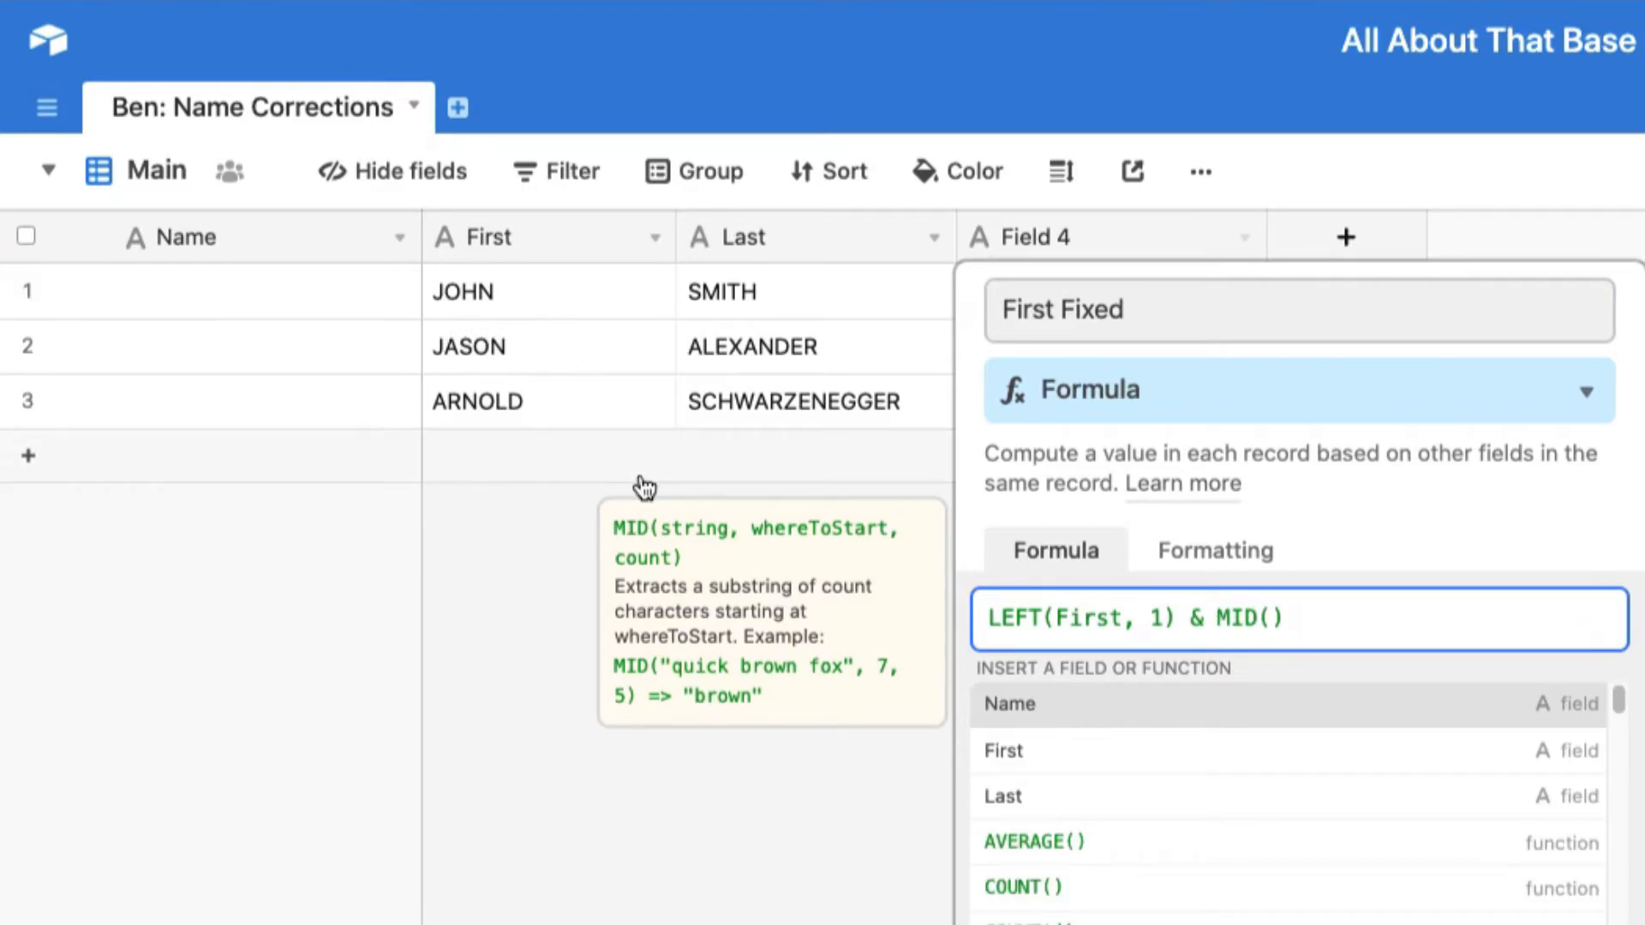
{"action": "mouse_move", "coordinate": [702, 571]}
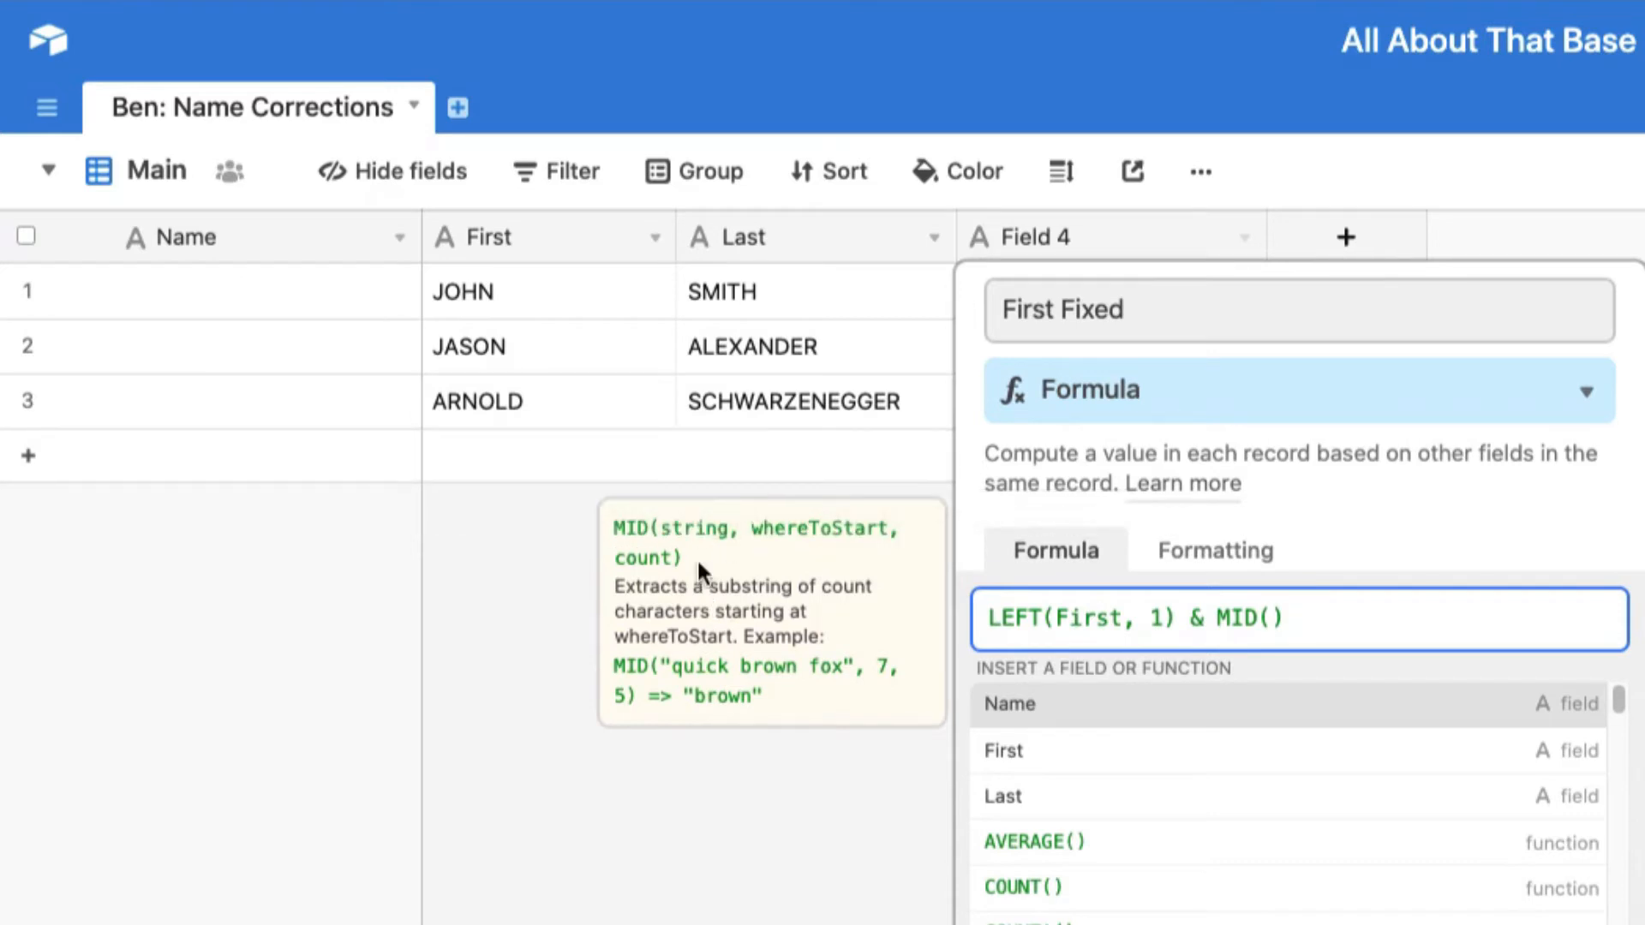
{"action": "type", "text": "fir"}
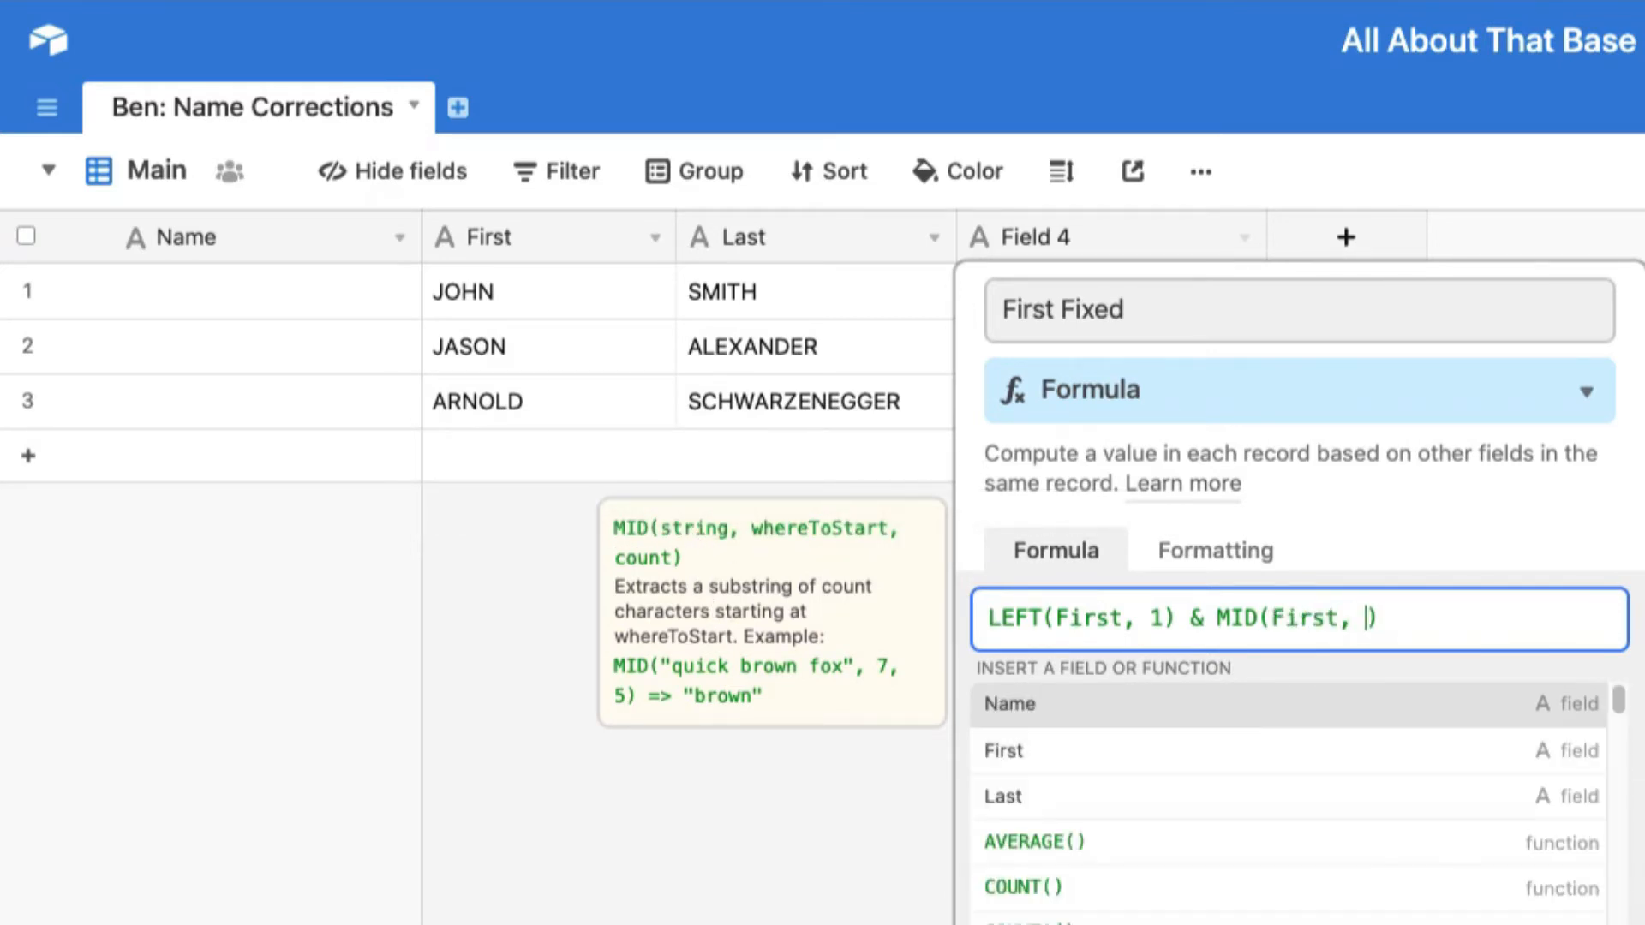
{"action": "type", "text": "2"}
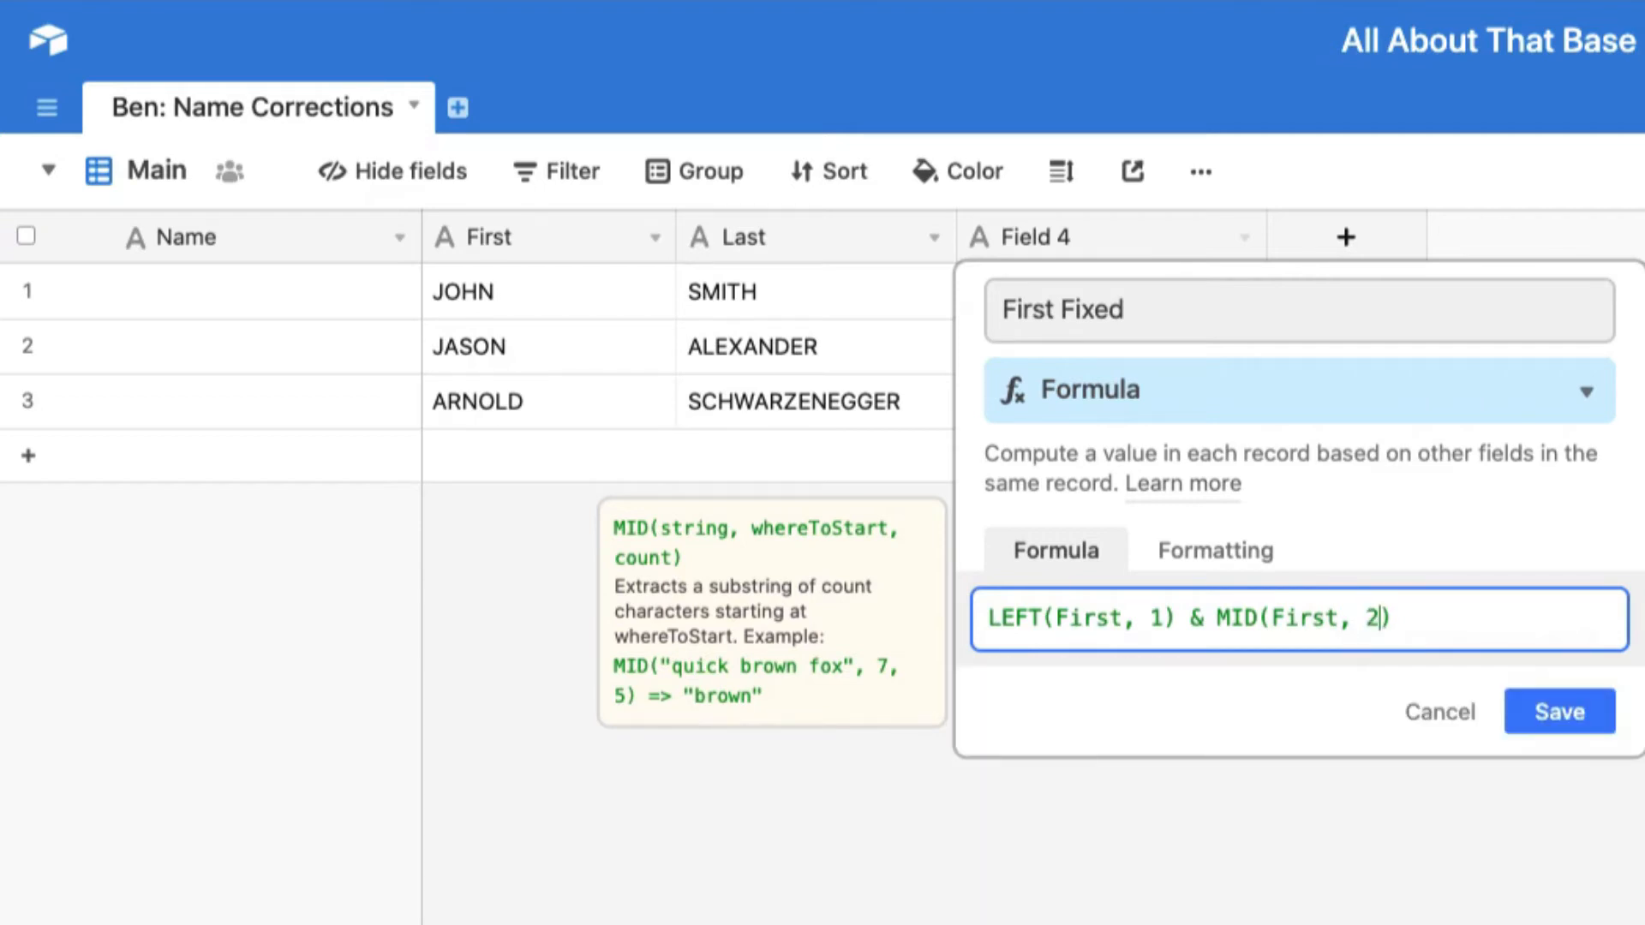
{"action": "type", "text": ", 50"}
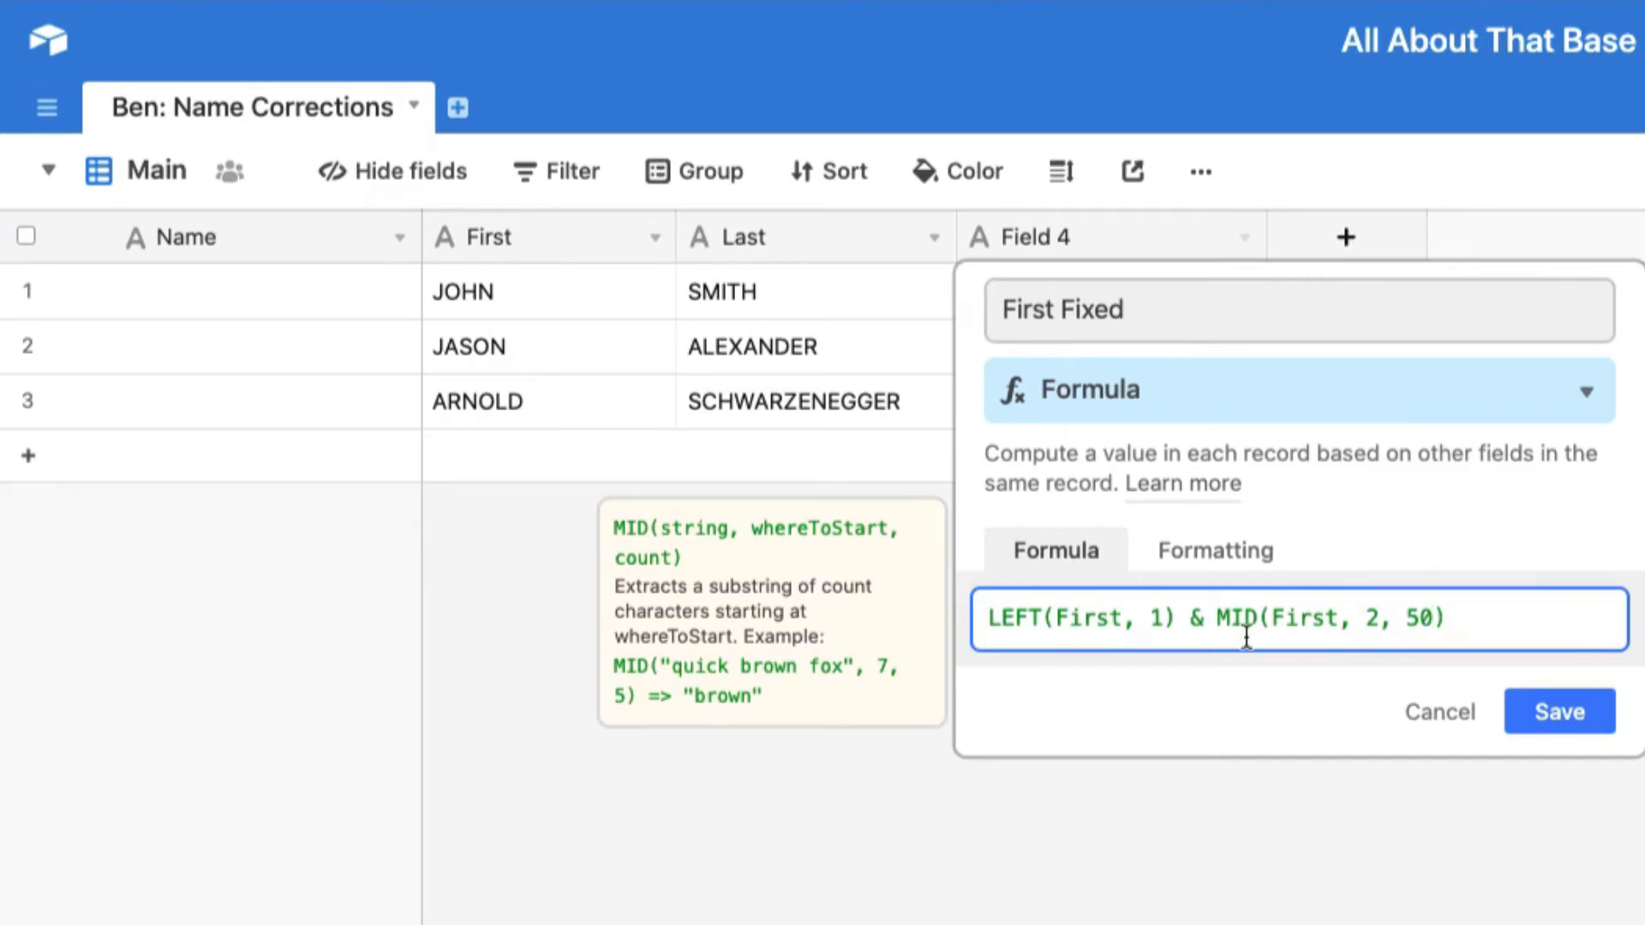
{"action": "mouse_move", "coordinate": [1319, 630]}
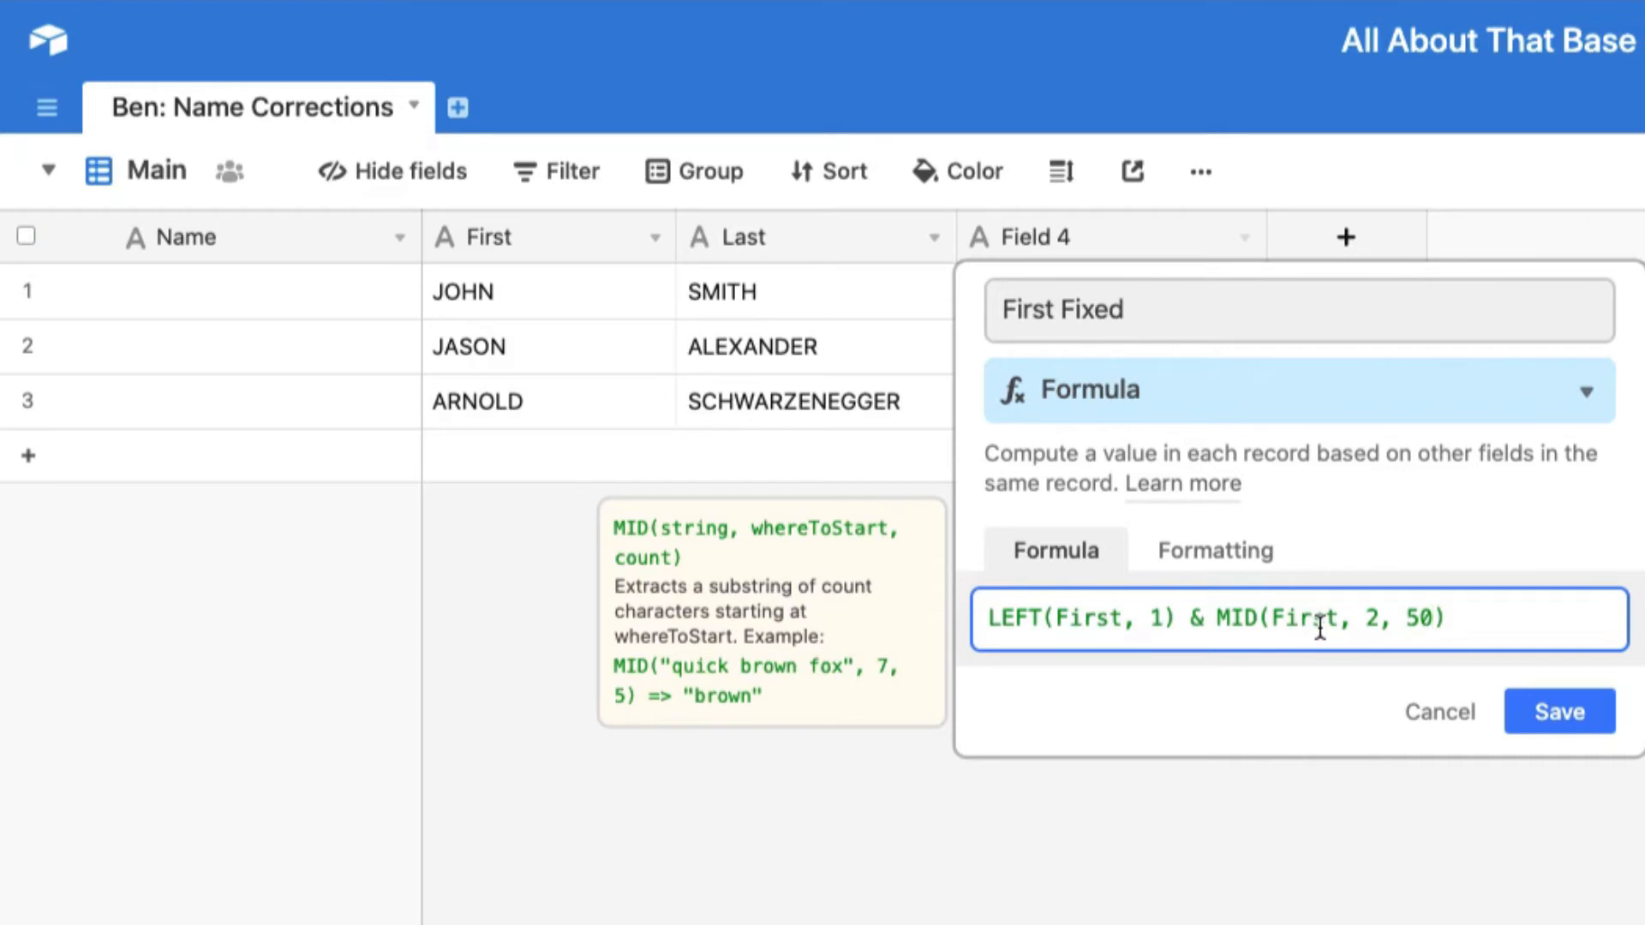
{"action": "mouse_move", "coordinate": [509, 409]}
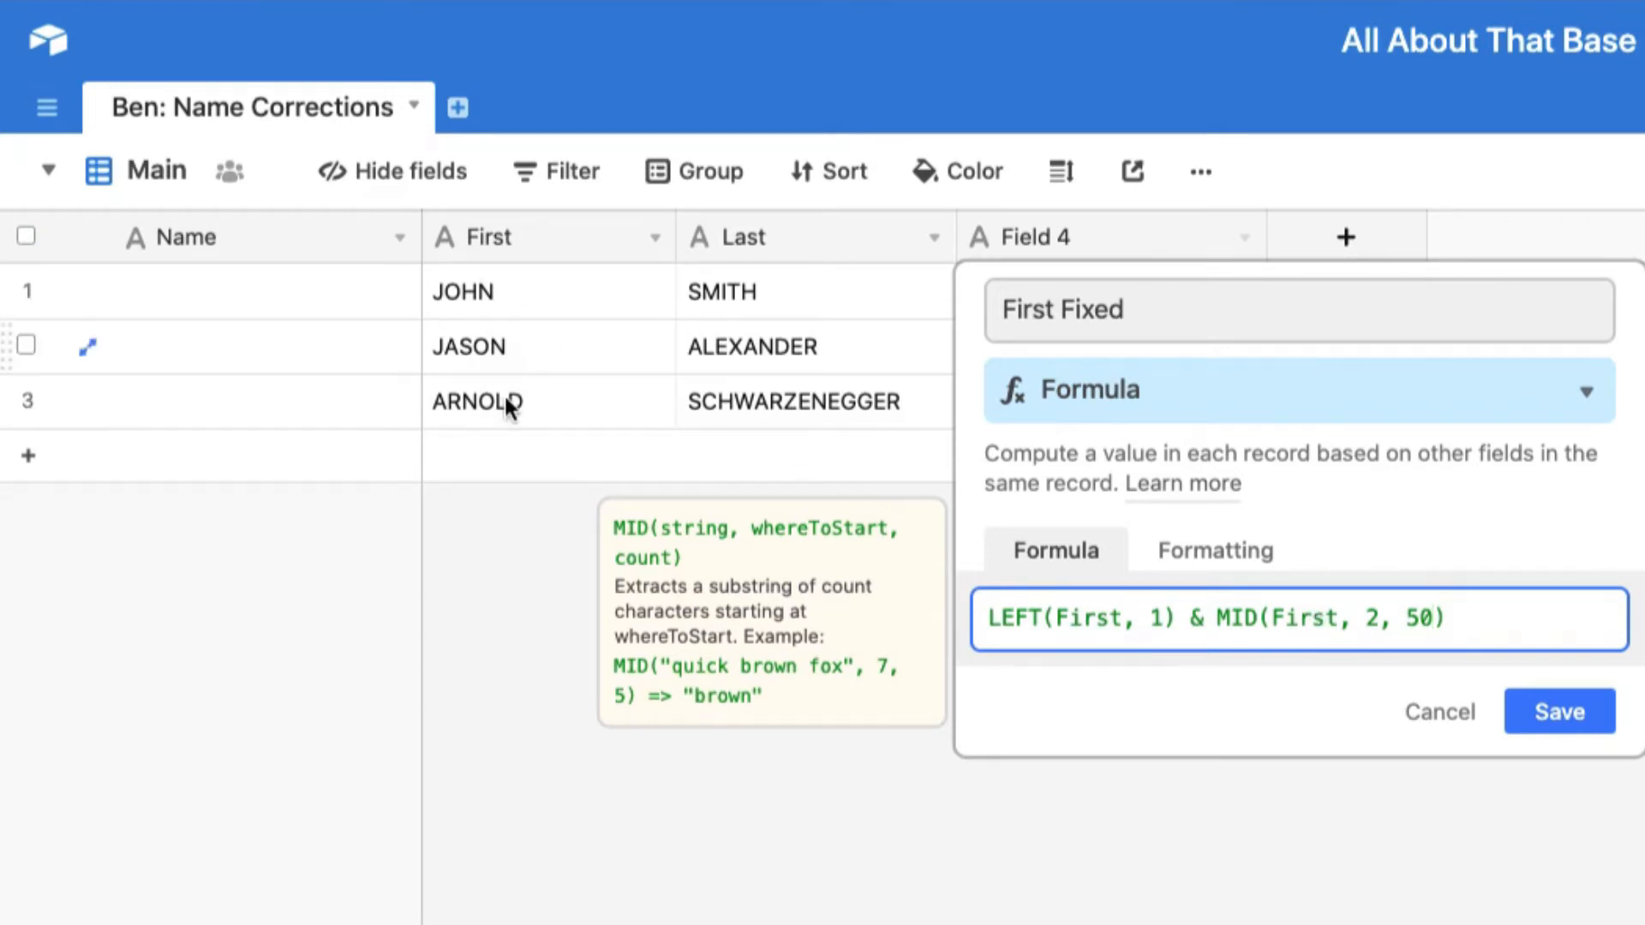
- Wrap MID(First, 2, 50) in LOWER() within the First Fixed formula
{"action": "left_click", "coordinate": [1212, 617]}
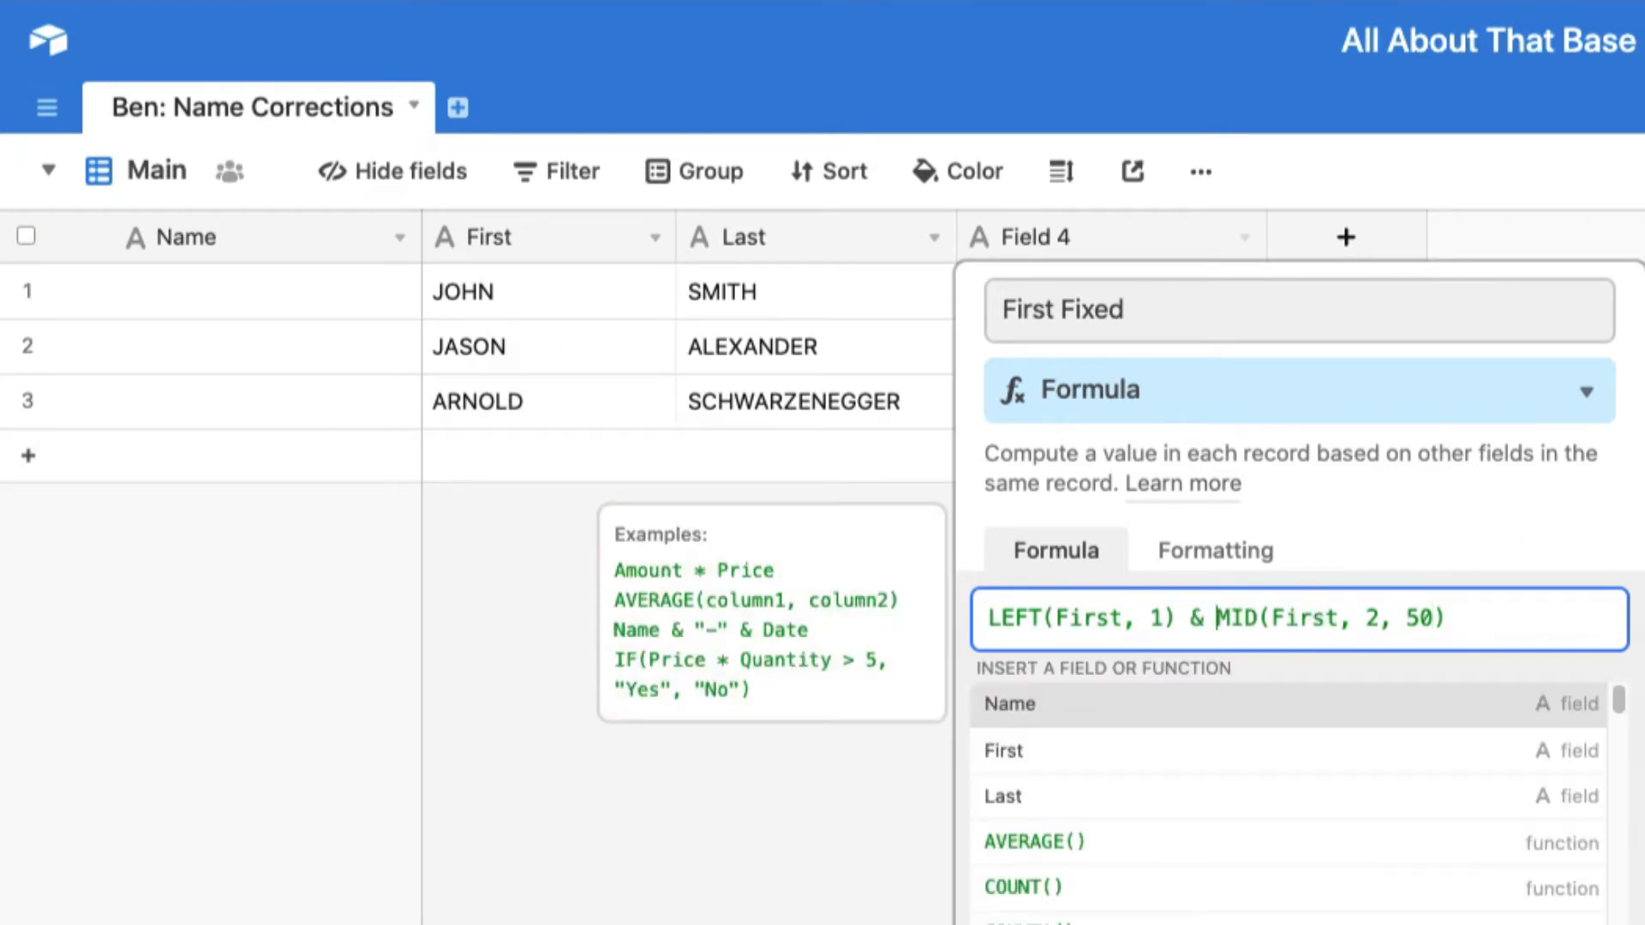
{"action": "type", "text": "low"}
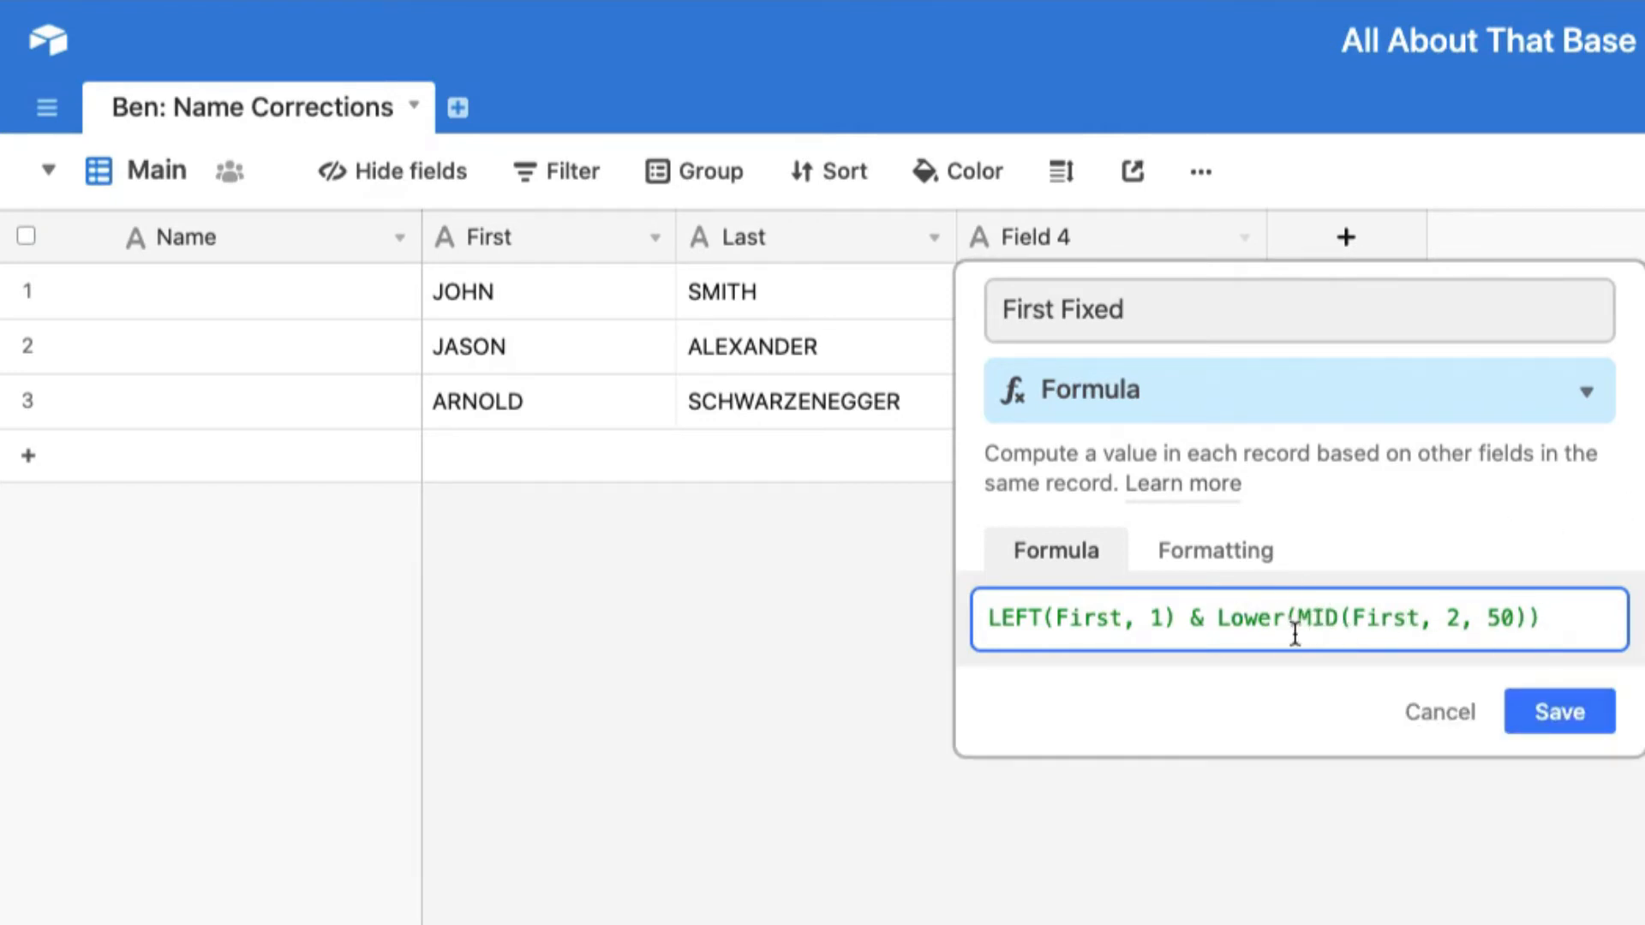
{"action": "mouse_move", "coordinate": [1510, 721]}
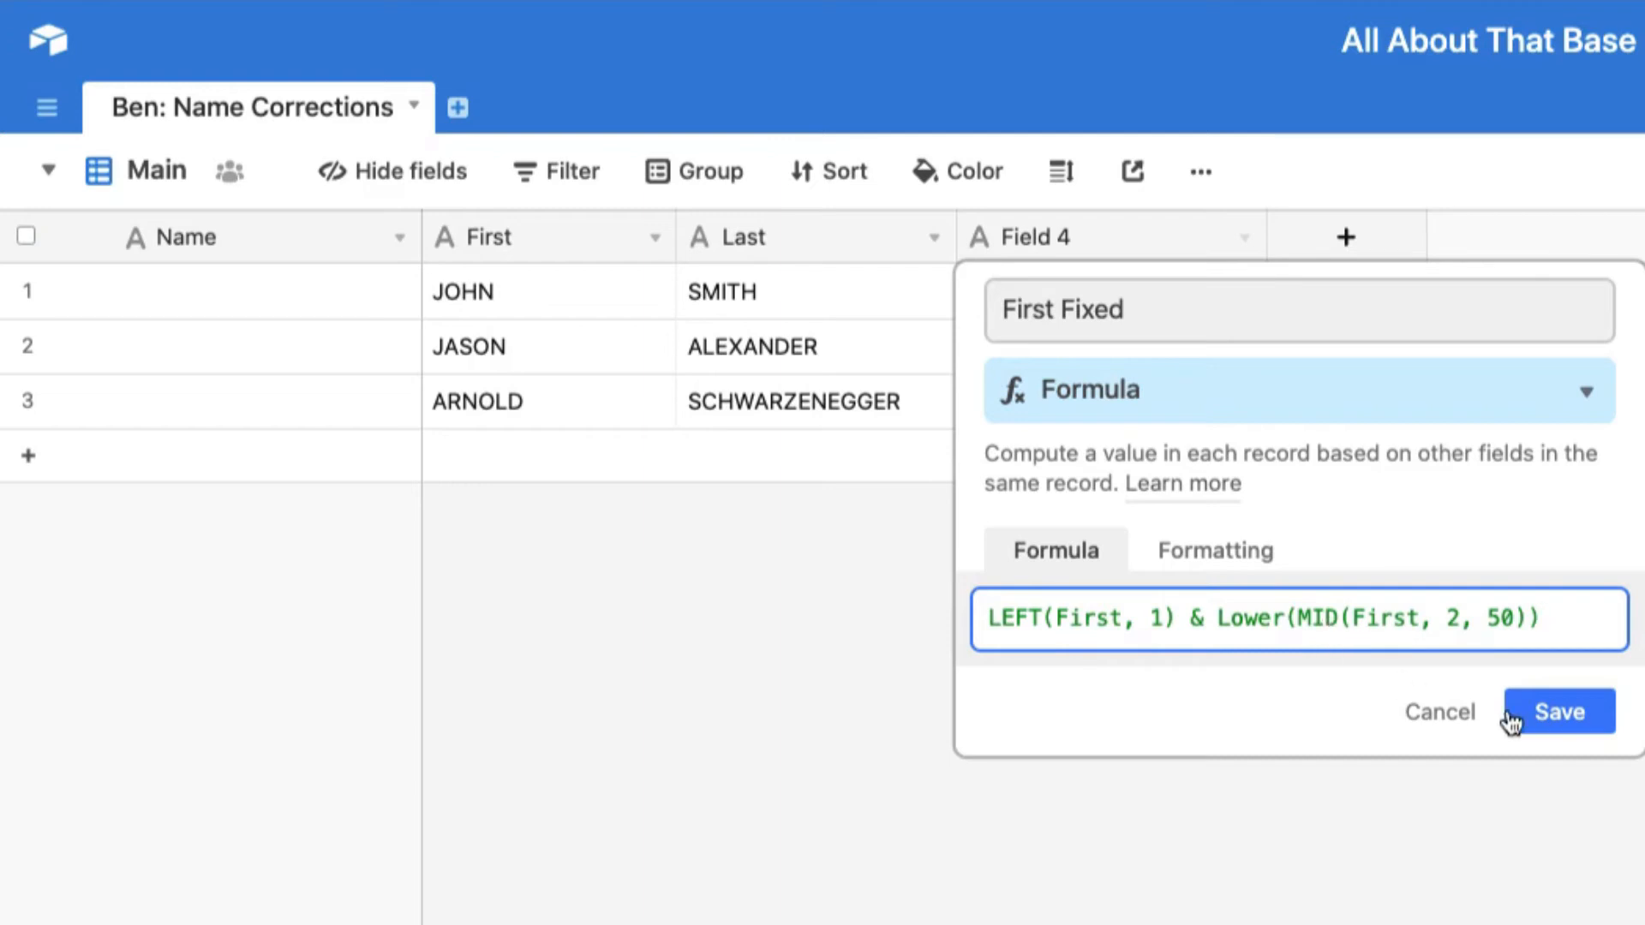
{"action": "left_click", "coordinate": [1558, 711]}
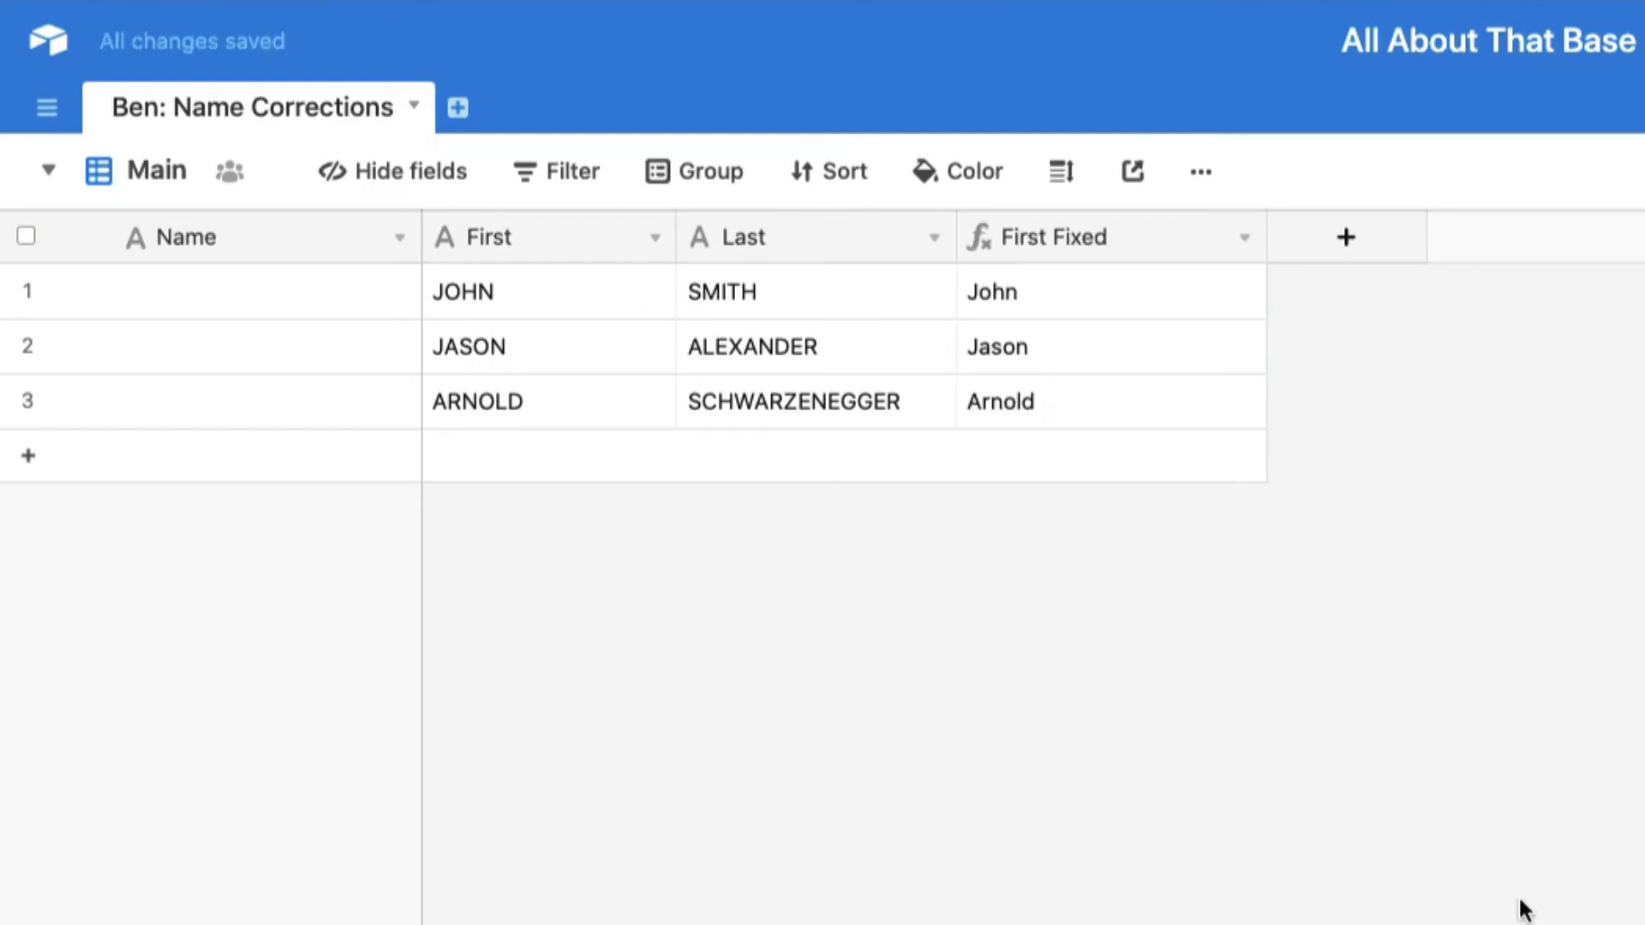
{"action": "mouse_move", "coordinate": [630, 351]}
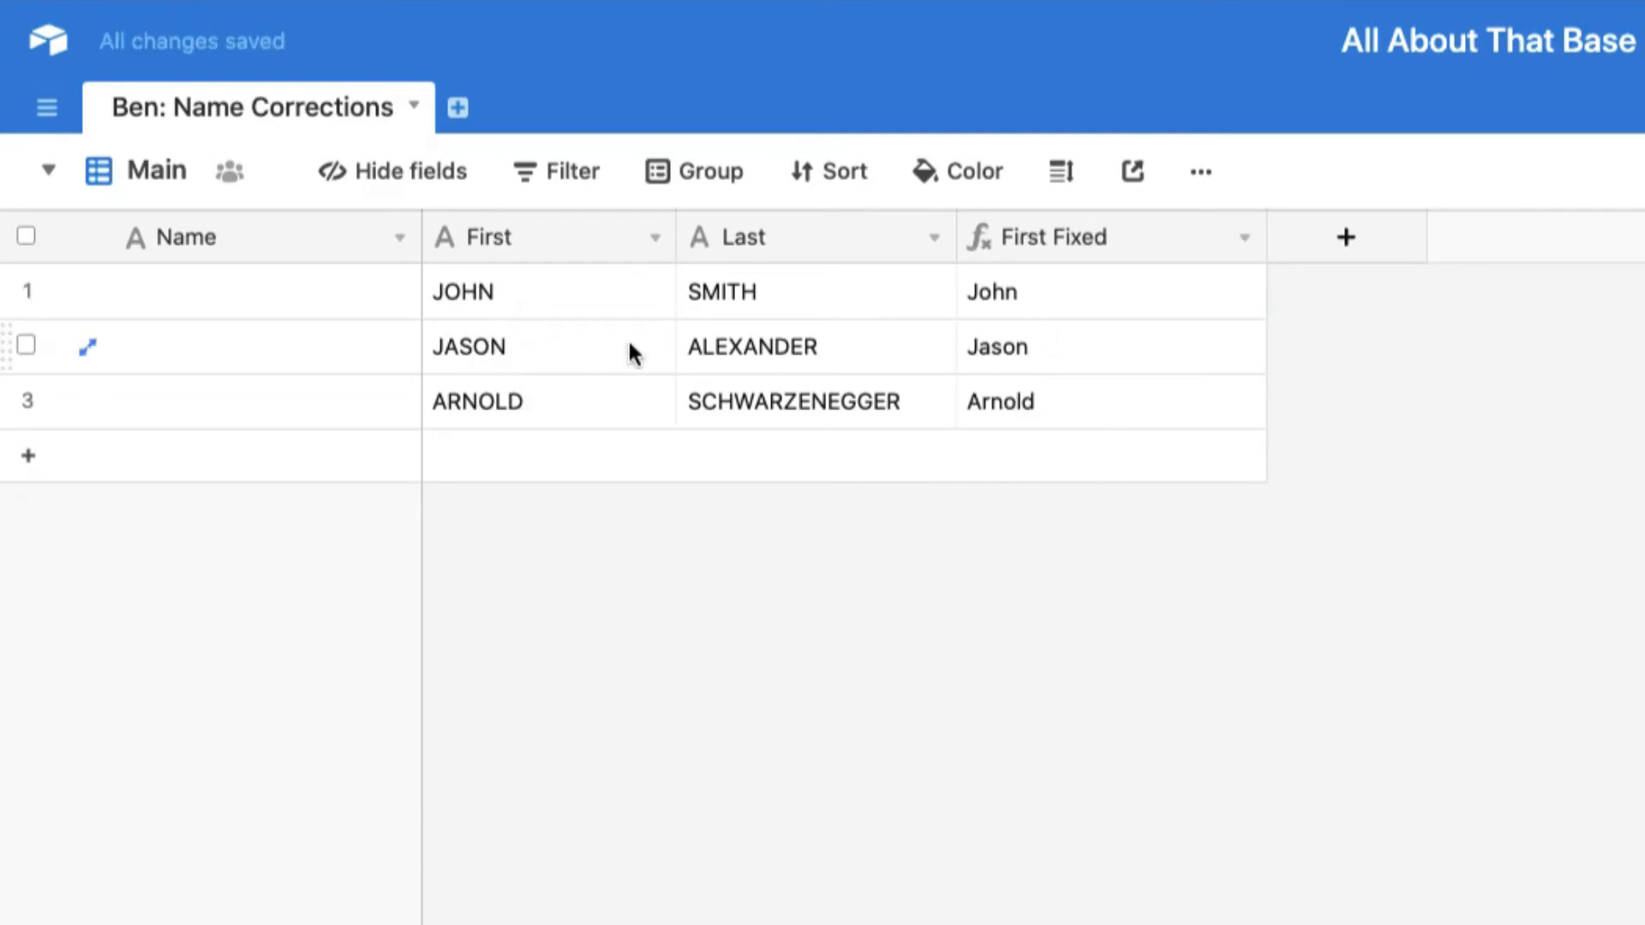
{"action": "mouse_move", "coordinate": [554, 412]}
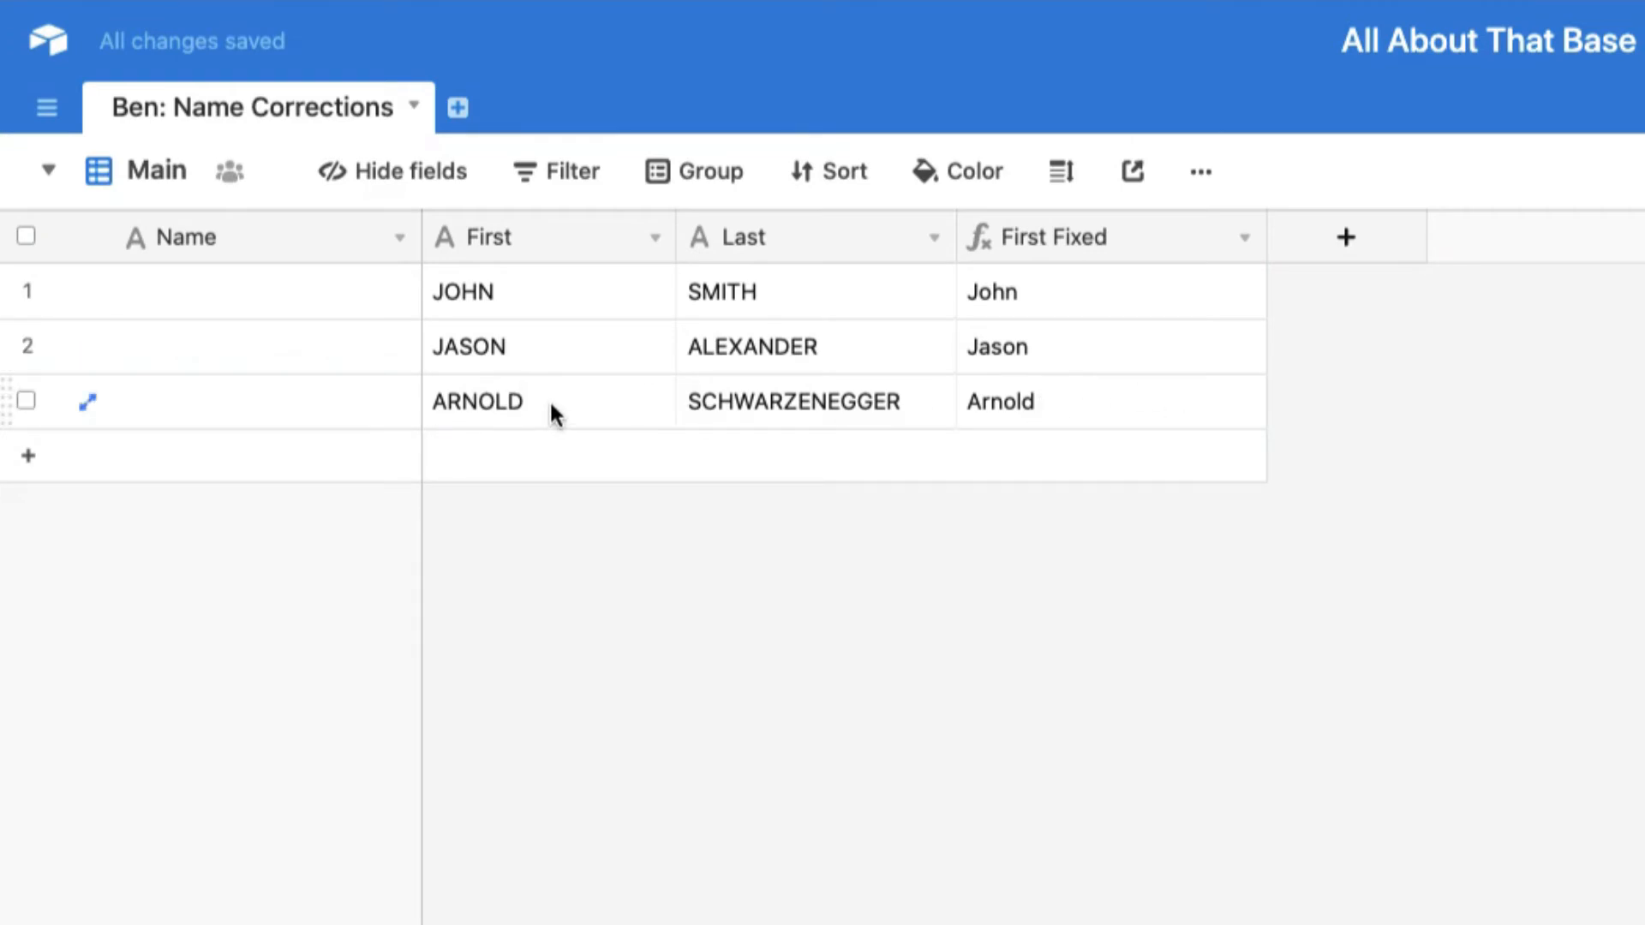
{"action": "mouse_move", "coordinate": [453, 344]}
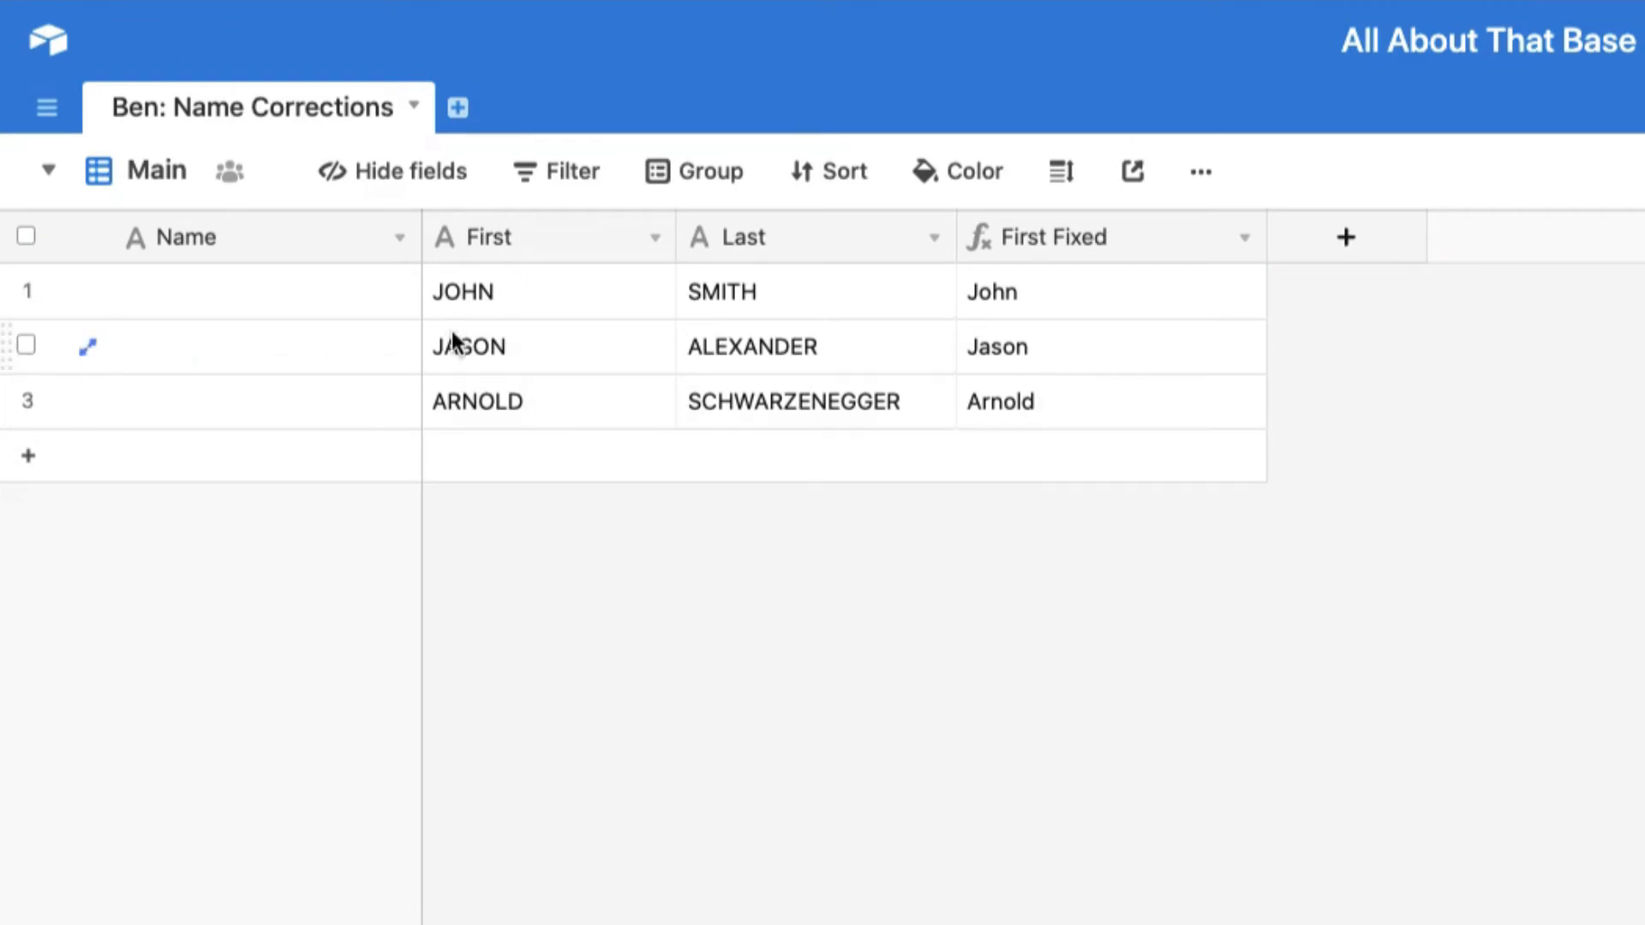
{"action": "mouse_move", "coordinate": [522, 304]}
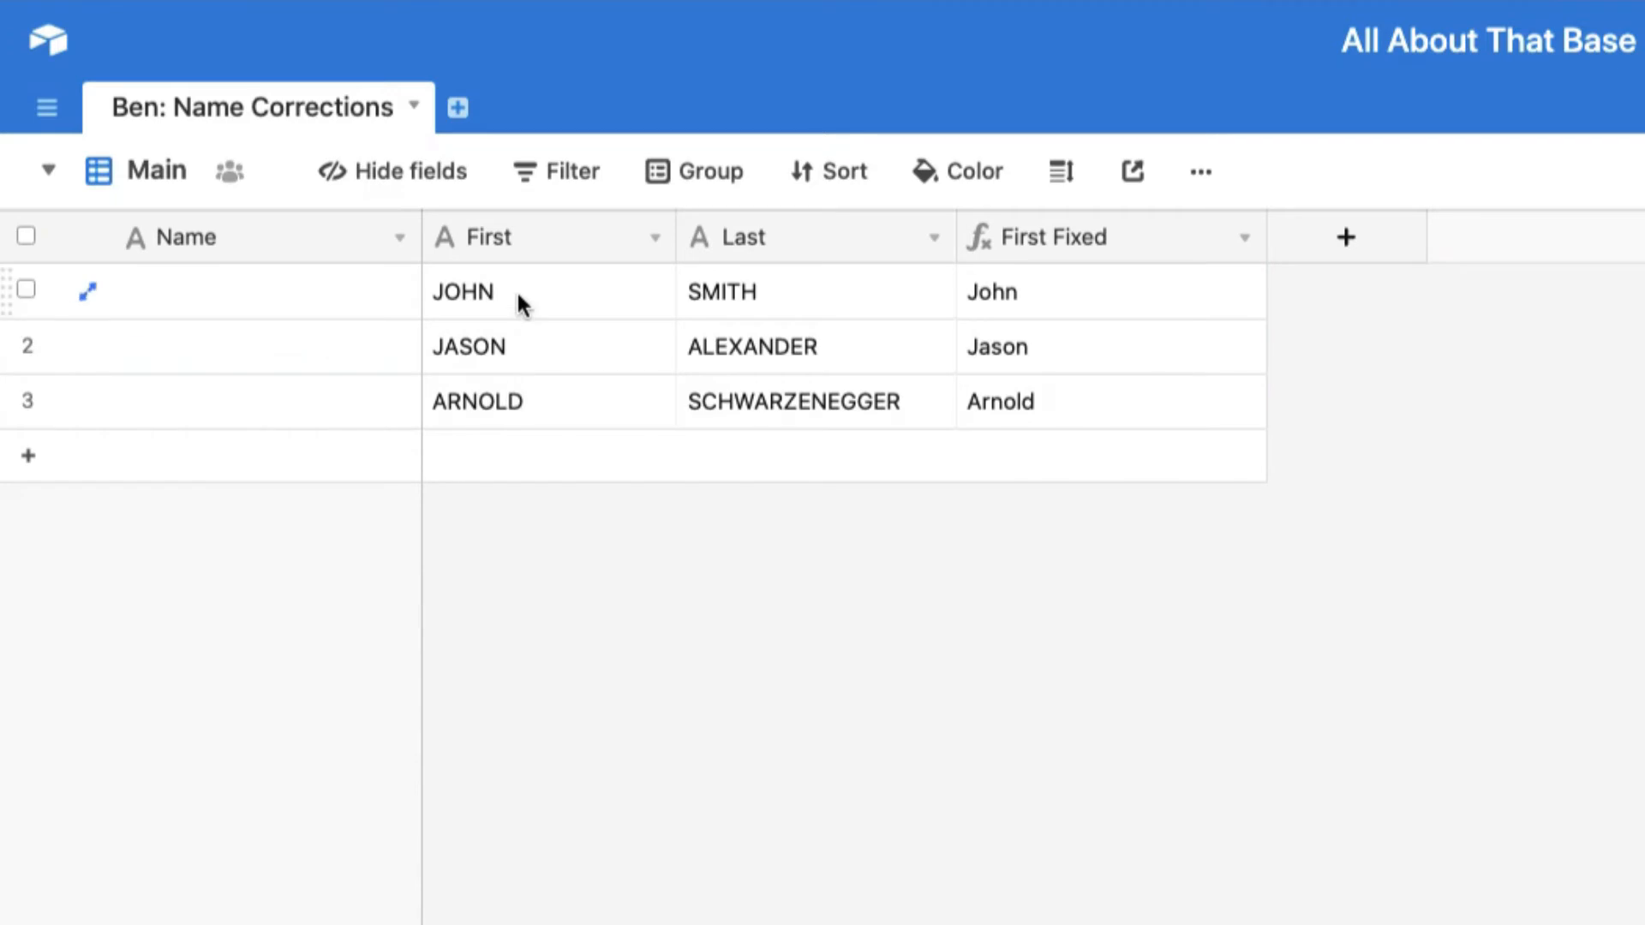
{"action": "mouse_move", "coordinate": [1055, 410]}
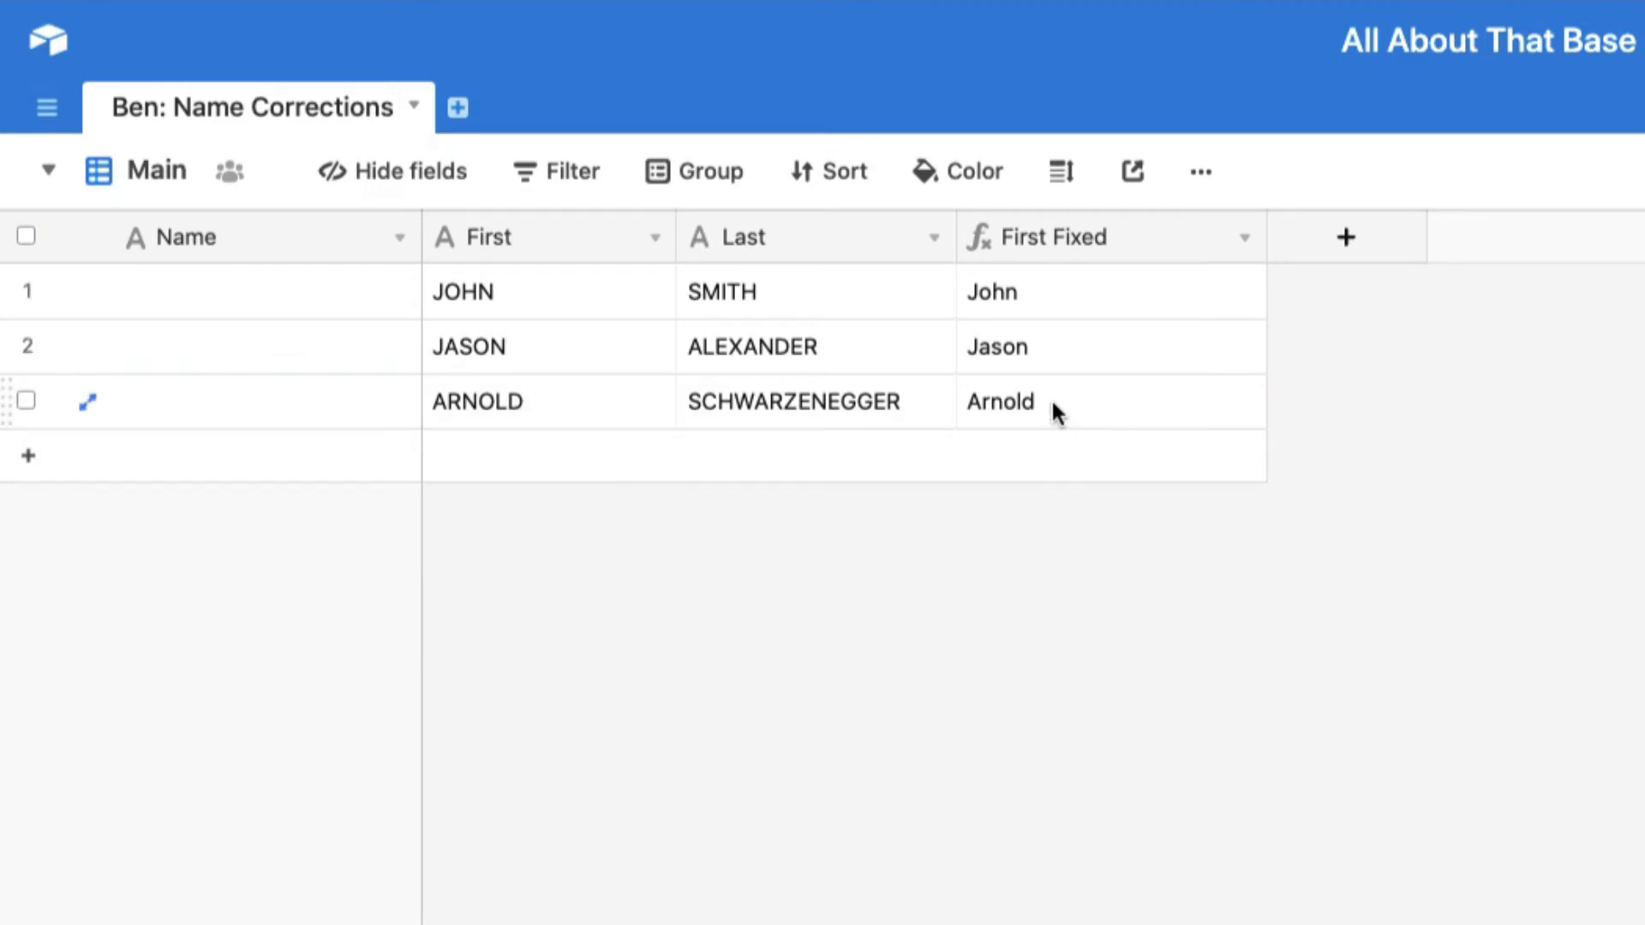
{"action": "mouse_move", "coordinate": [1085, 420]}
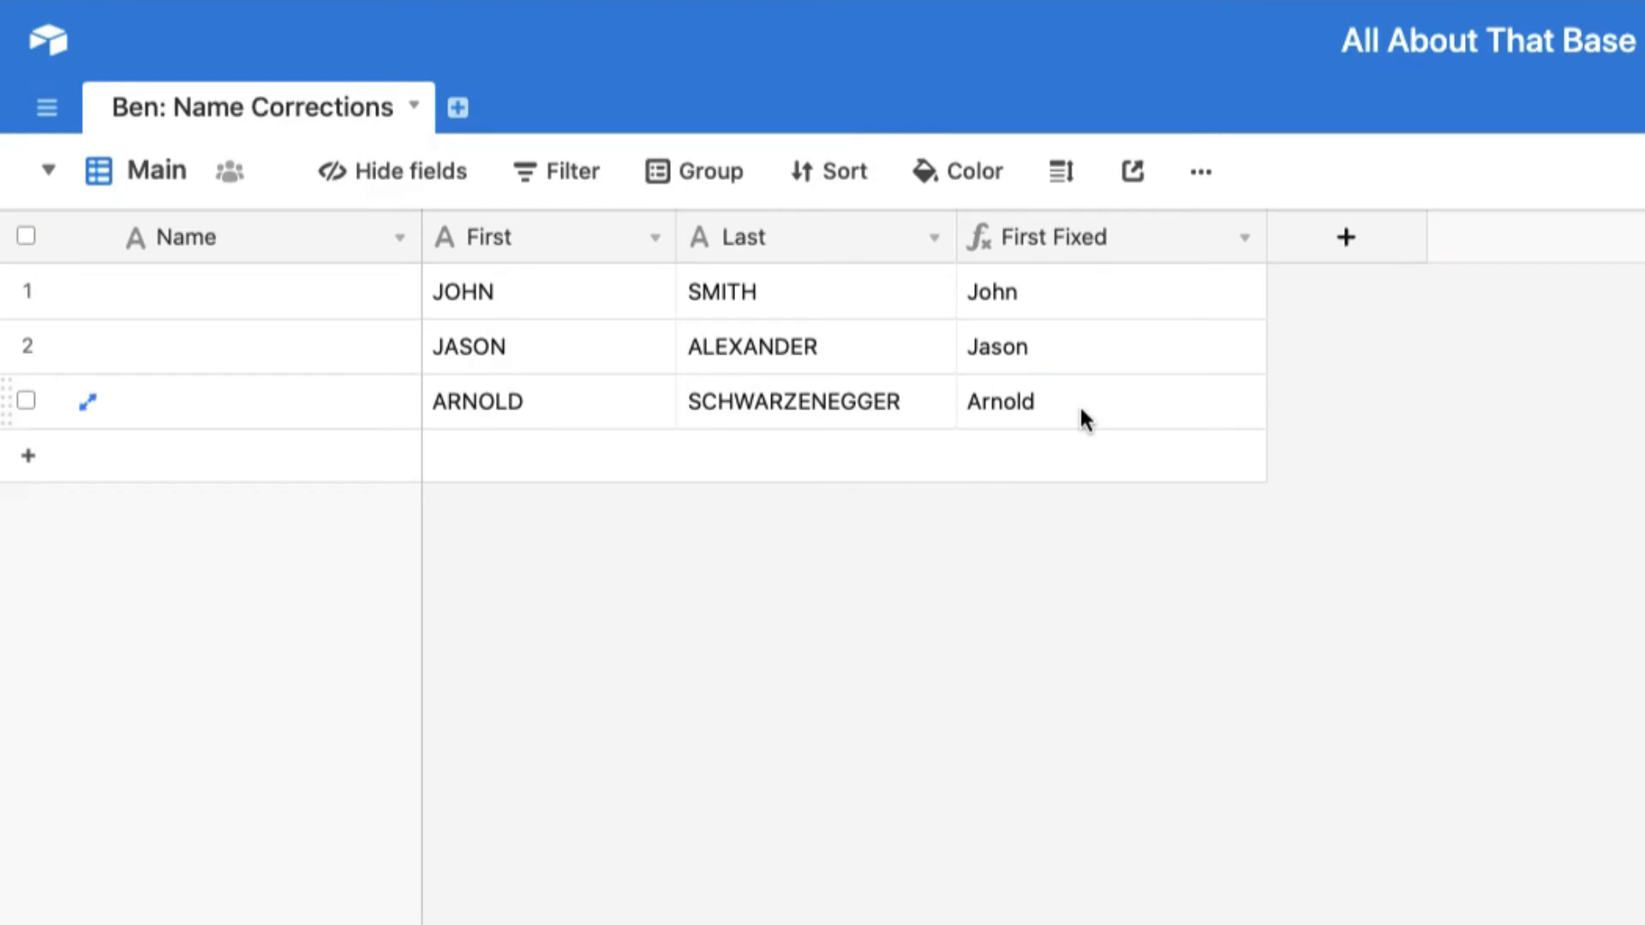
- Retype row 3's first name ARNOLD as lowercase 'arnold'
{"action": "left_click", "coordinate": [524, 401]}
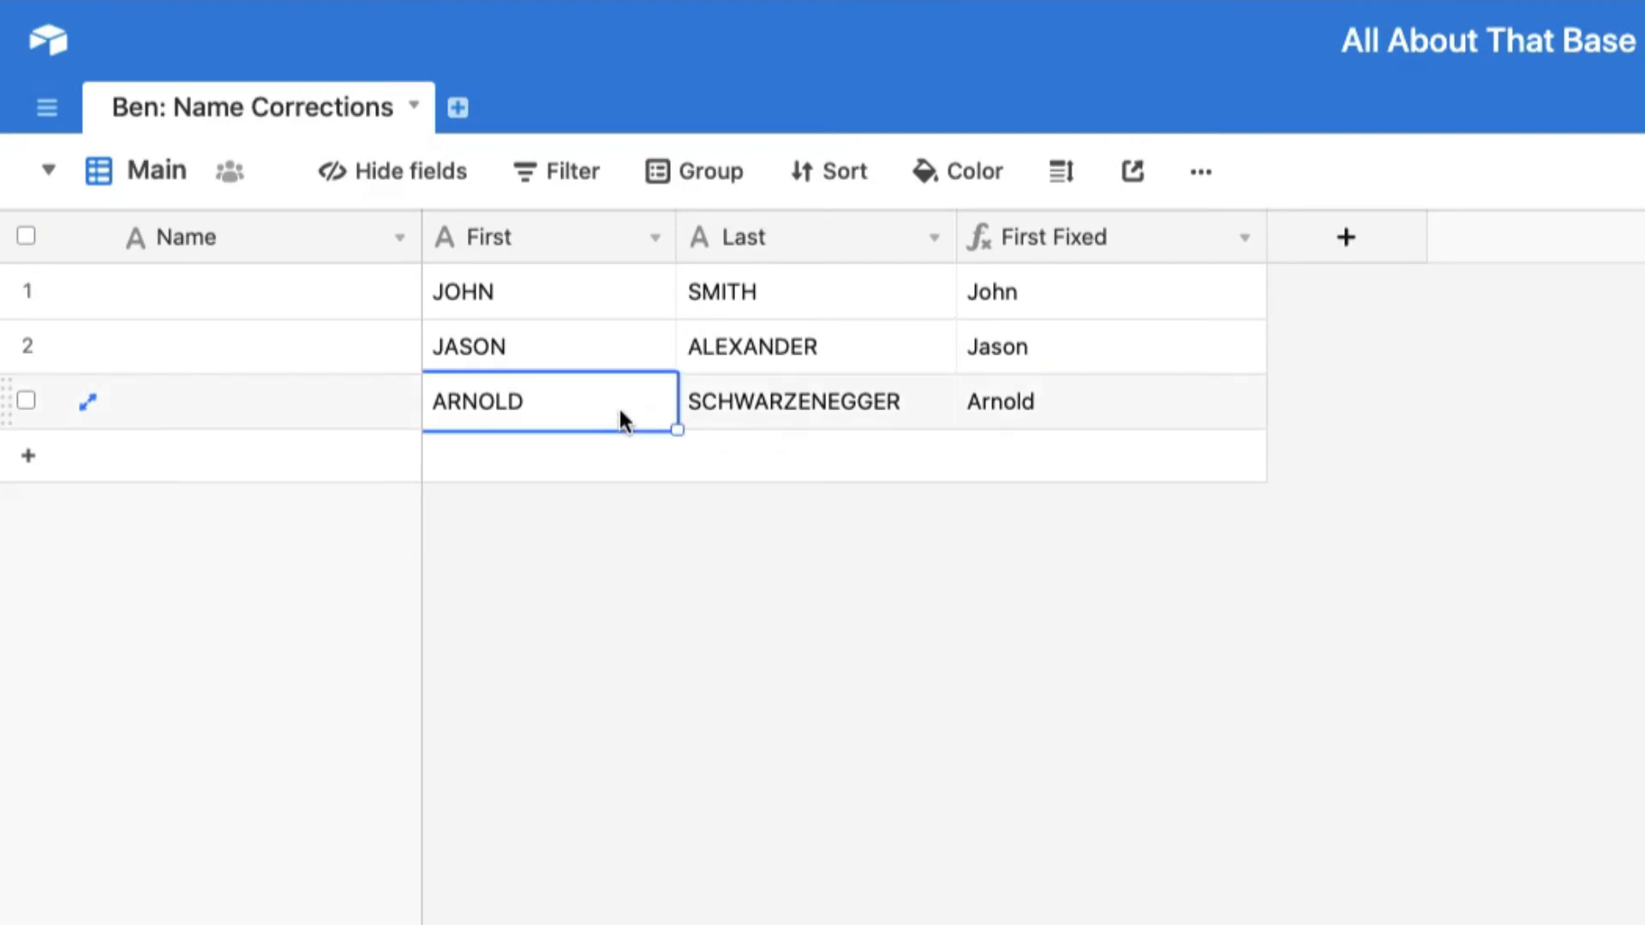
{"action": "type", "text": "arnold"}
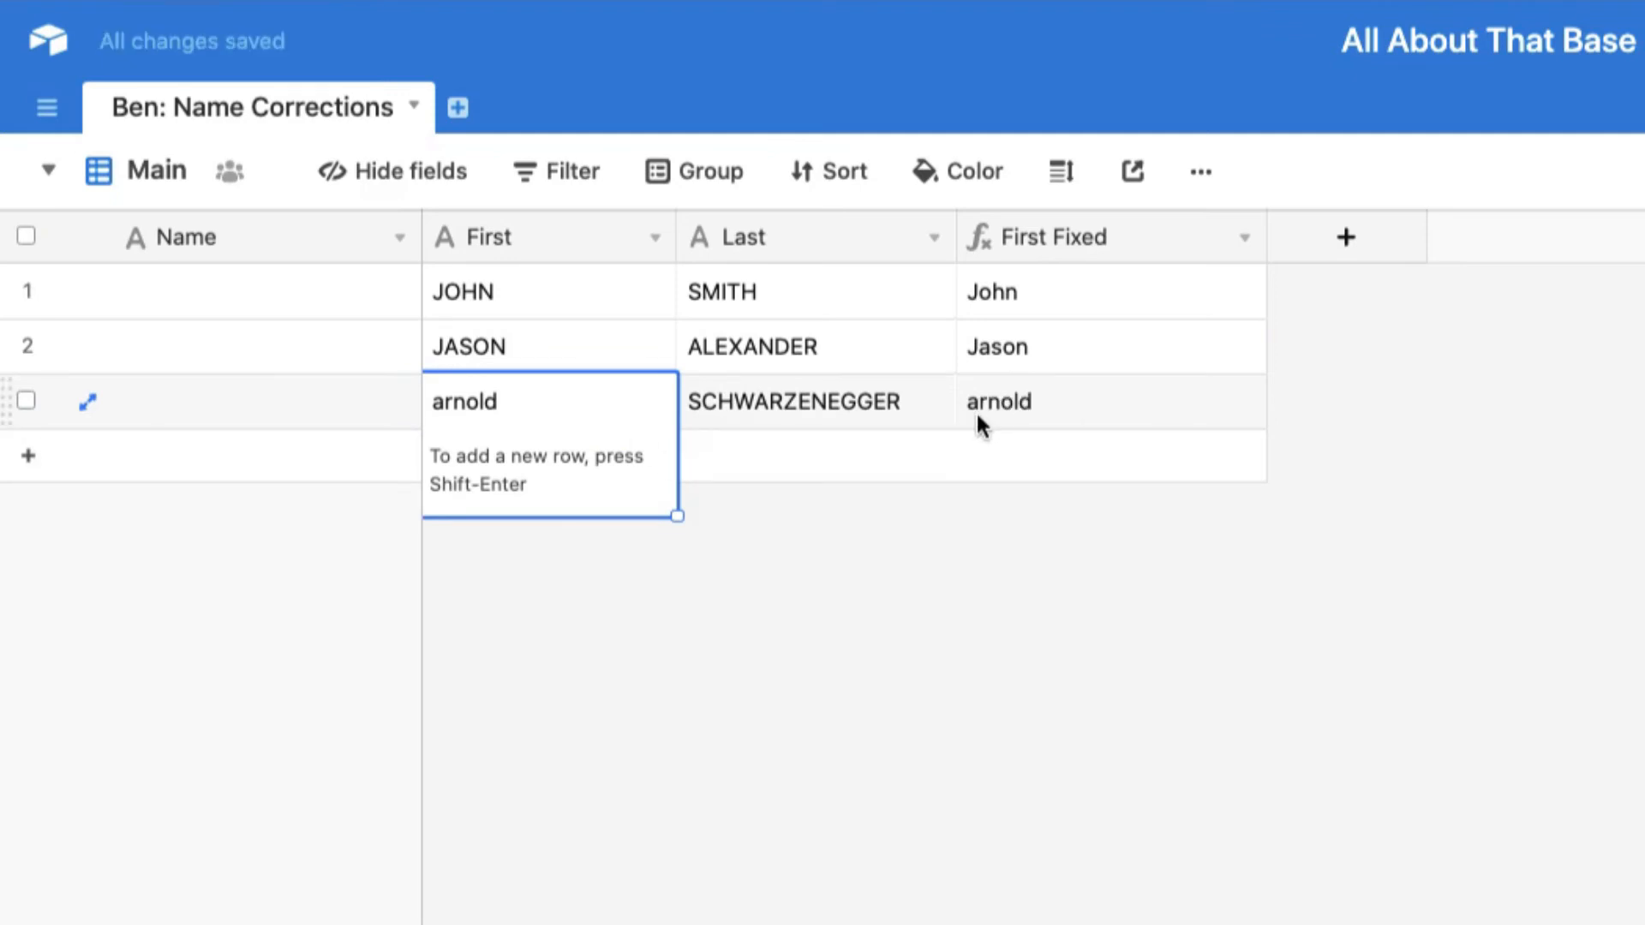
- Add the missing closing parenthesis after LEFT(First, 1) and save the formula
{"action": "left_click", "coordinate": [1109, 238]}
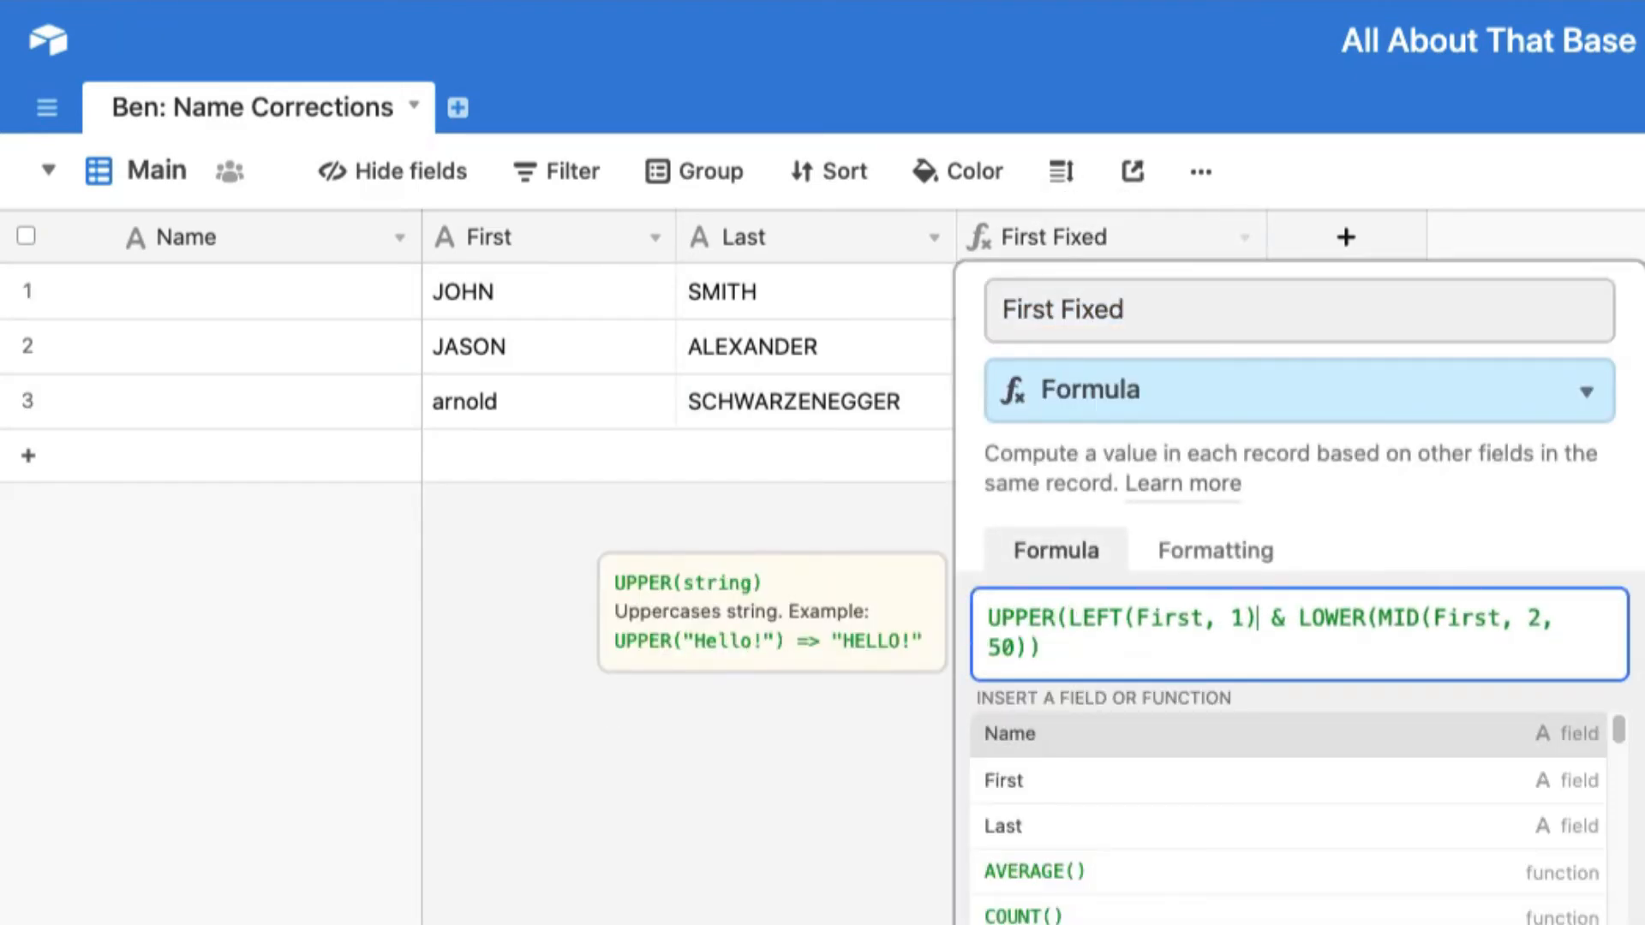
{"action": "type", "text": ")"}
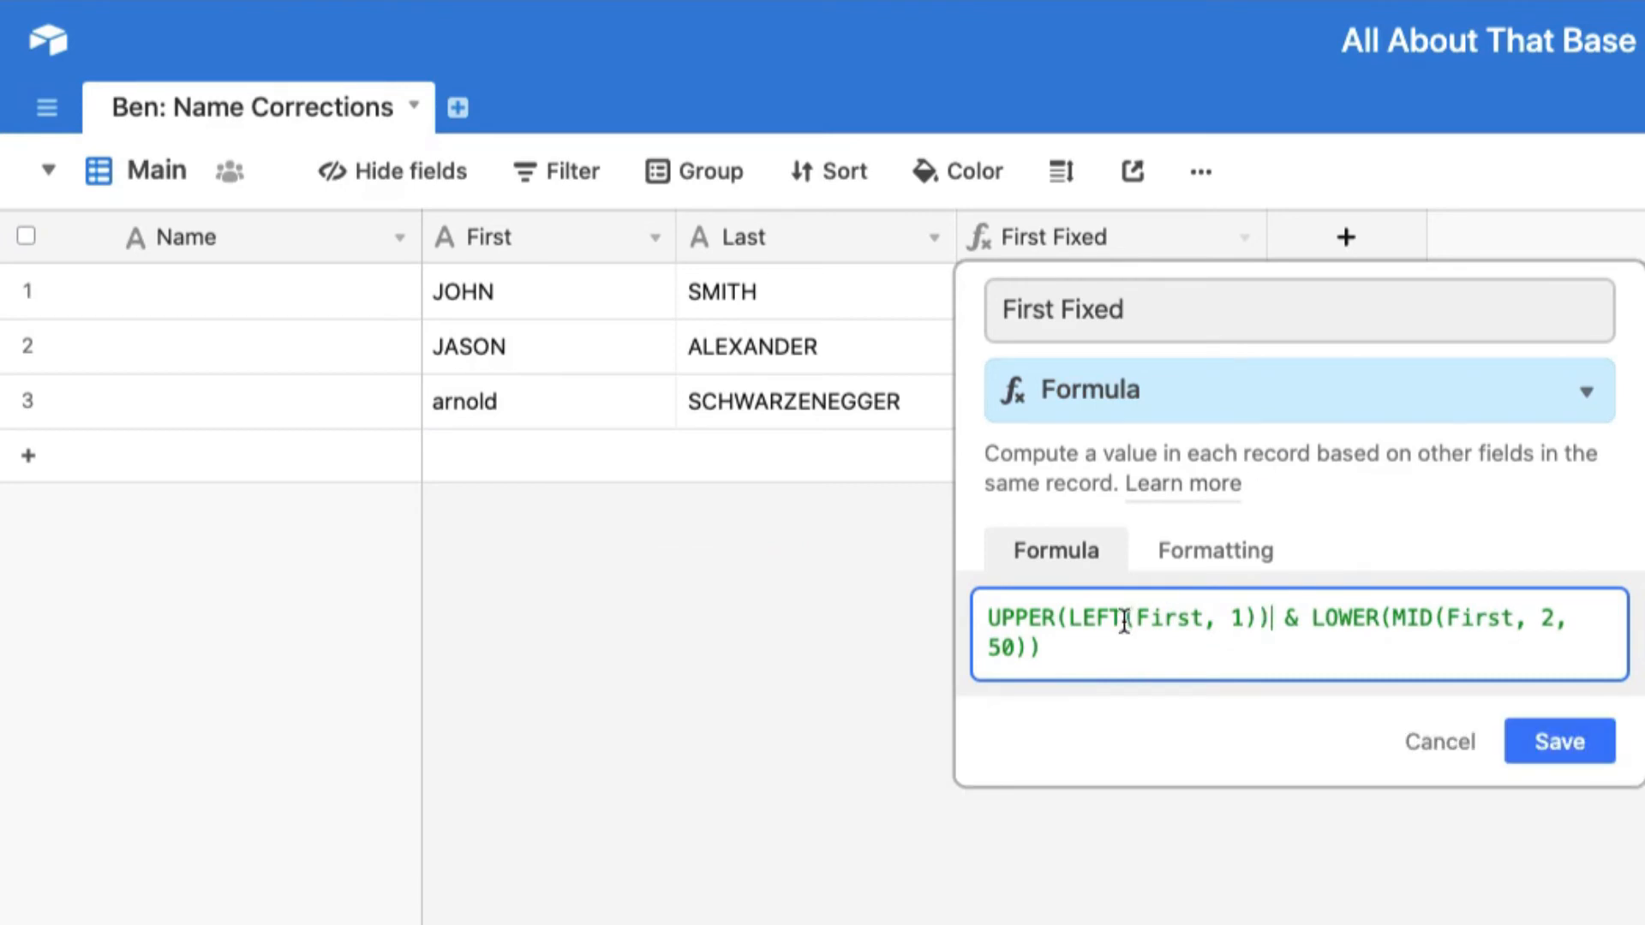
{"action": "mouse_move", "coordinate": [532, 415]}
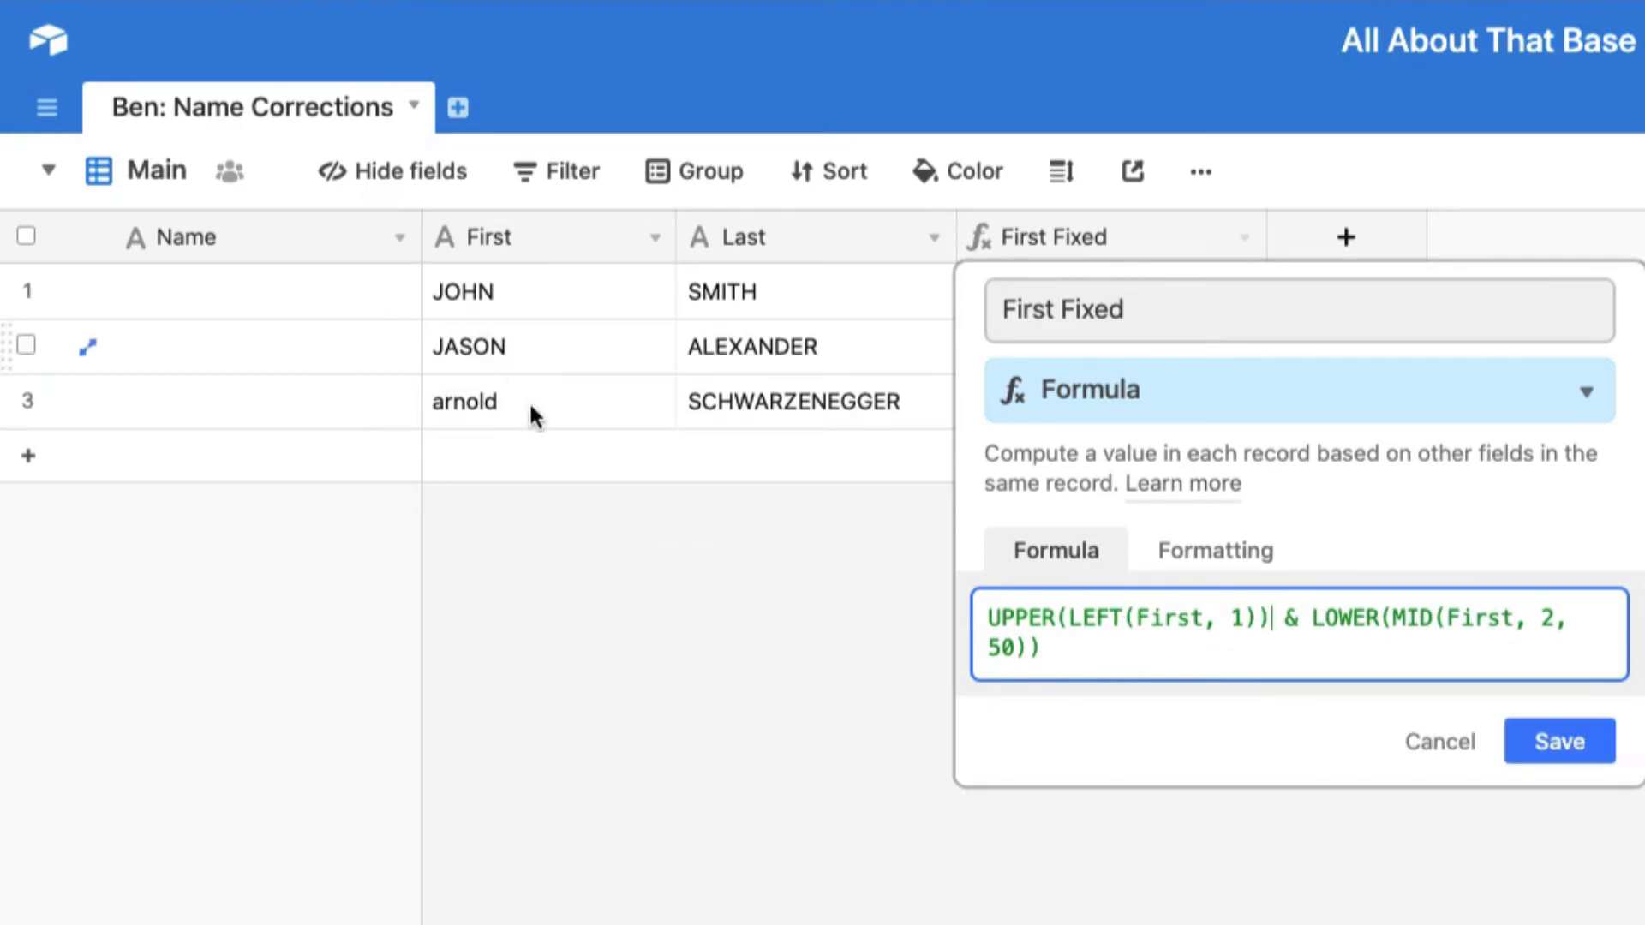
{"action": "left_click", "coordinate": [1559, 740]}
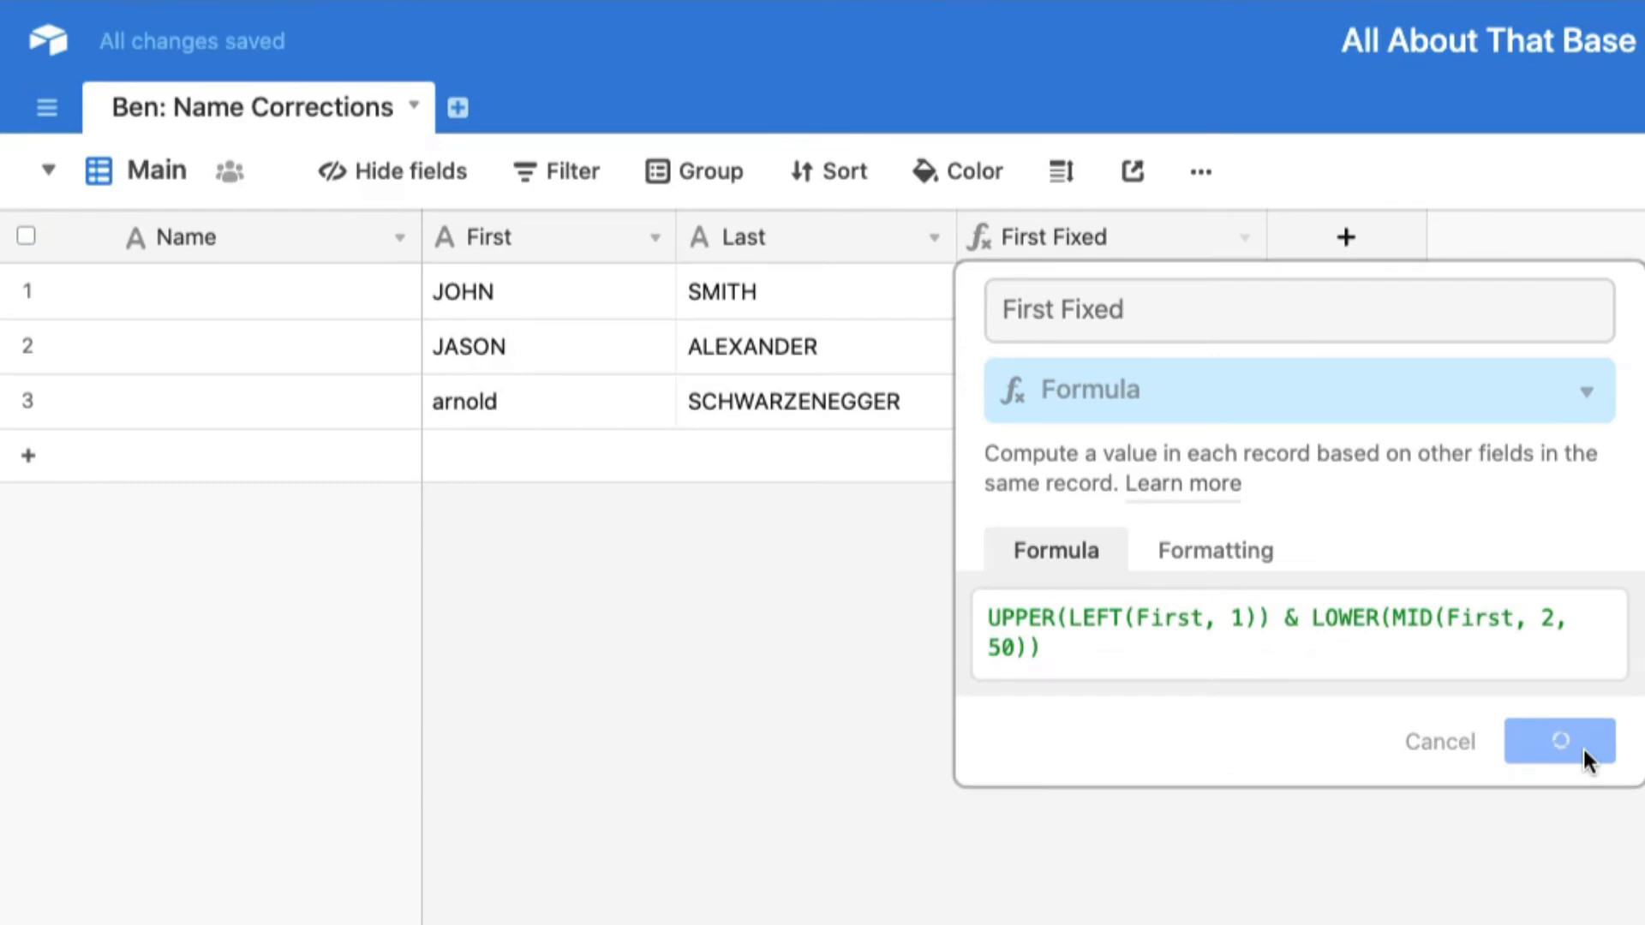
{"action": "left_click", "coordinate": [1559, 741]}
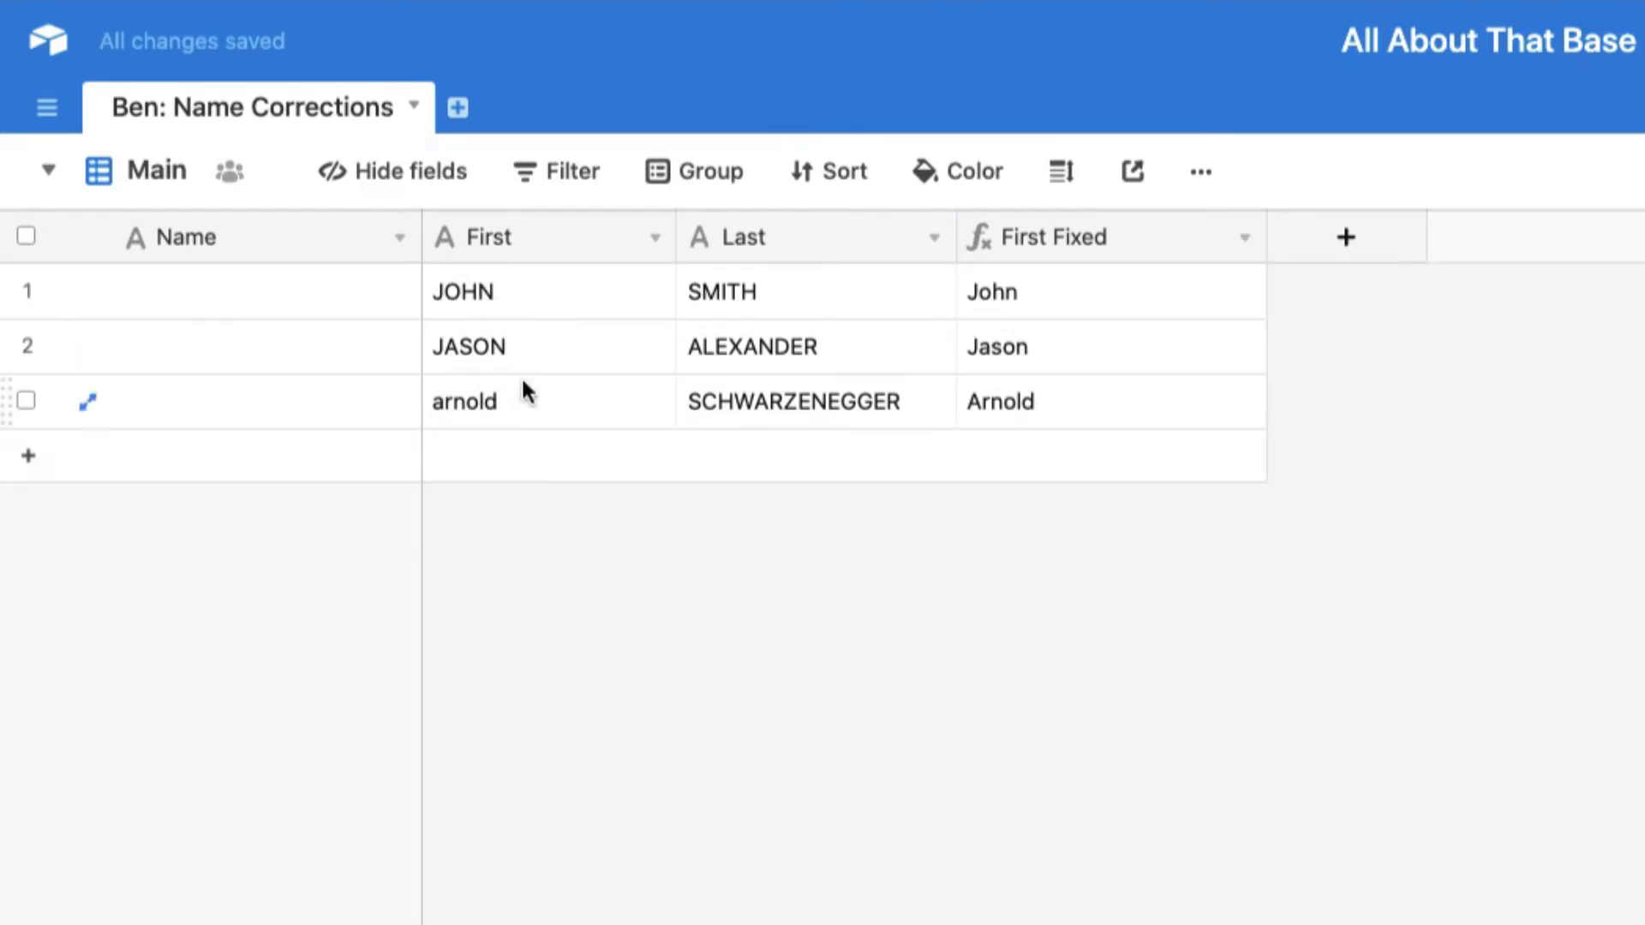
{"action": "mouse_move", "coordinate": [523, 417]}
{"action": "type", "text": "A"}
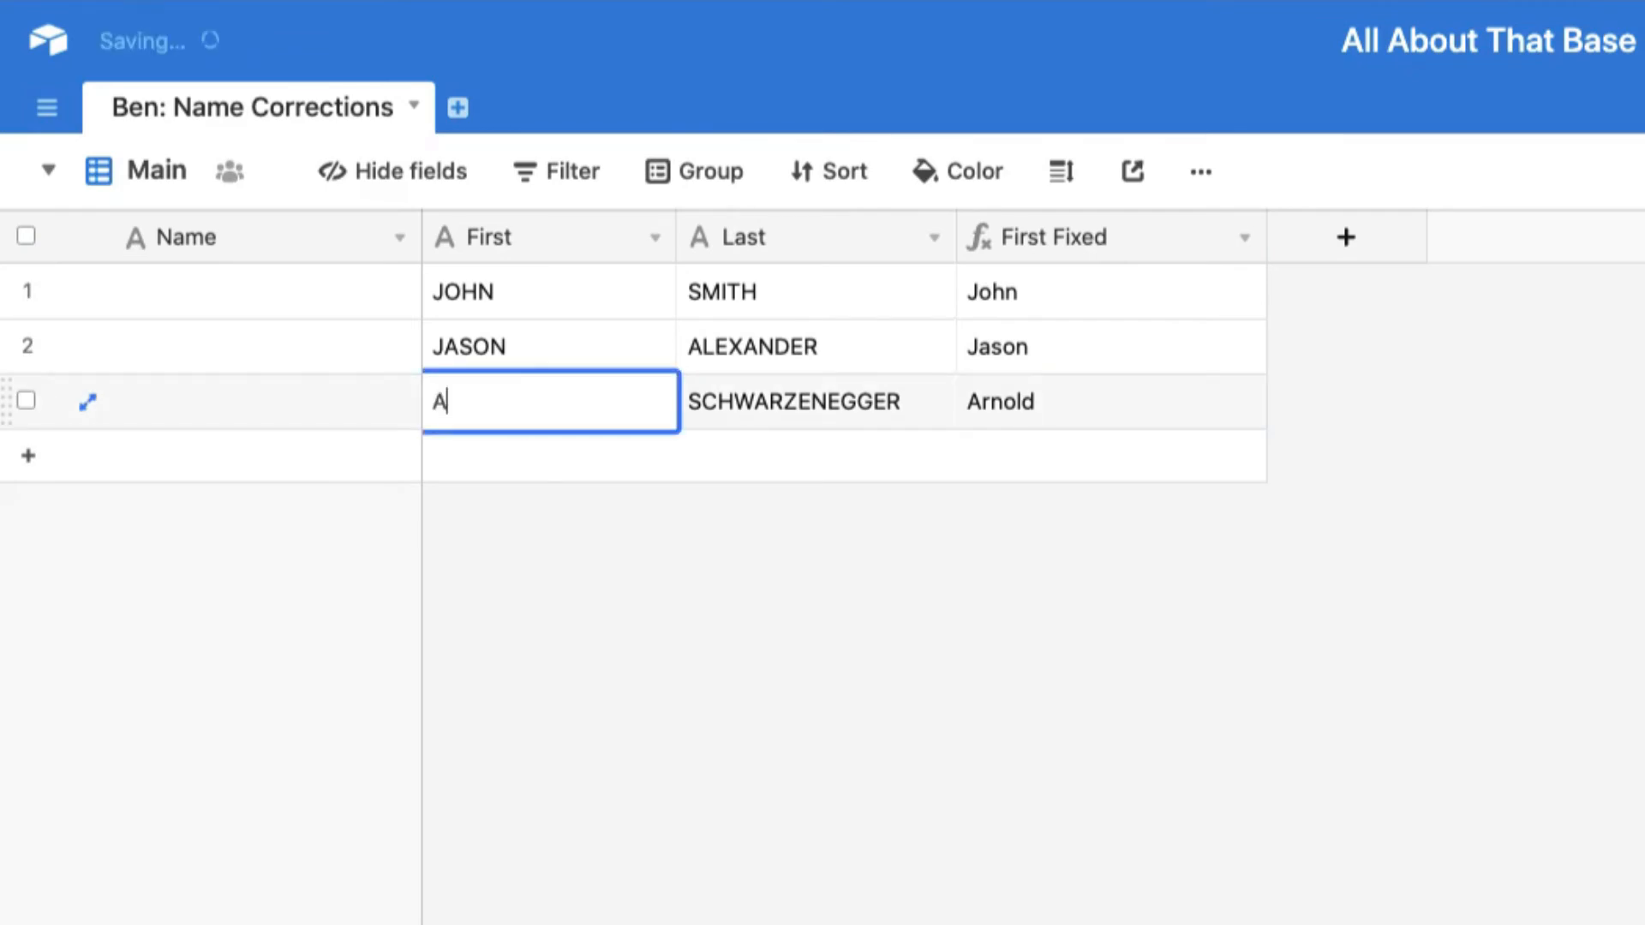
- Retype row 3's first name as uppercase 'ARNOLD'
{"action": "type", "text": "RNOLD"}
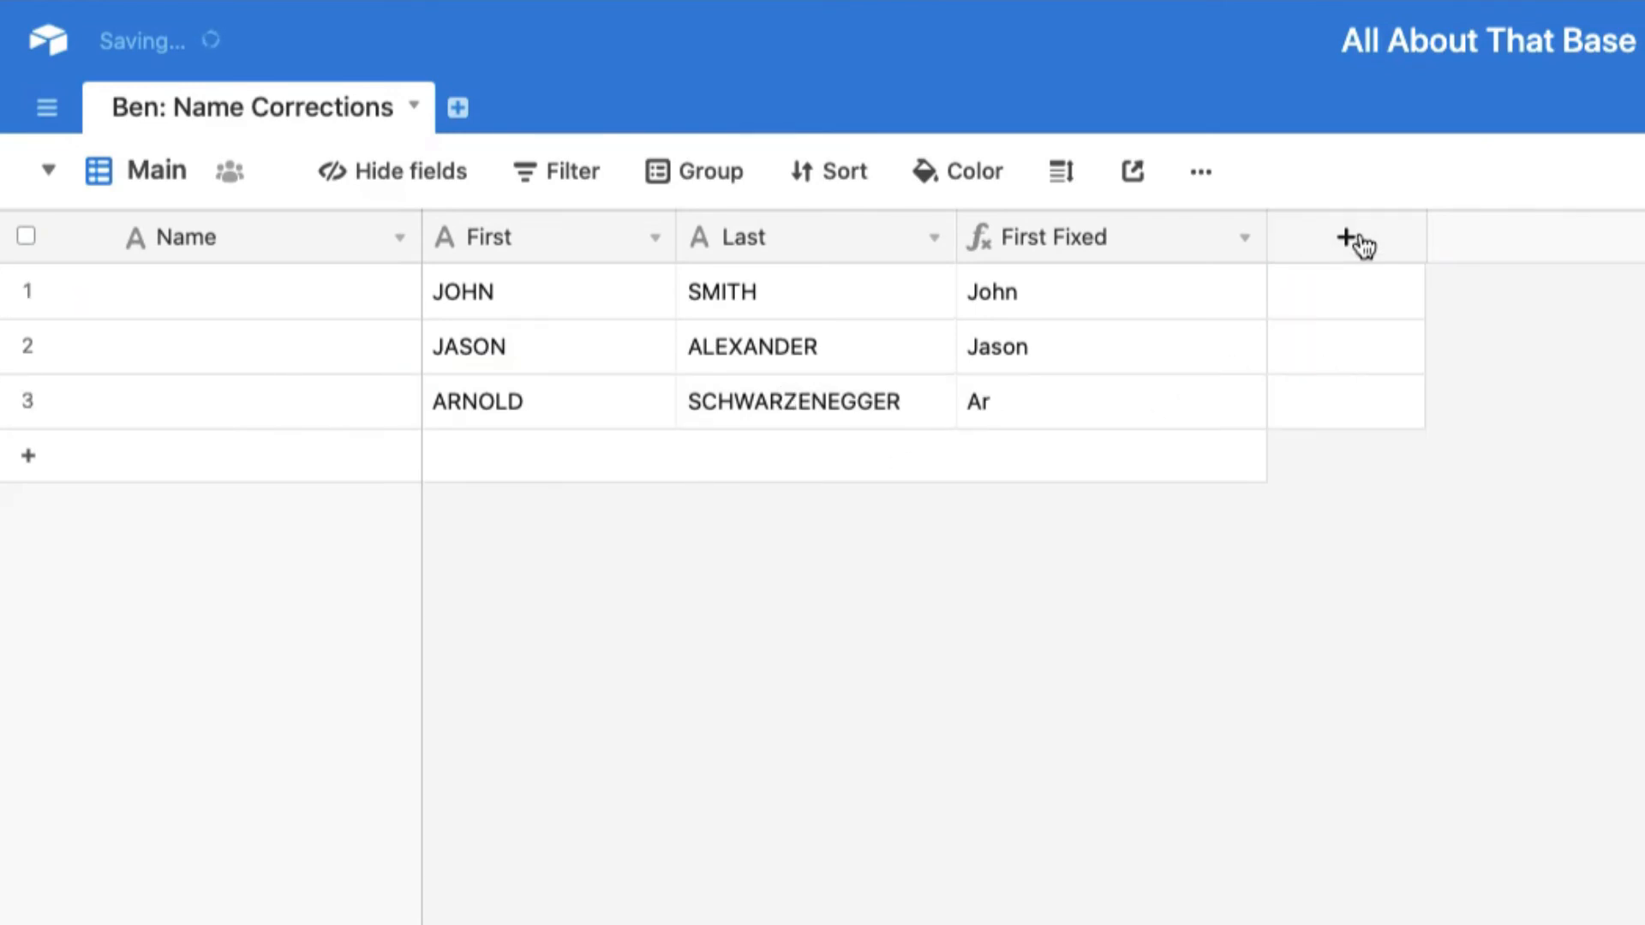
- Create Field 5 as a formula field with an empty-string formula and save it
{"action": "left_click", "coordinate": [1349, 237]}
{"action": "type", "text": "FORM"}
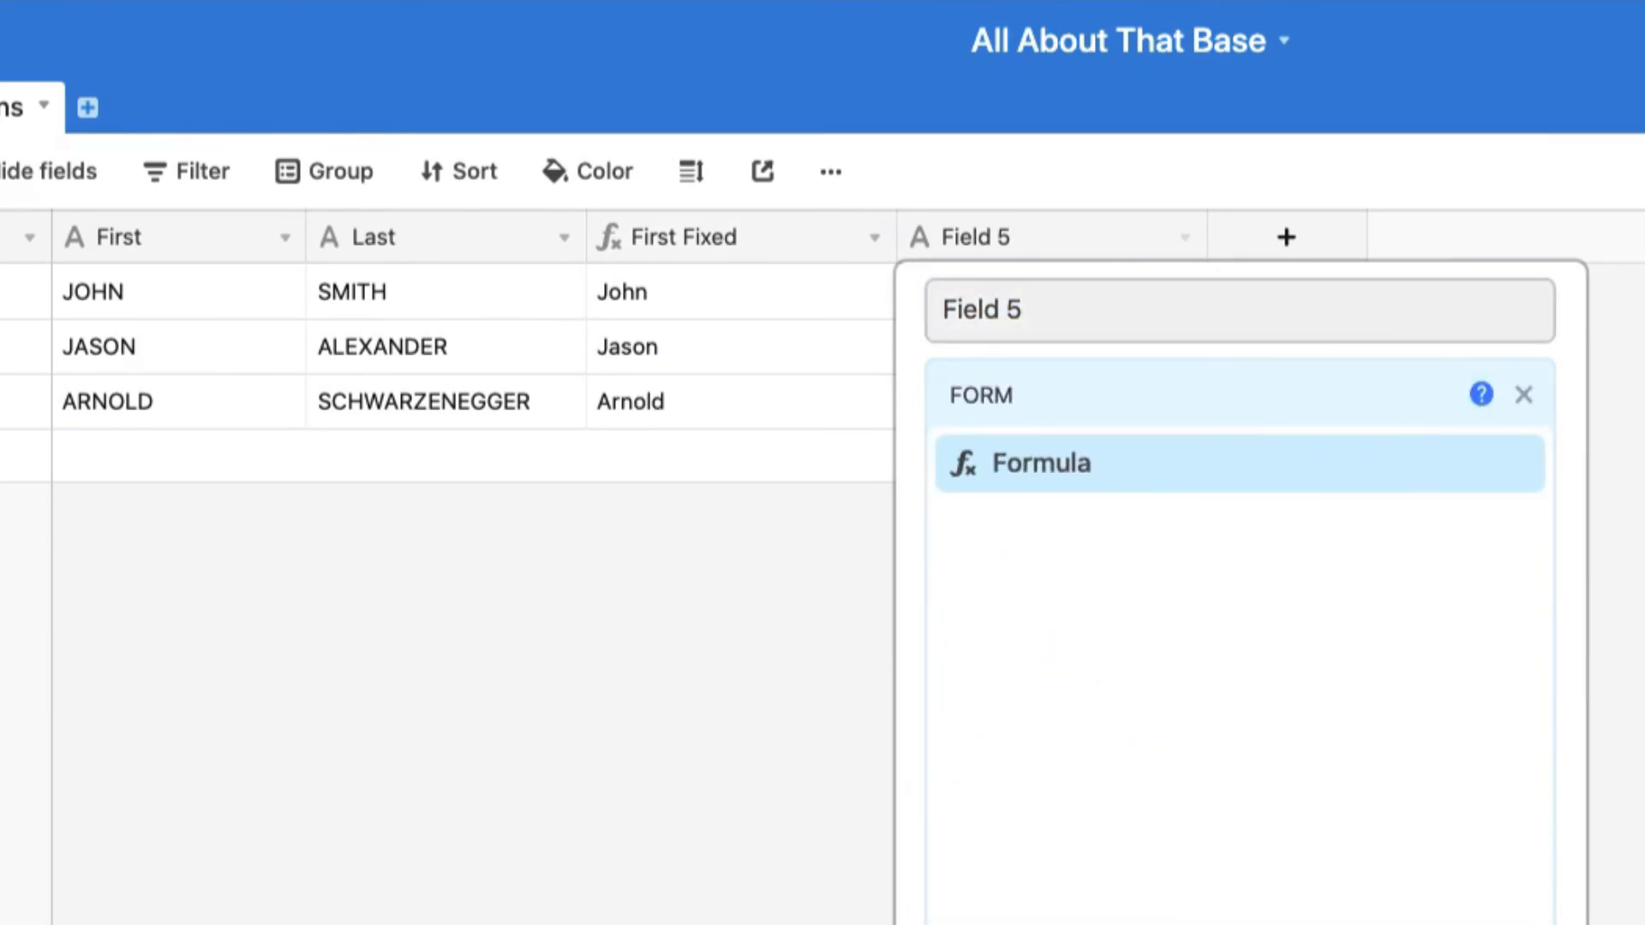
{"action": "left_click", "coordinate": [1041, 462]}
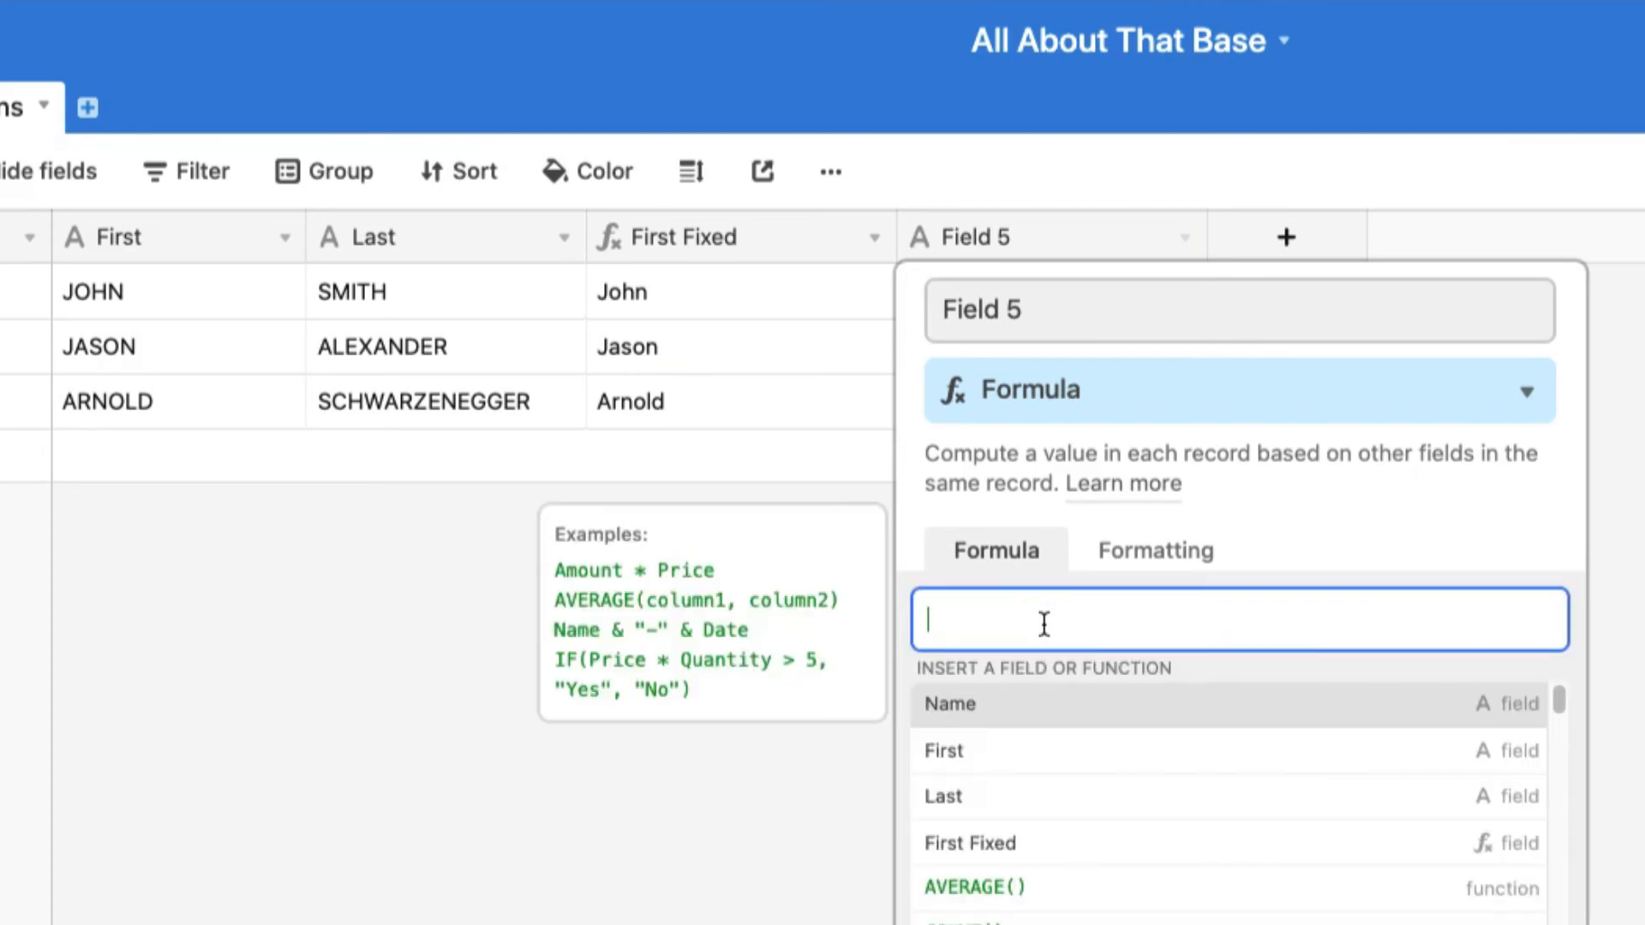
{"action": "type", "text": "\"\""}
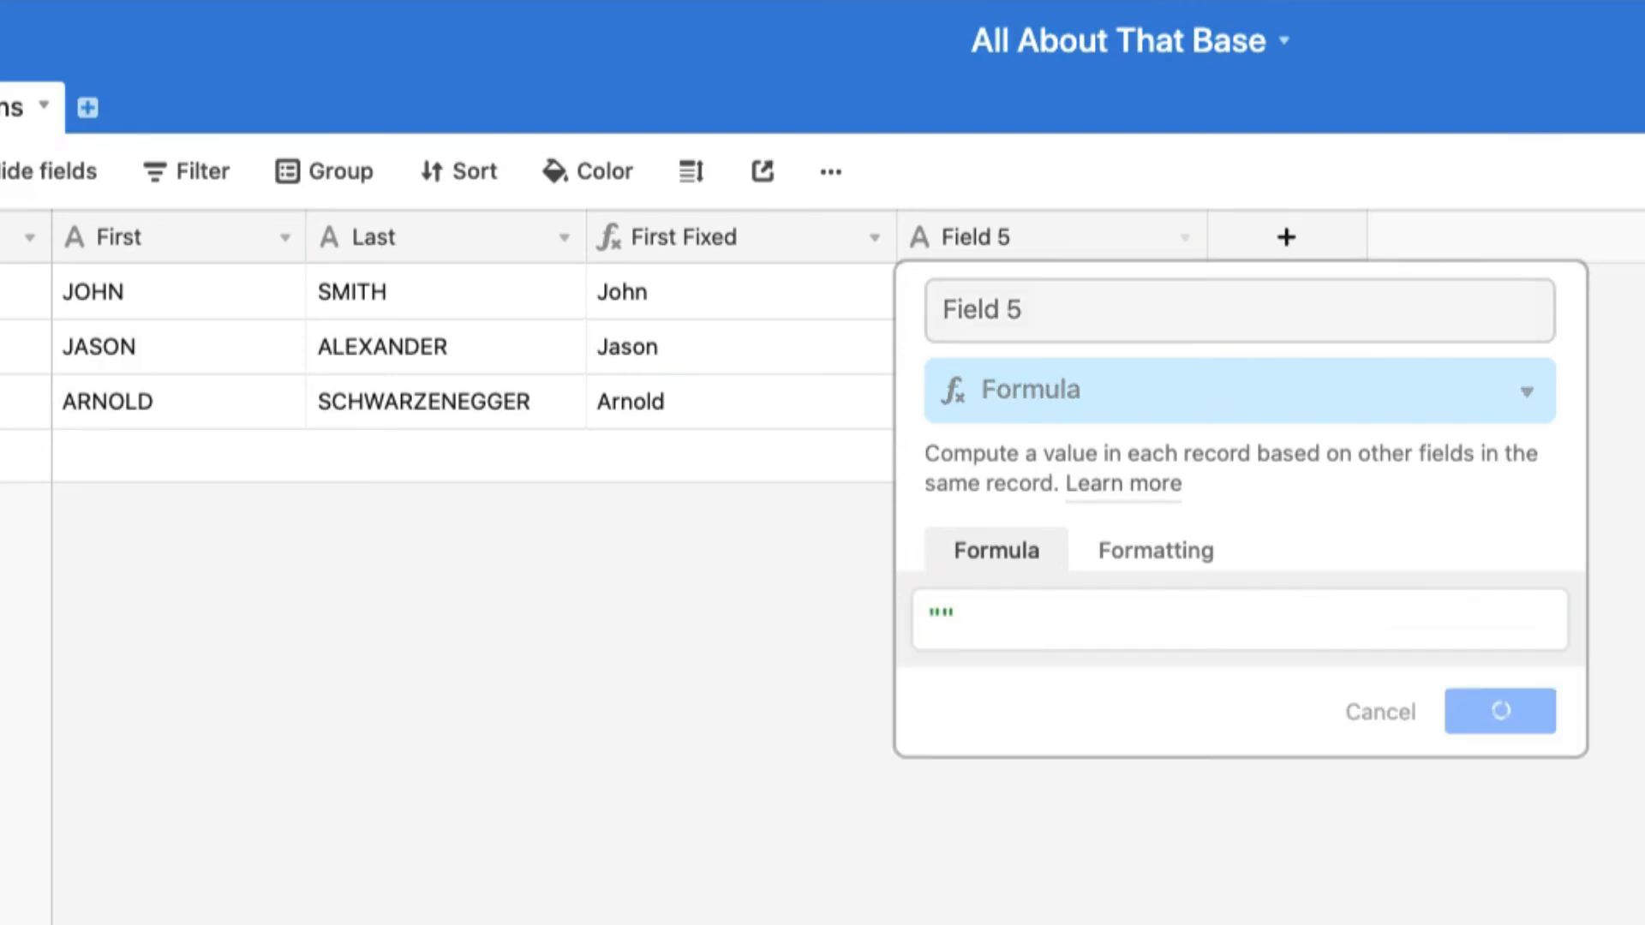
{"action": "left_click", "coordinate": [1499, 710]}
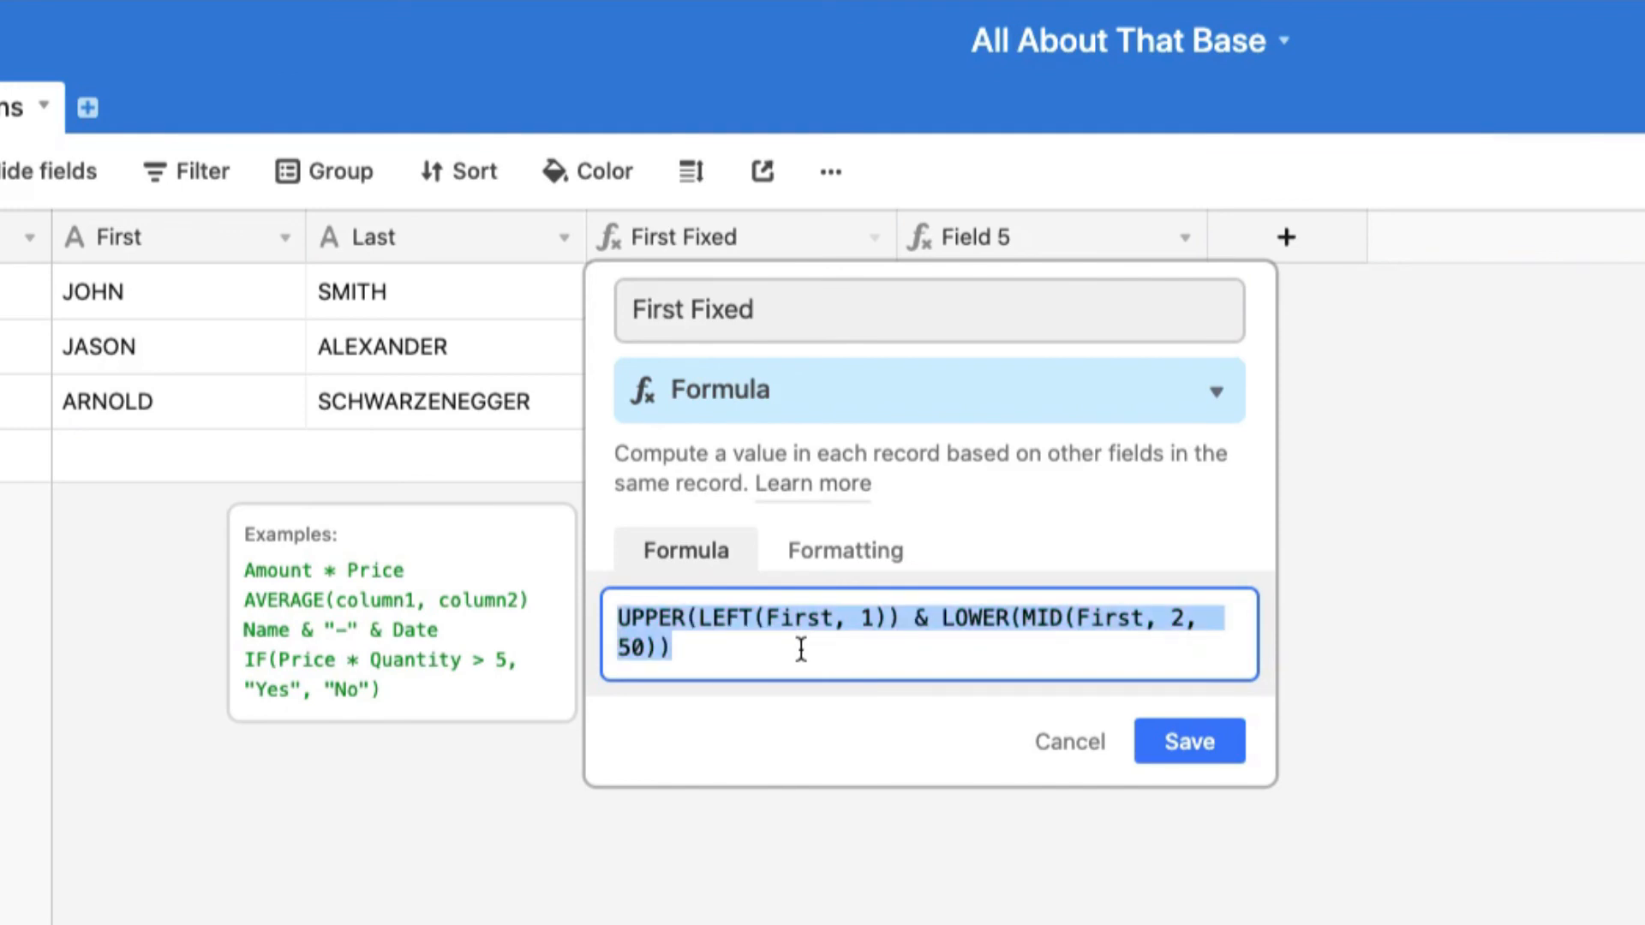
{"action": "mouse_move", "coordinate": [1188, 740]}
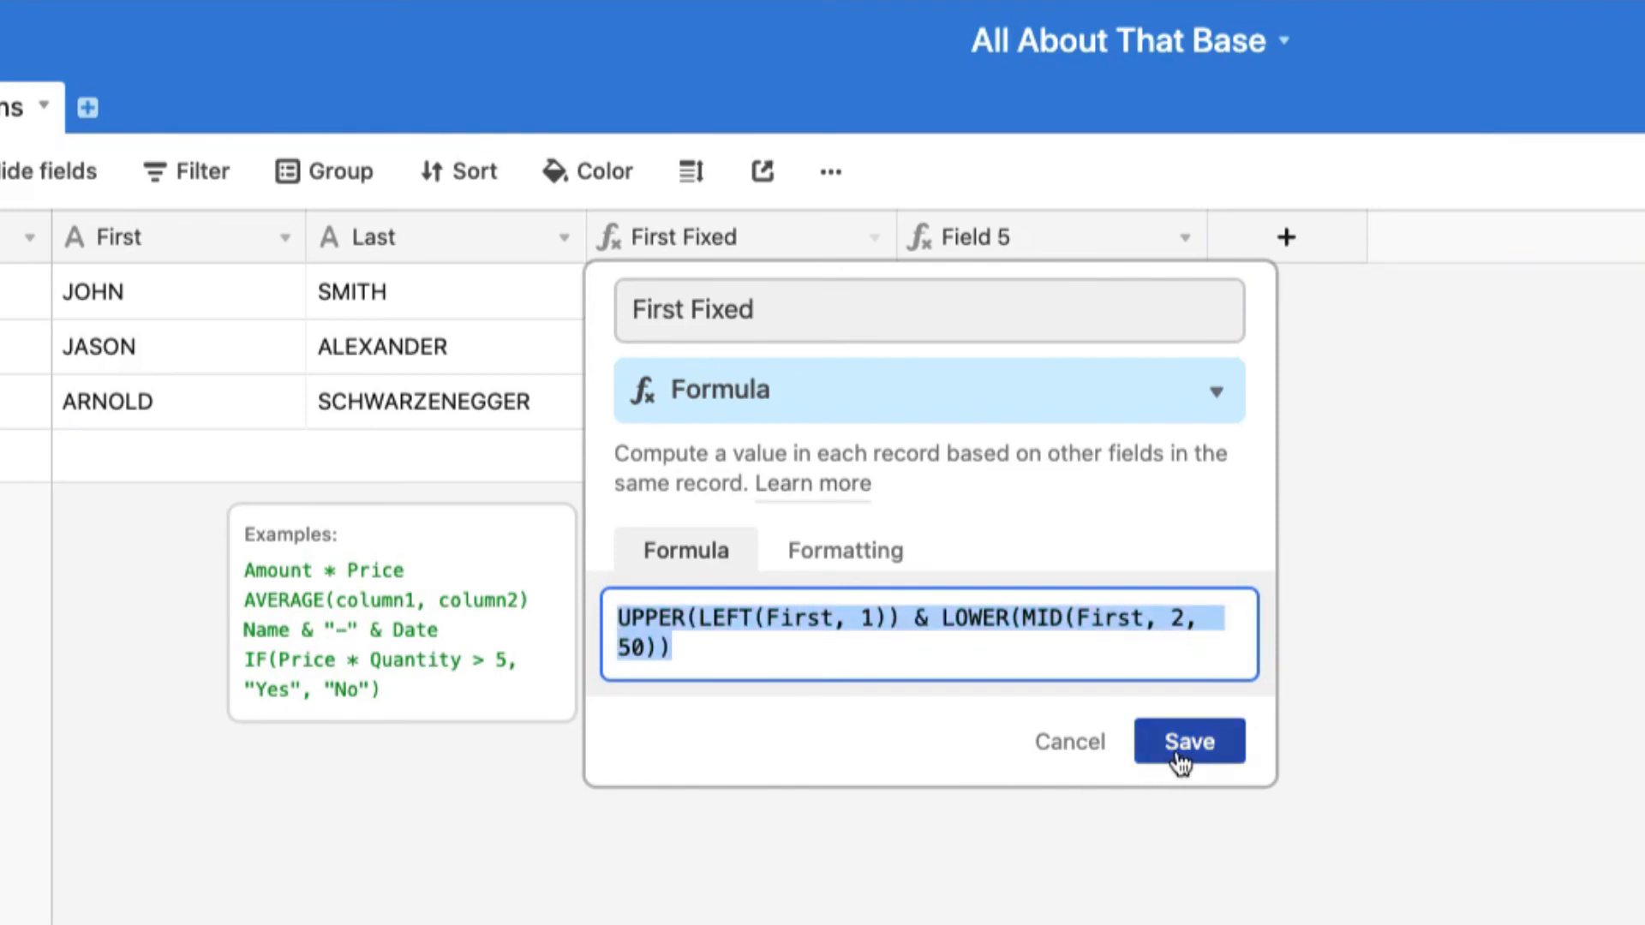
{"action": "left_click", "coordinate": [1187, 740]}
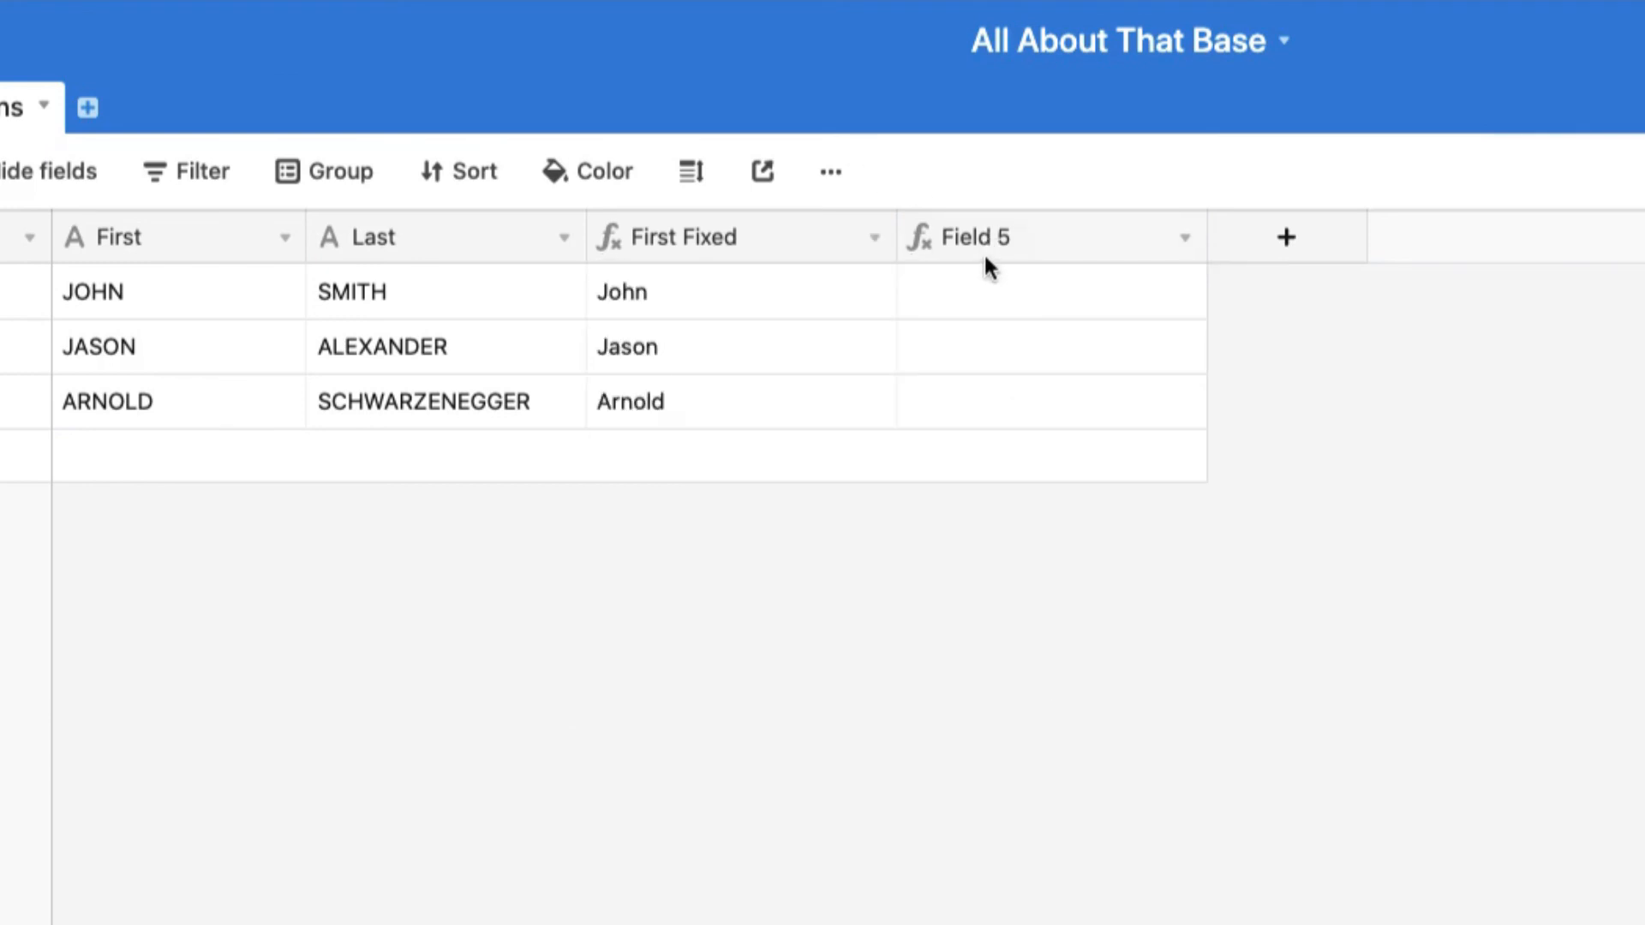
- Give Field 5 the capitalization formula using Last instead of First, and save
{"action": "left_click", "coordinate": [971, 238]}
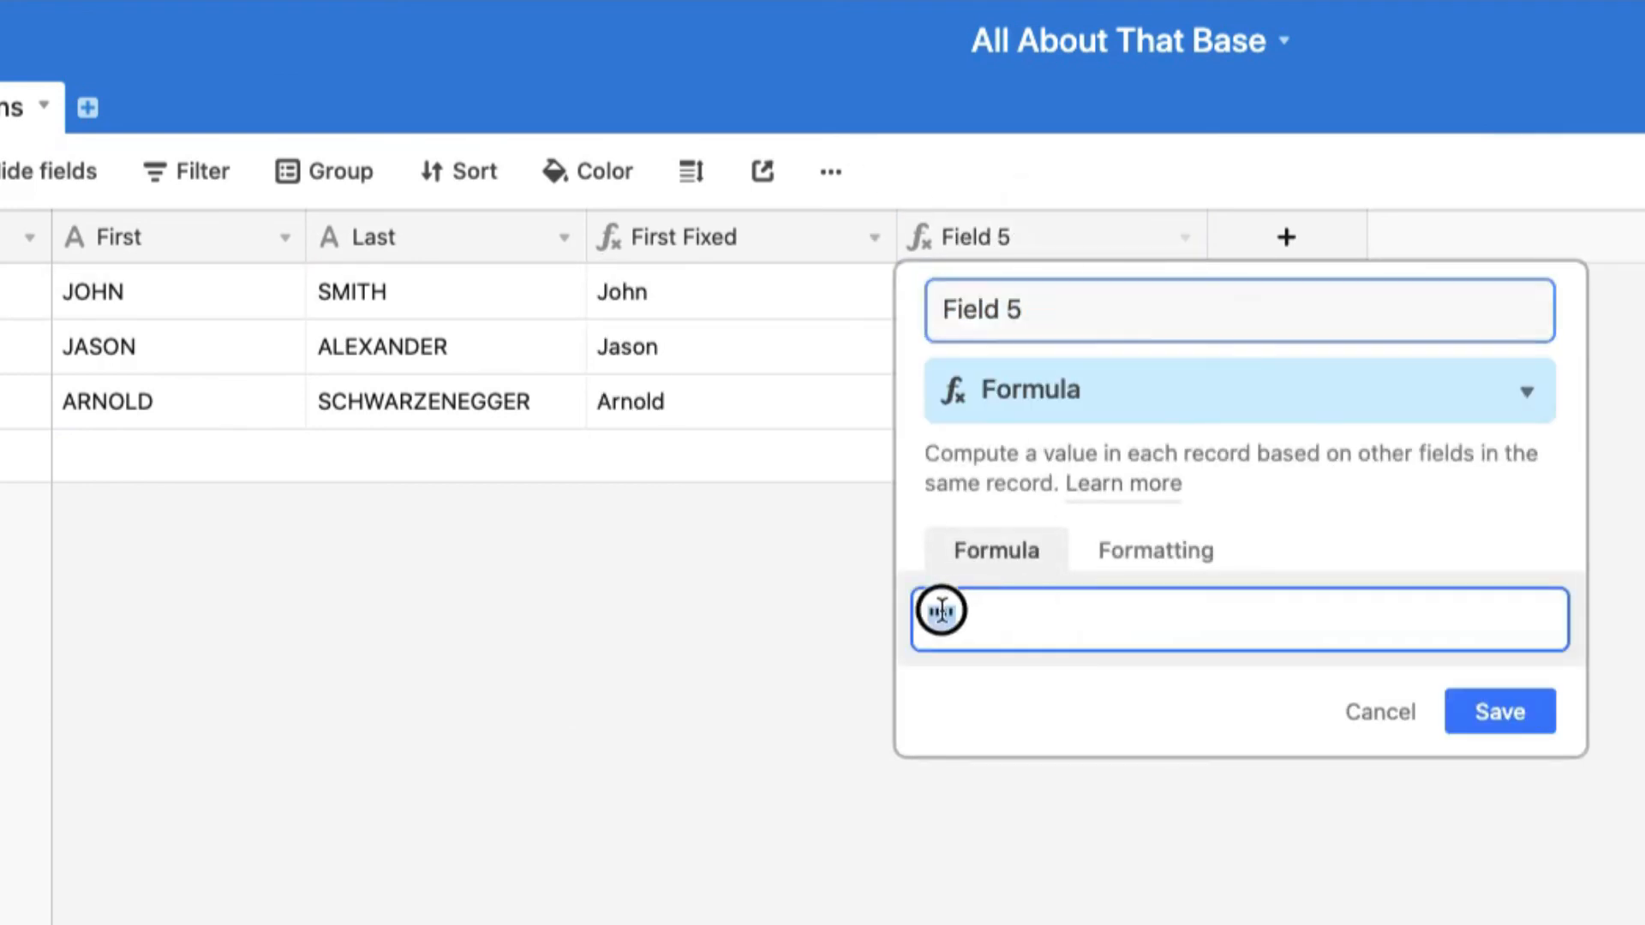
{"action": "type", "text": "UPPER(LEFT(First, 1)) & LOWER(MID(First, 2, 50))"}
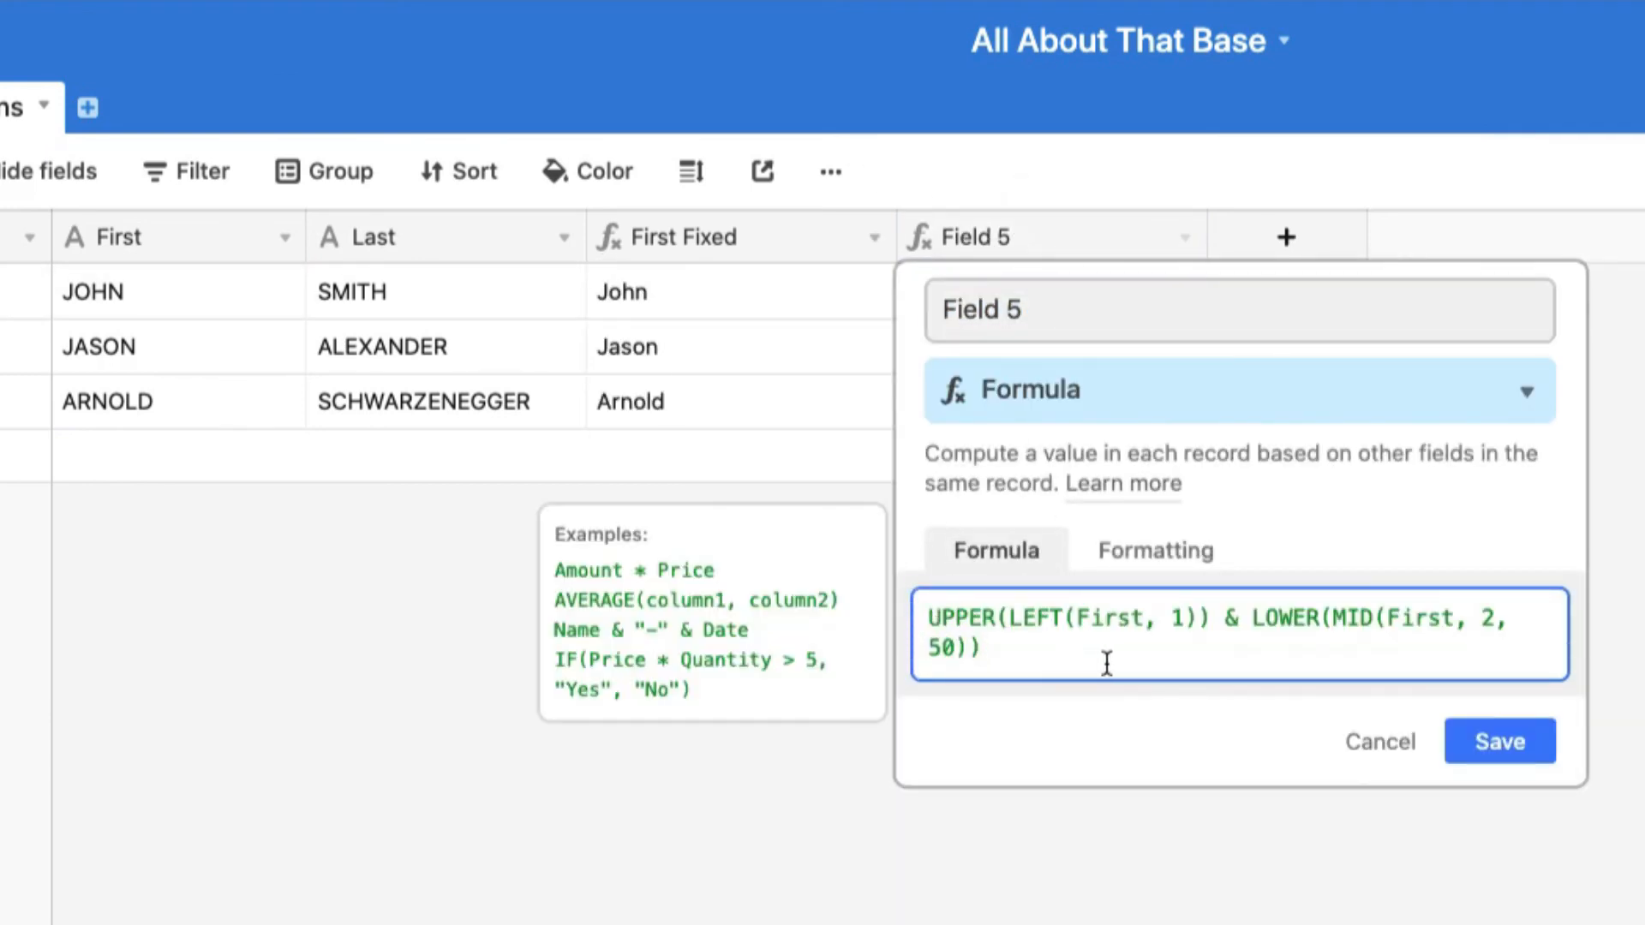
{"action": "mouse_move", "coordinate": [1070, 619]}
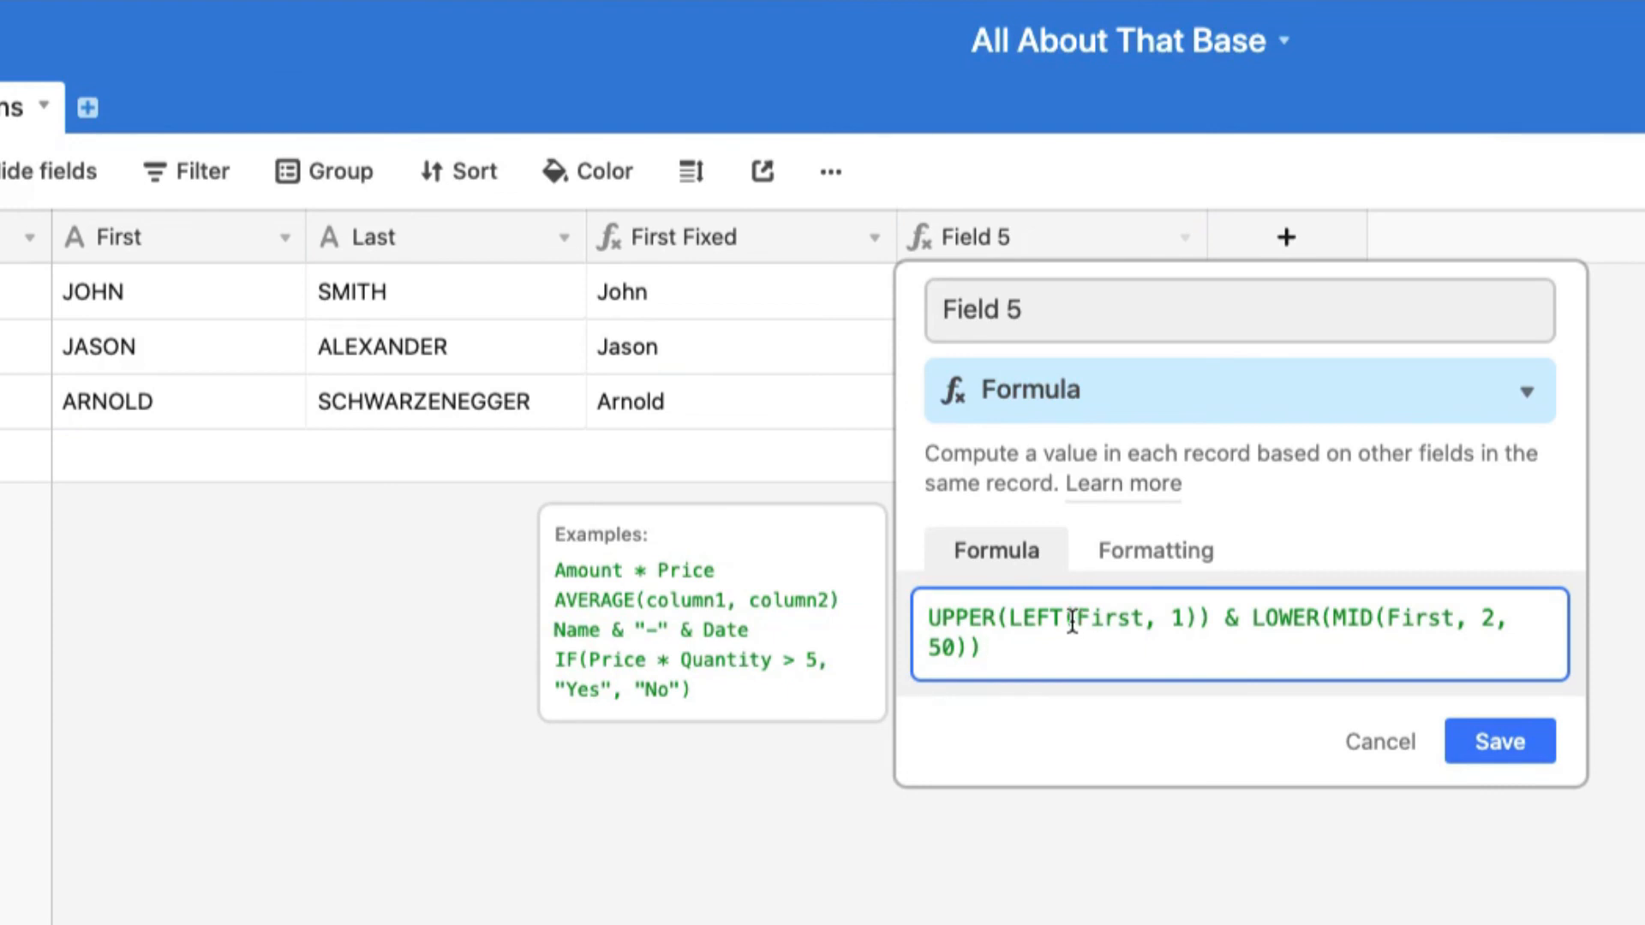
{"action": "double_click", "coordinate": [1107, 617]}
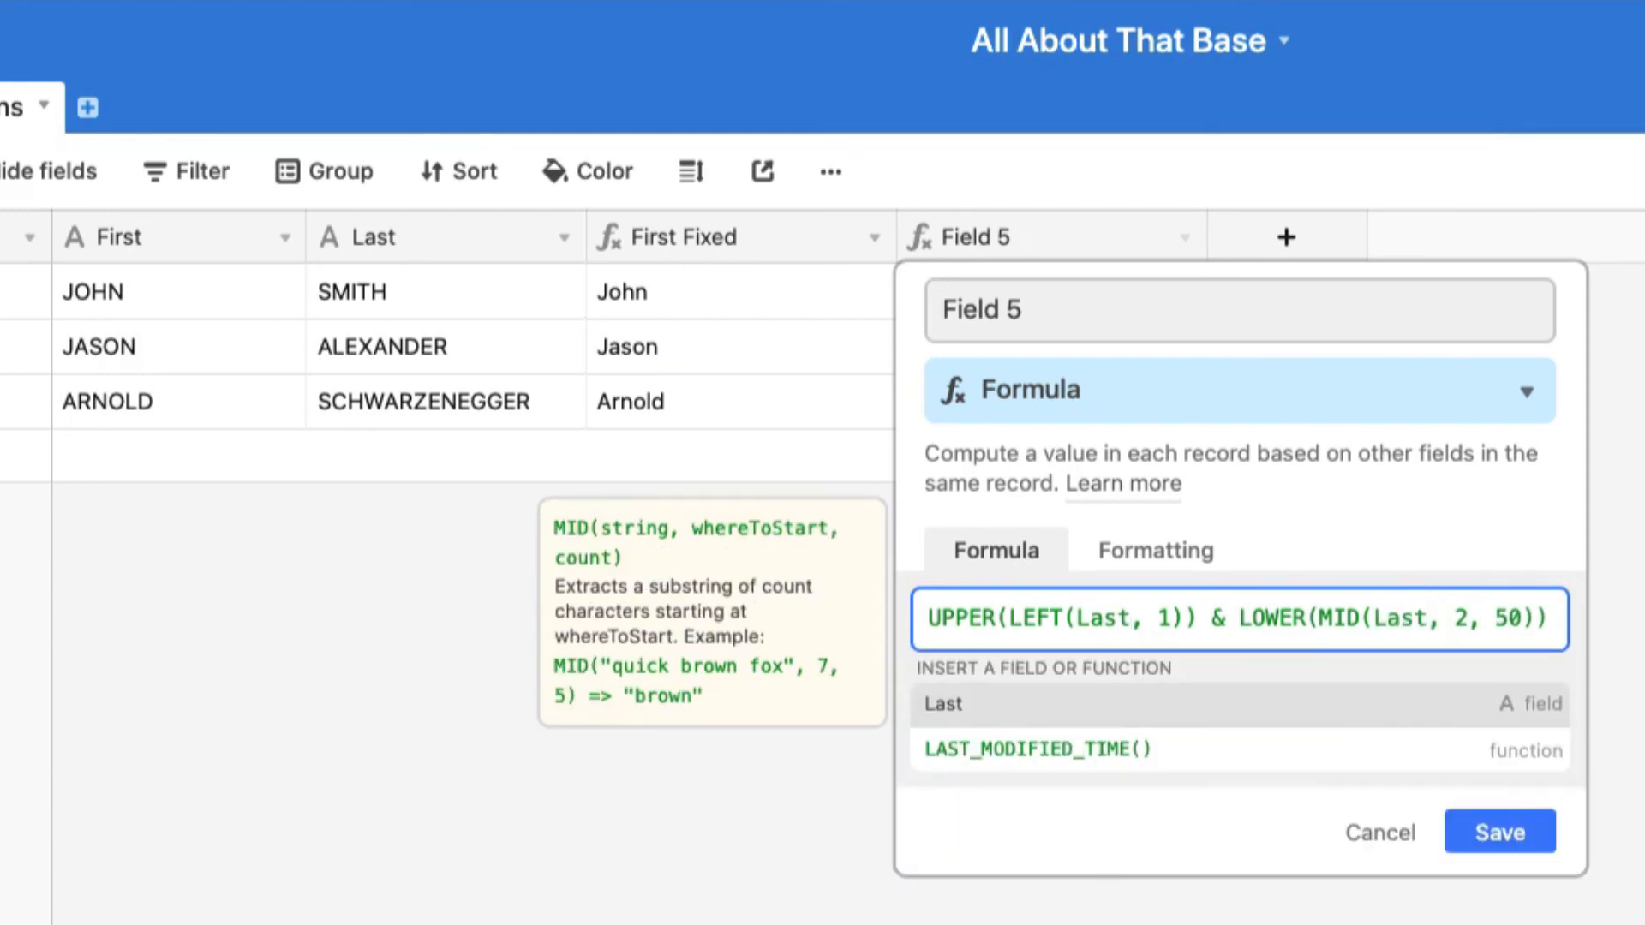
{"action": "left_click", "coordinate": [1499, 831]}
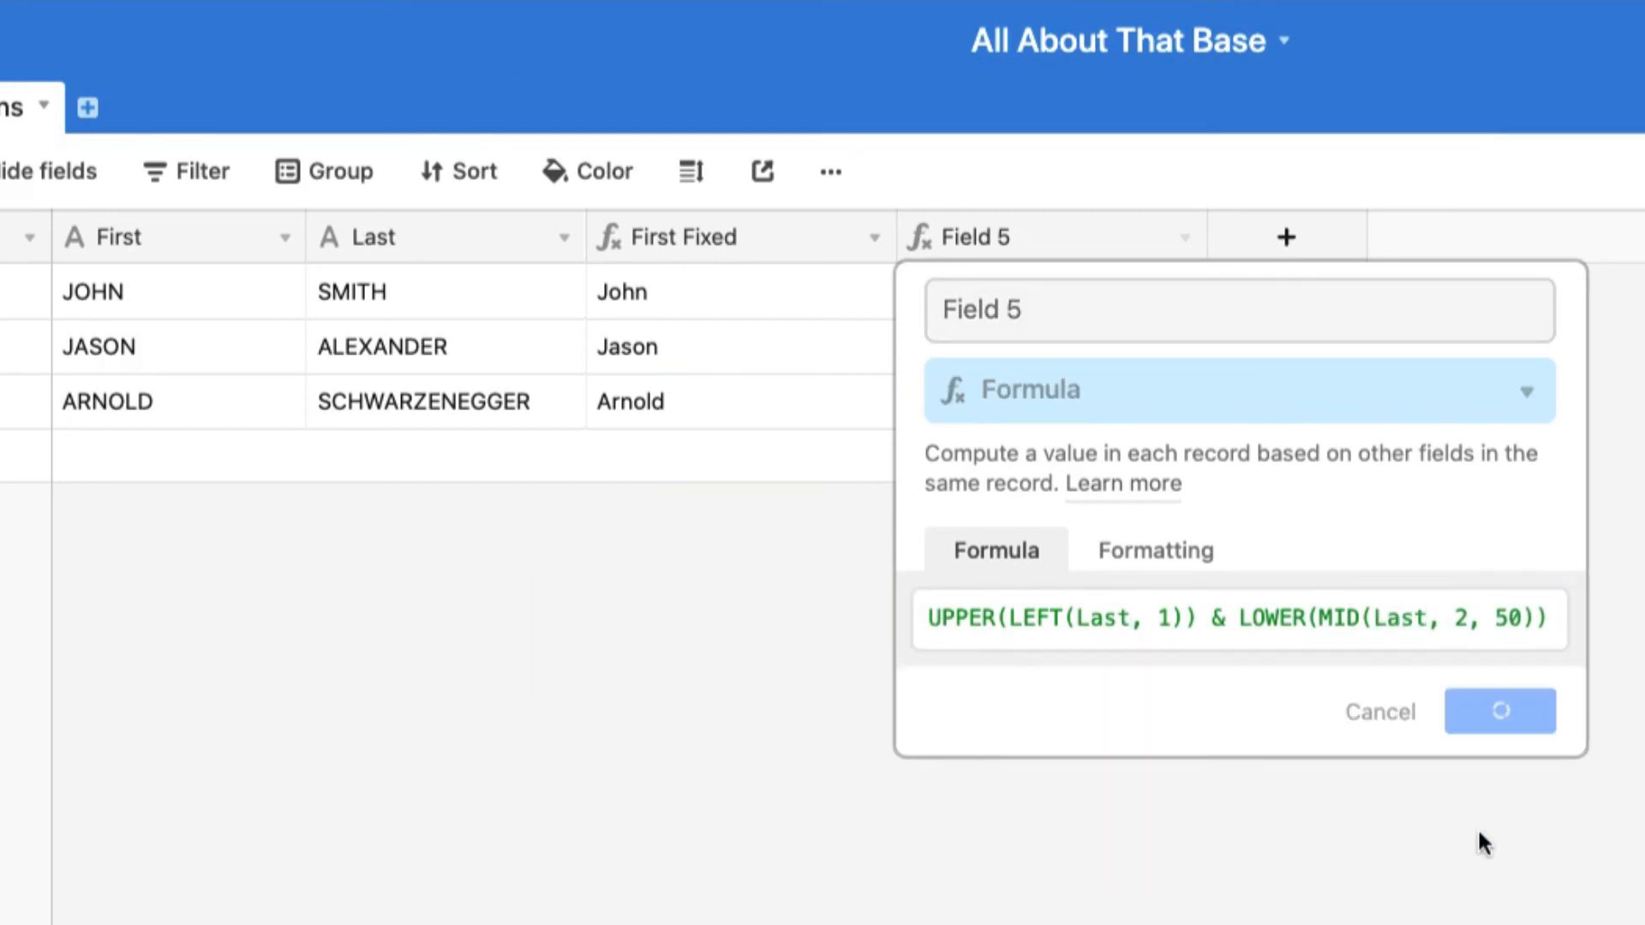
{"action": "left_click", "coordinate": [1498, 710]}
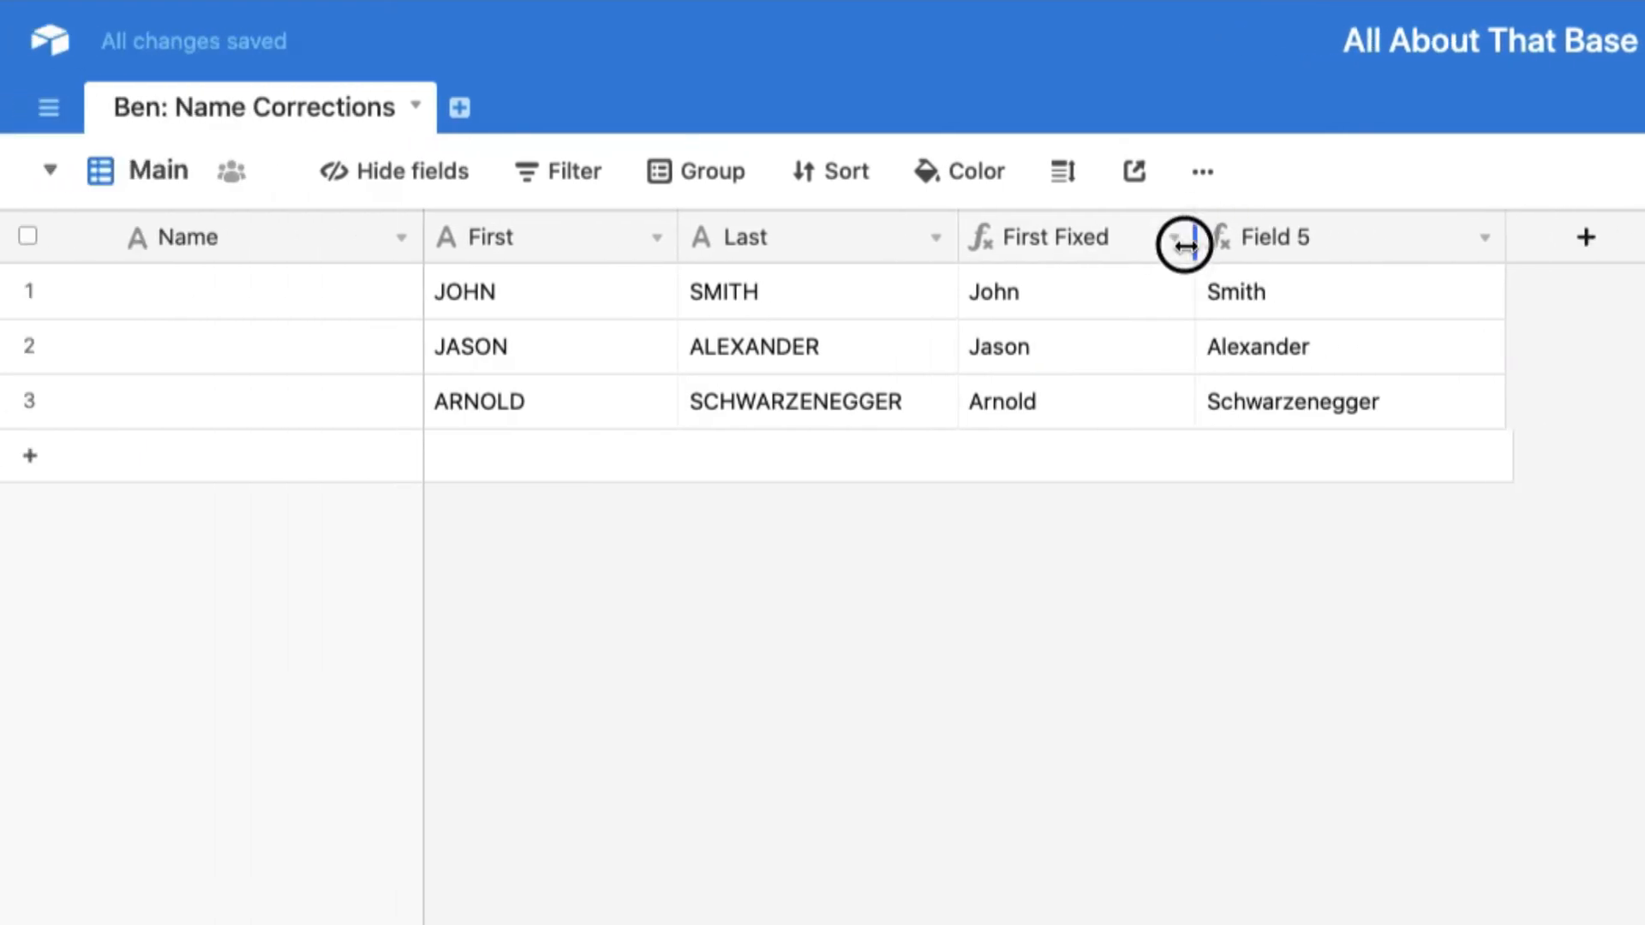